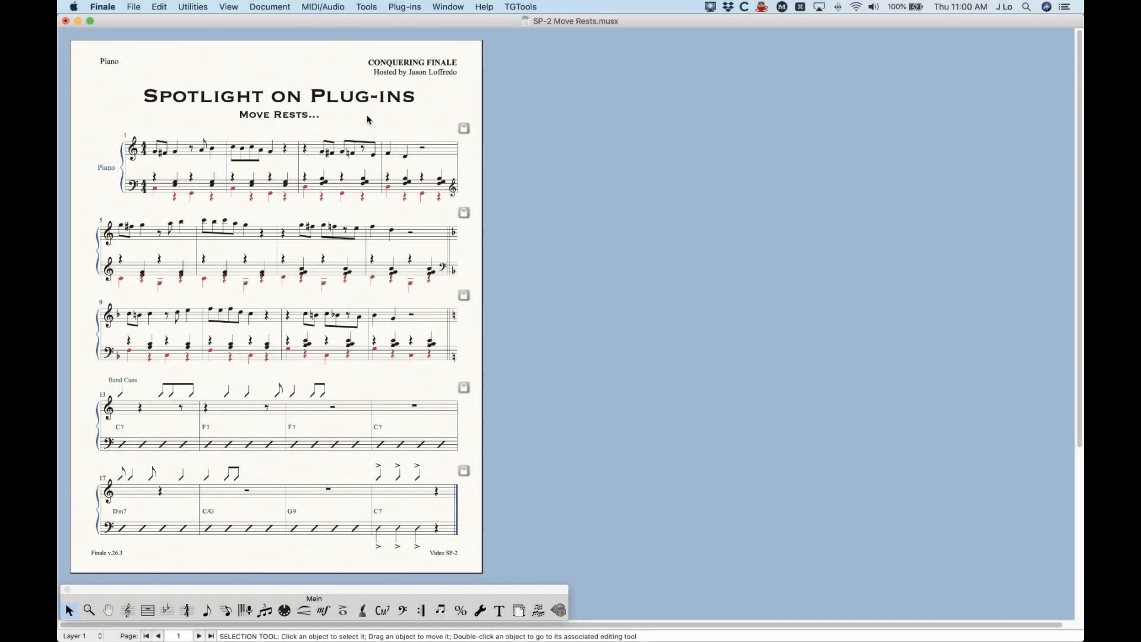
# Select upper piano staff measures 1–4 and show the Note, Beam, and Rest Editing plug-ins
pyautogui.click(405, 7)
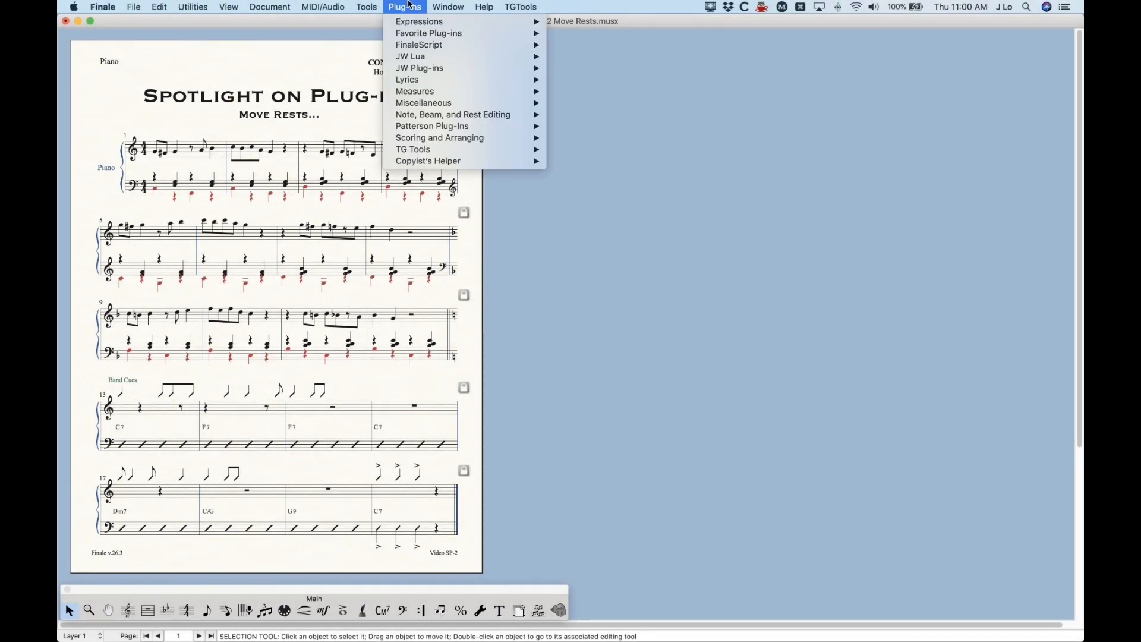
pyautogui.moveTo(419, 45)
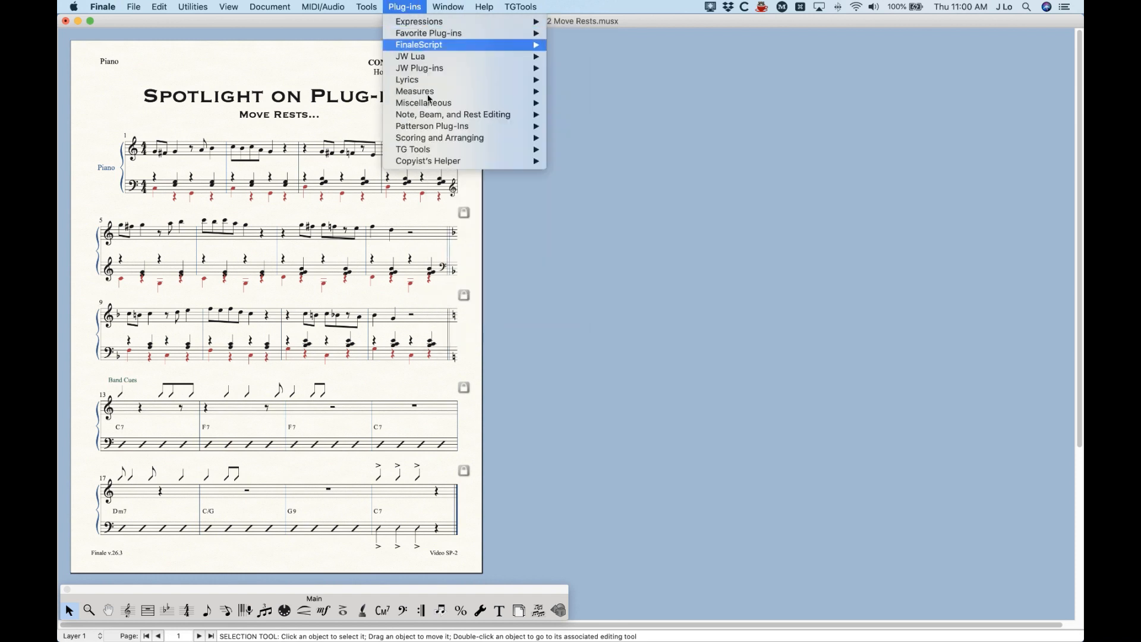
pyautogui.moveTo(453, 114)
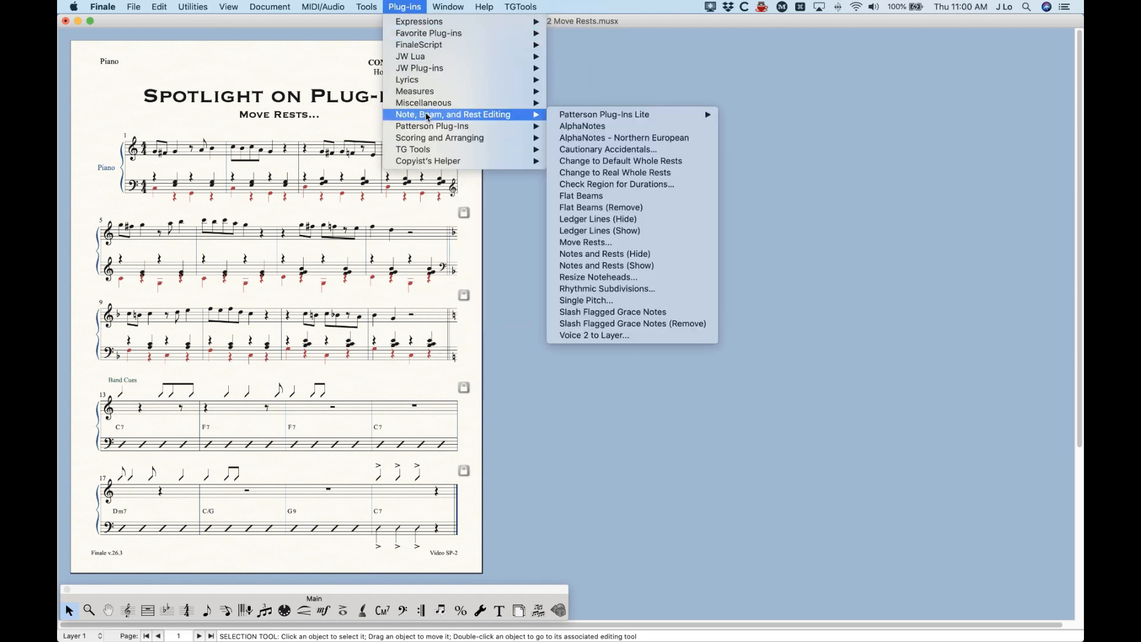
pyautogui.click(585, 242)
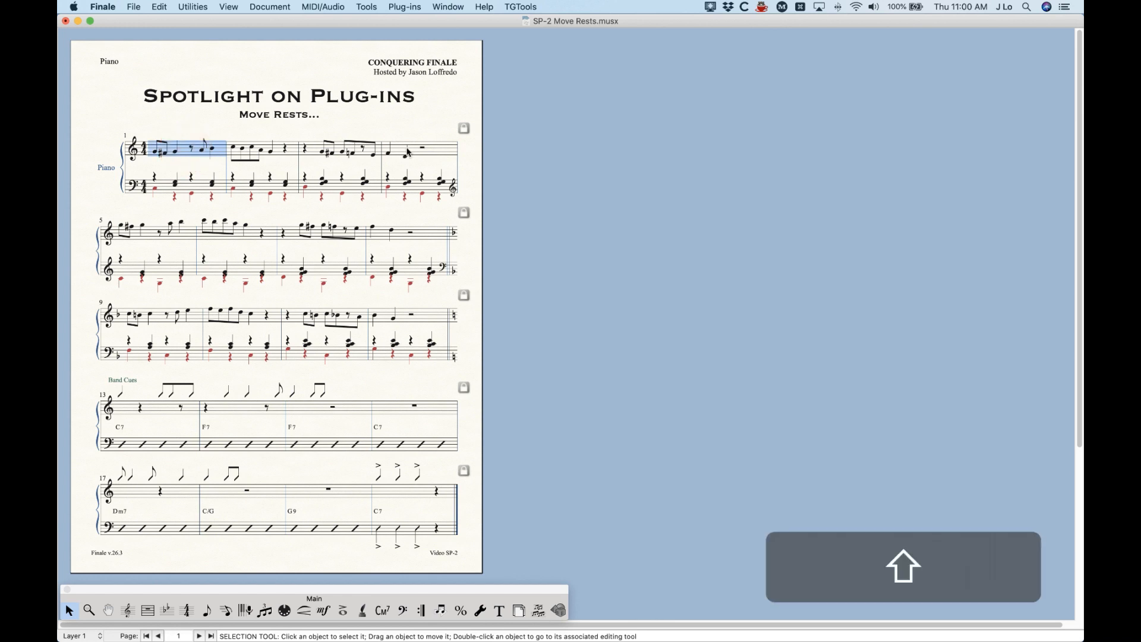
pyautogui.click(404, 6)
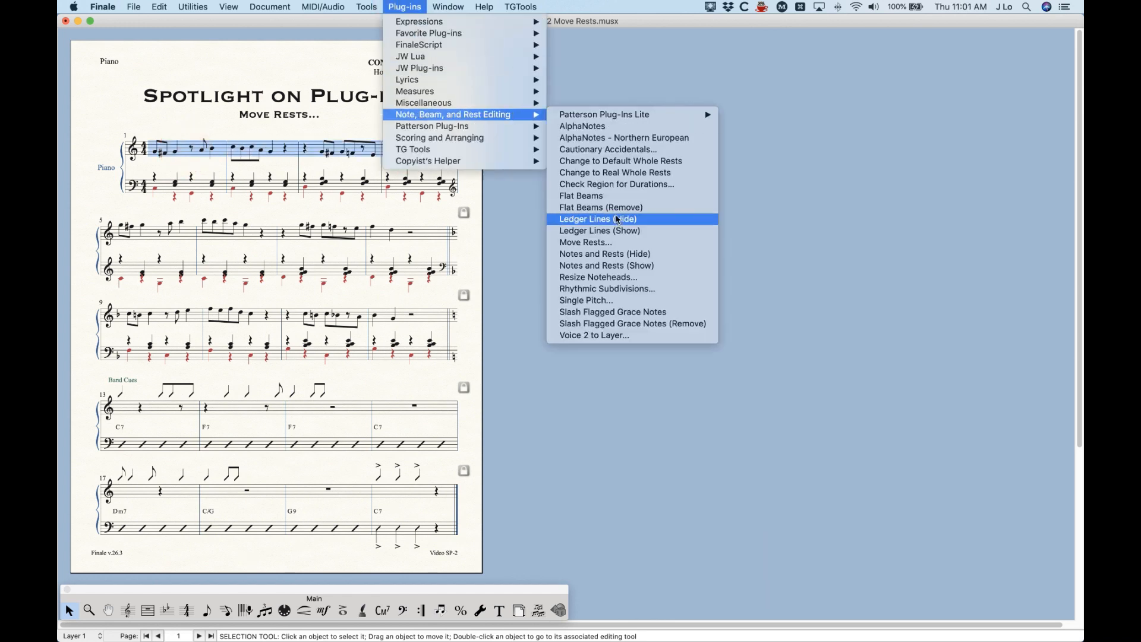
pyautogui.moveTo(584, 242)
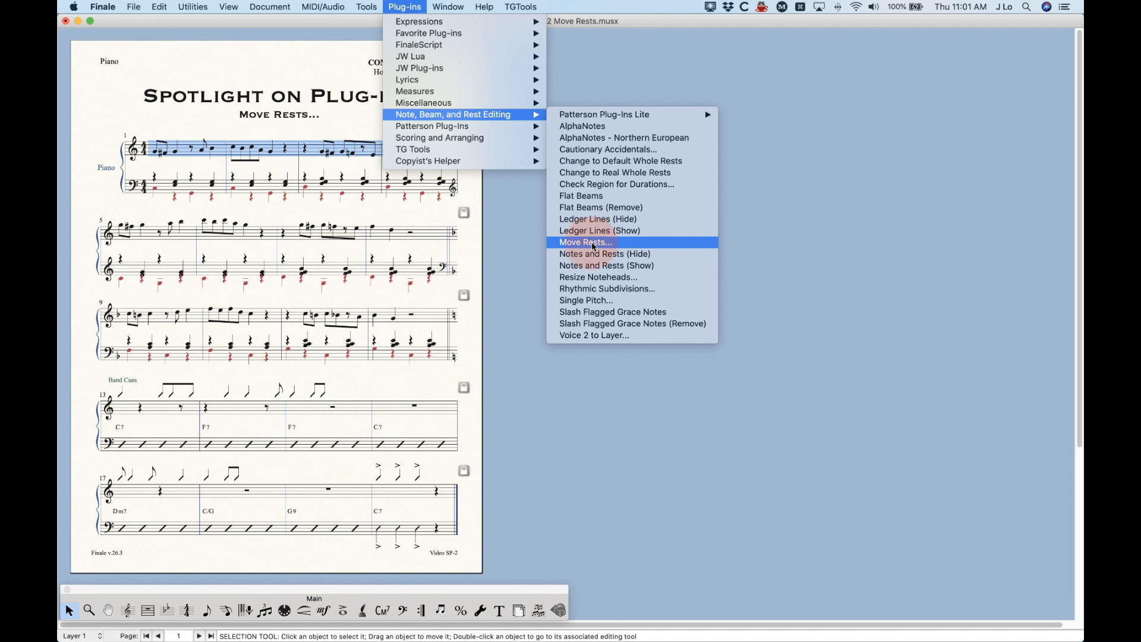
# Launch Move Rests and review its layer and action options, keeping All Layers and 0 steps
pyautogui.click(584, 242)
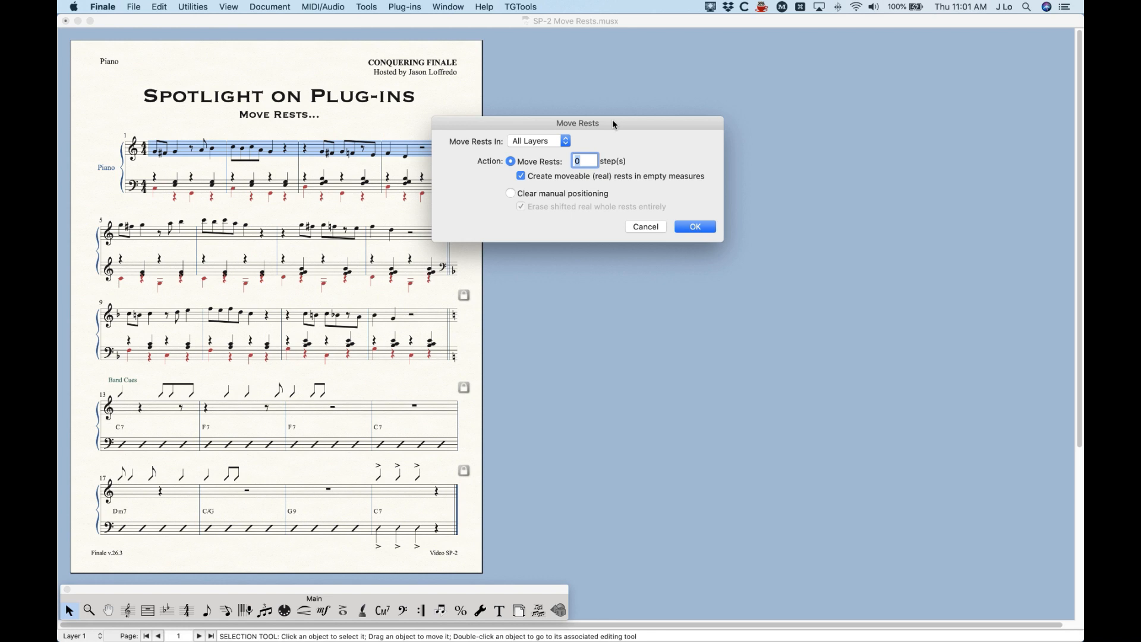
pyautogui.moveTo(461, 108)
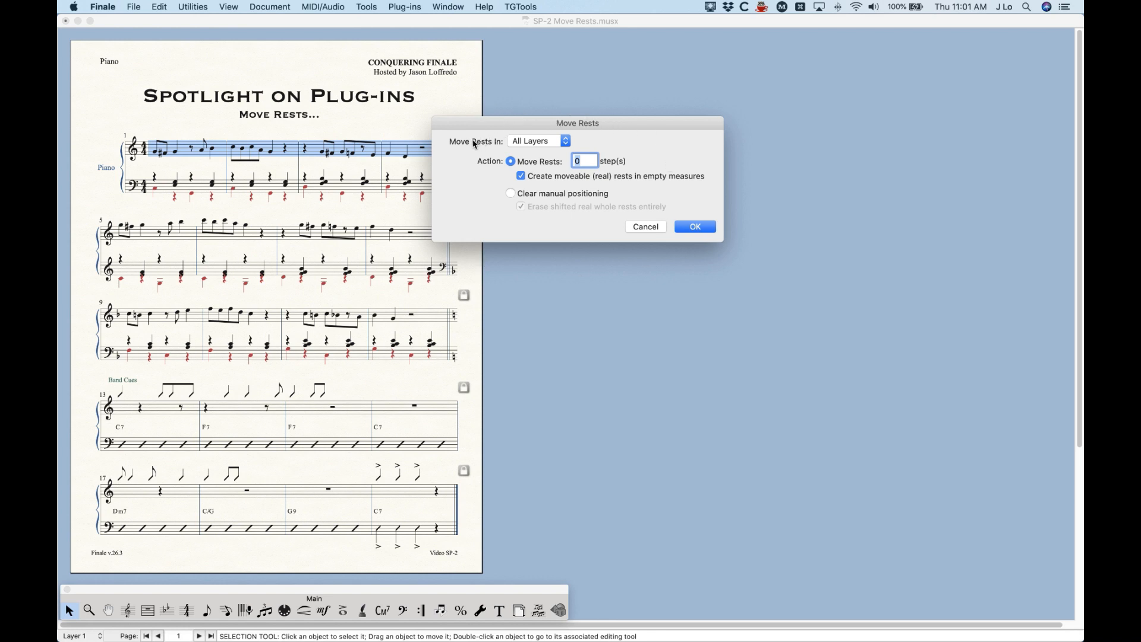
pyautogui.click(537, 142)
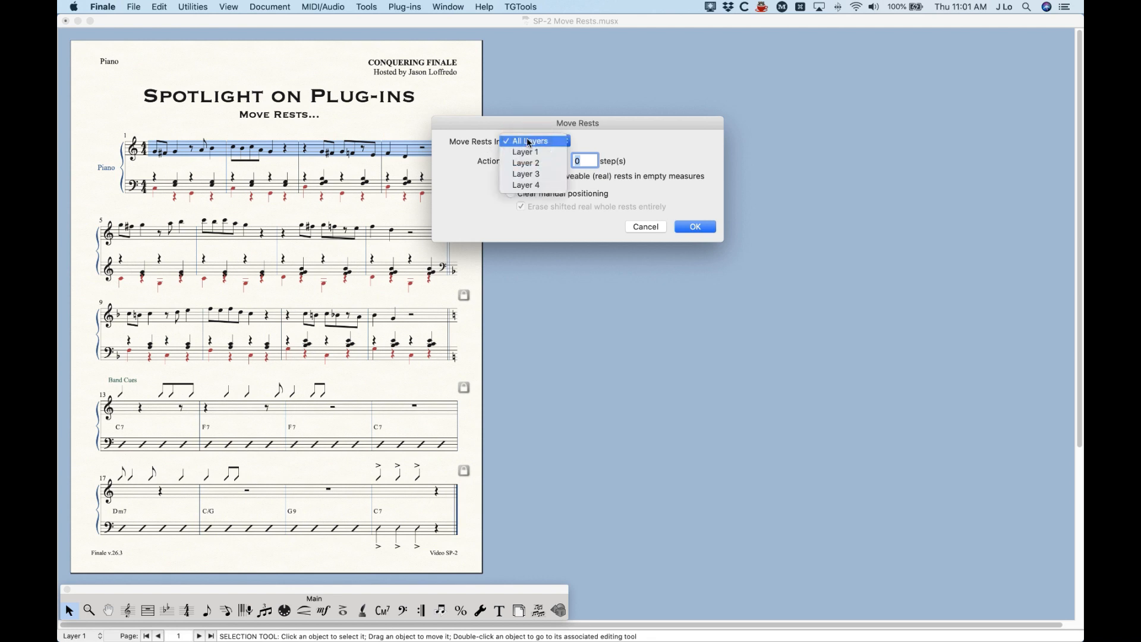
pyautogui.moveTo(525, 152)
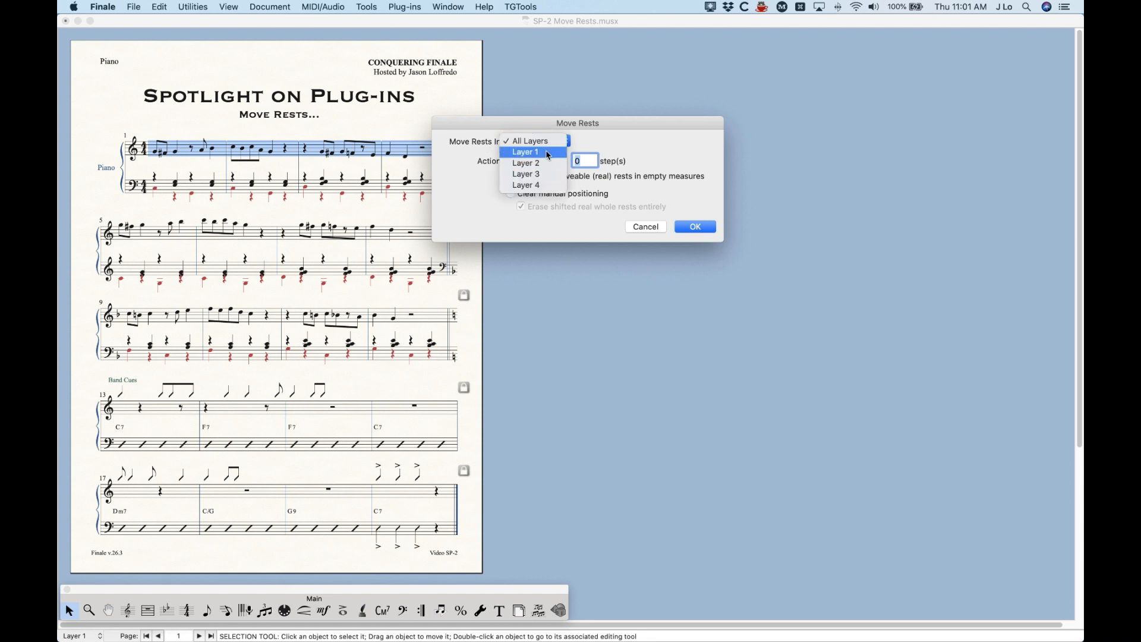
pyautogui.click(530, 140)
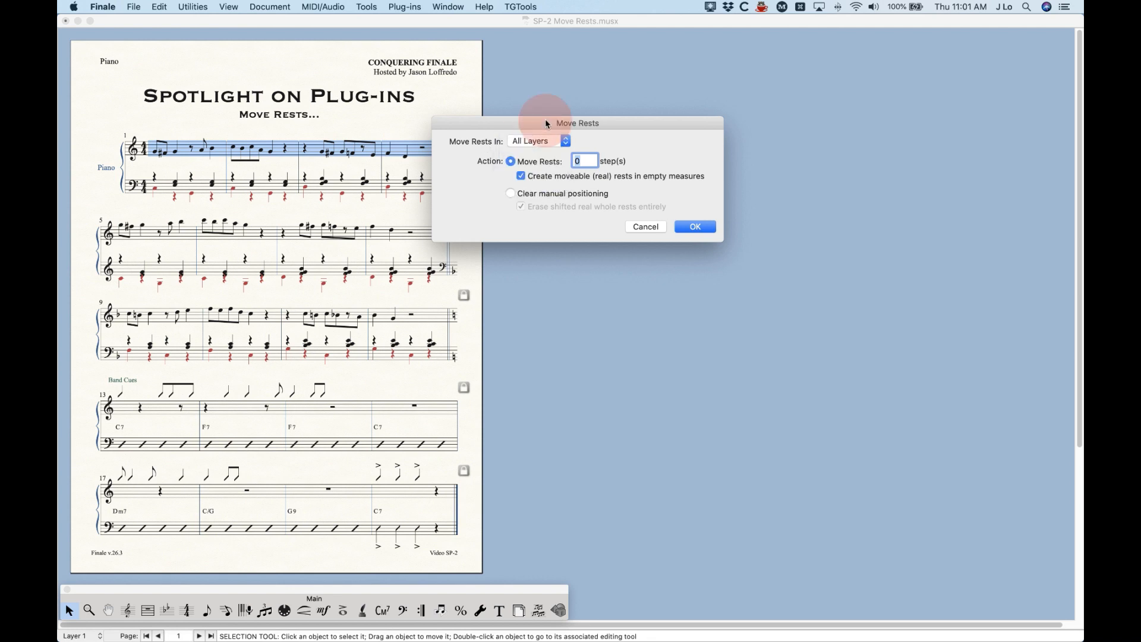
pyautogui.moveTo(496, 163)
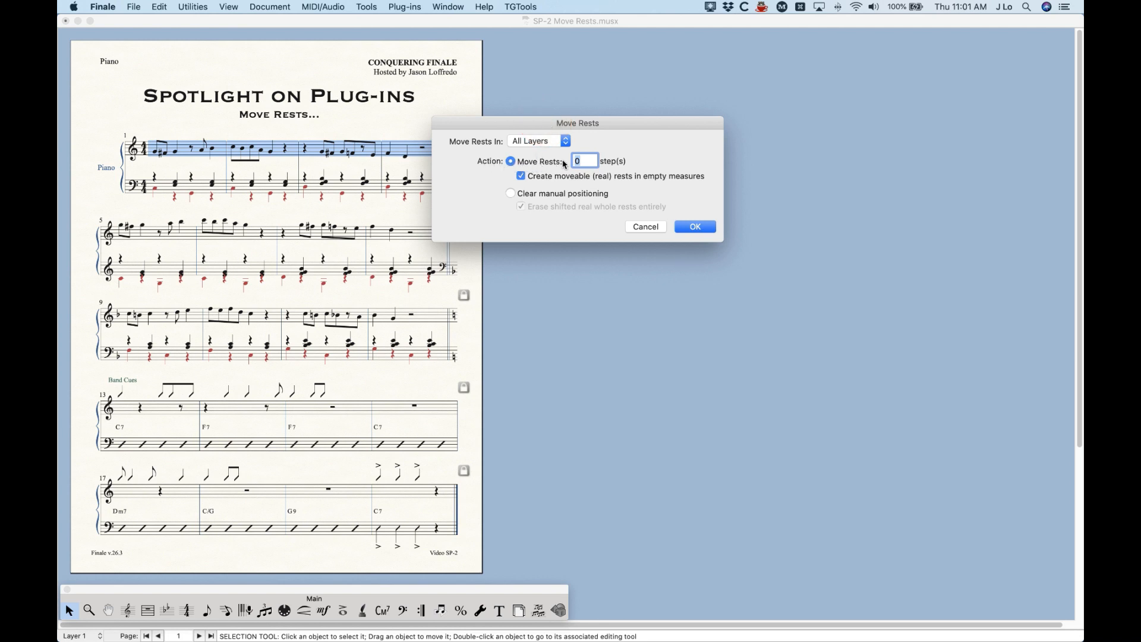
pyautogui.click(511, 192)
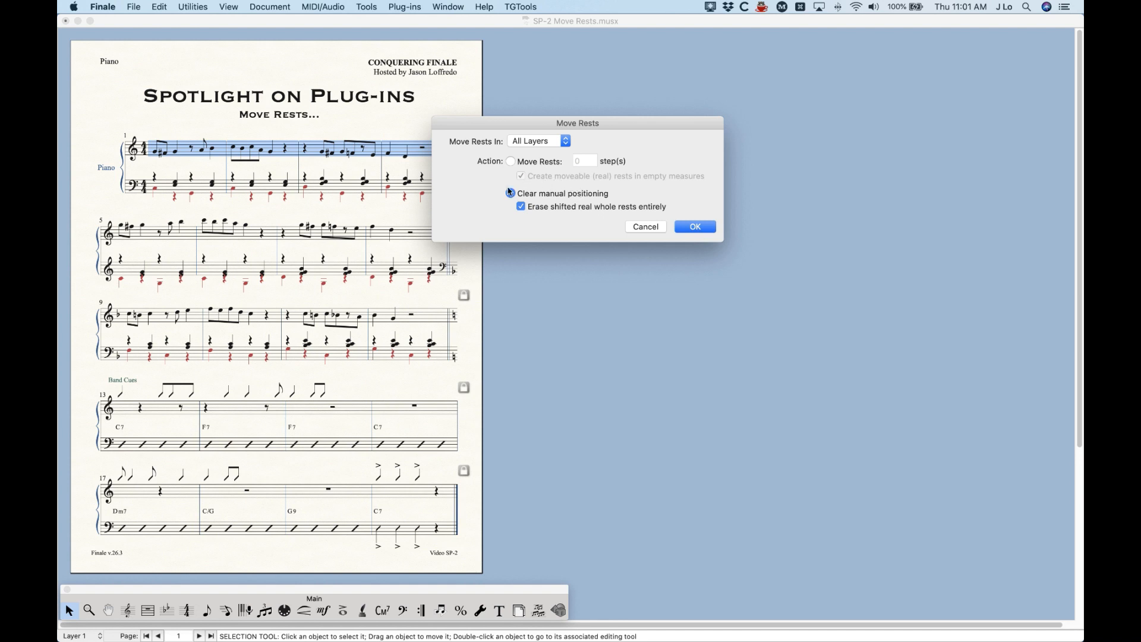
pyautogui.click(511, 161)
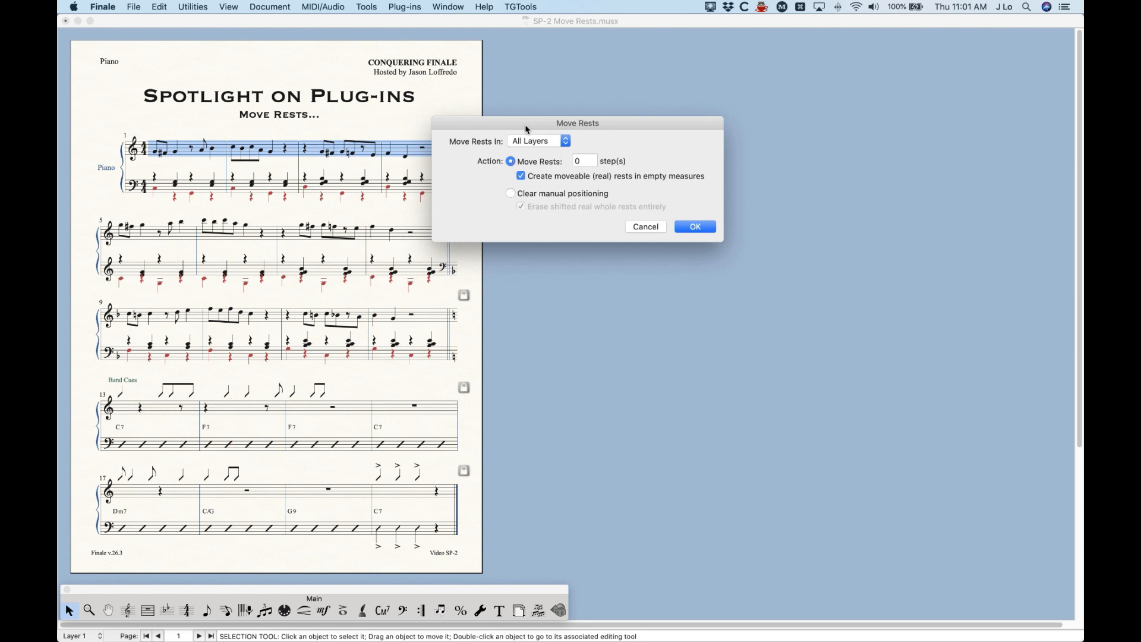
pyautogui.moveTo(489, 149)
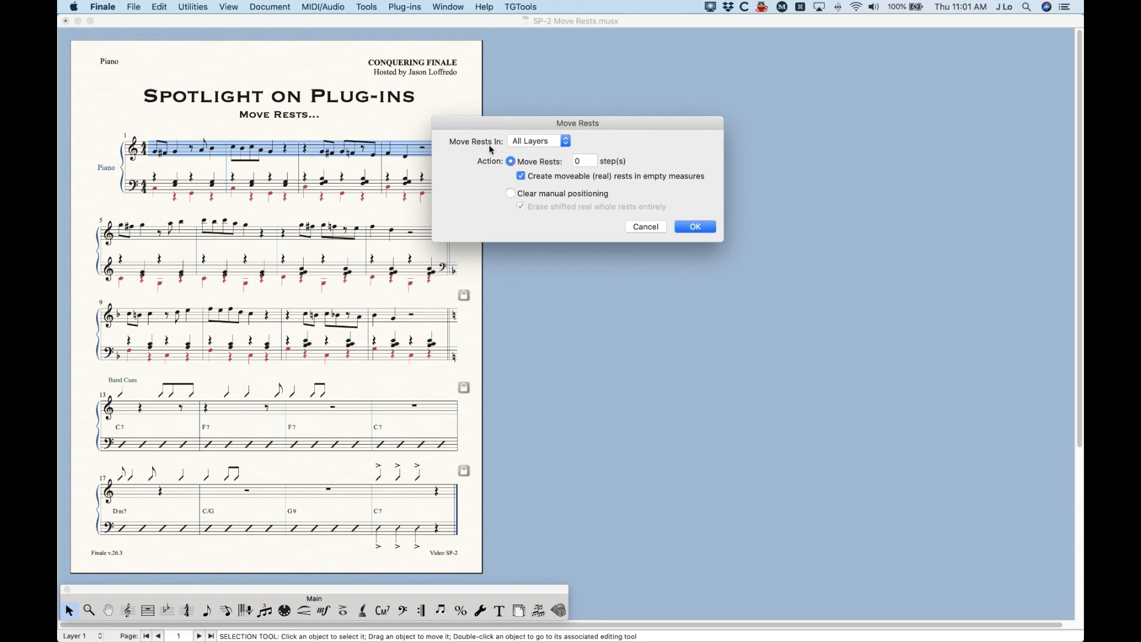
pyautogui.moveTo(499, 186)
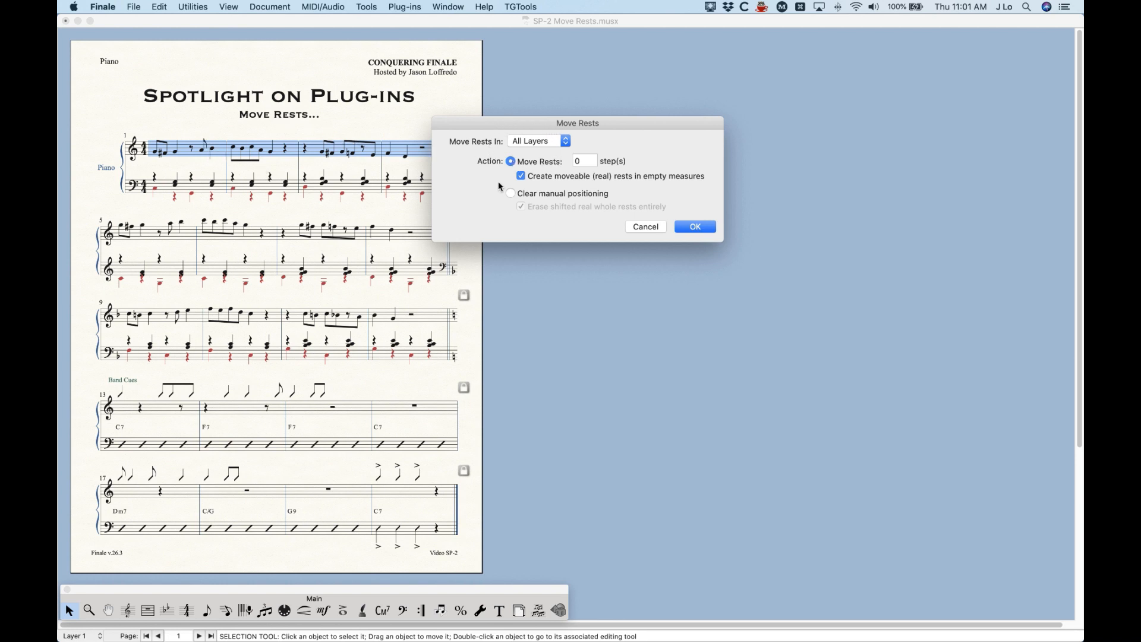
pyautogui.click(582, 161)
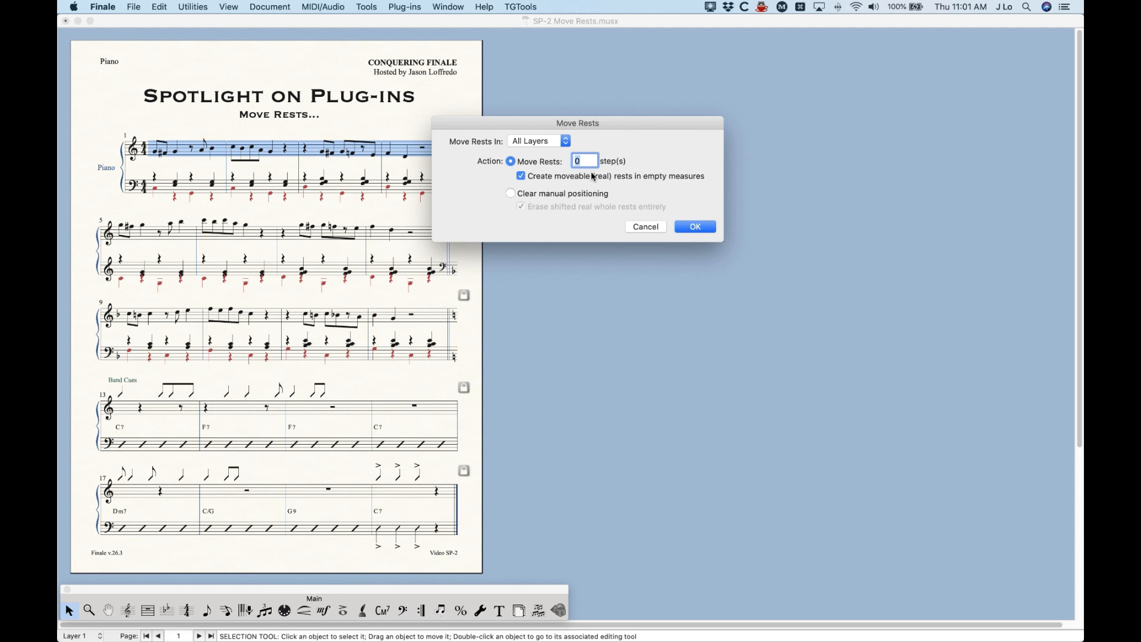
pyautogui.moveTo(612, 168)
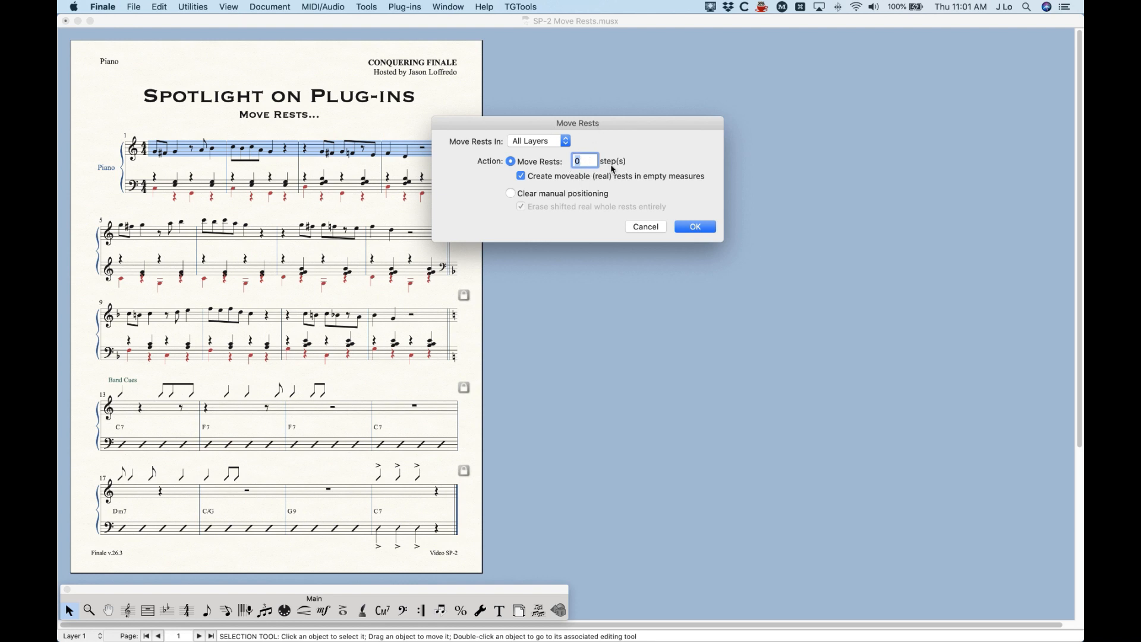
pyautogui.moveTo(515, 125)
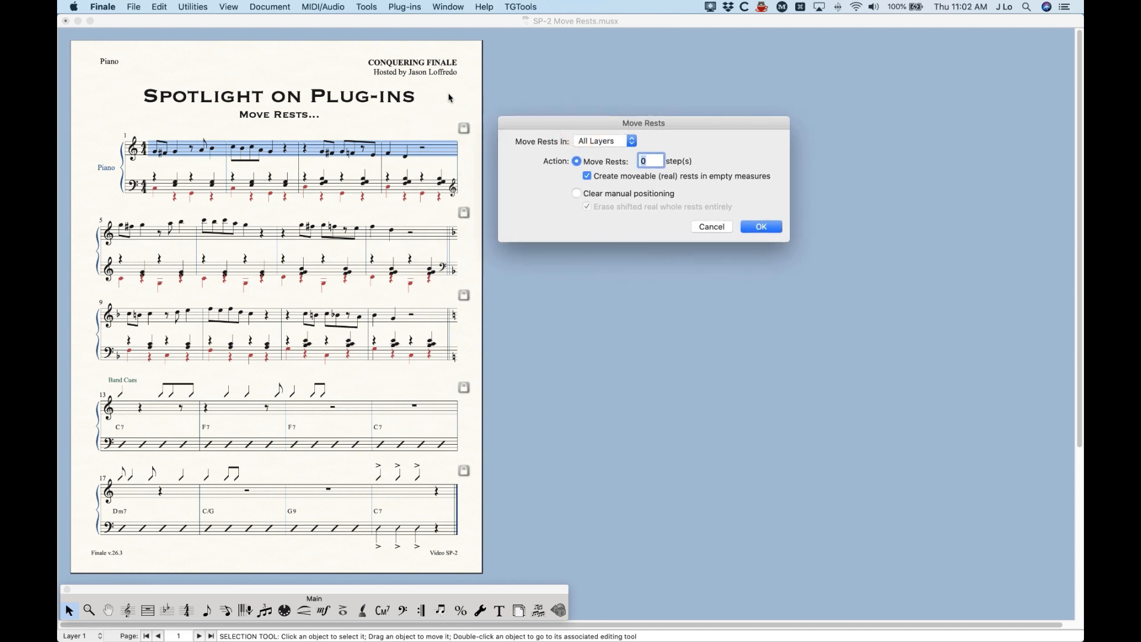
# Cancel the dialog, zoom in, and rerun Move Rests with a 2-step shift
pyautogui.click(760, 227)
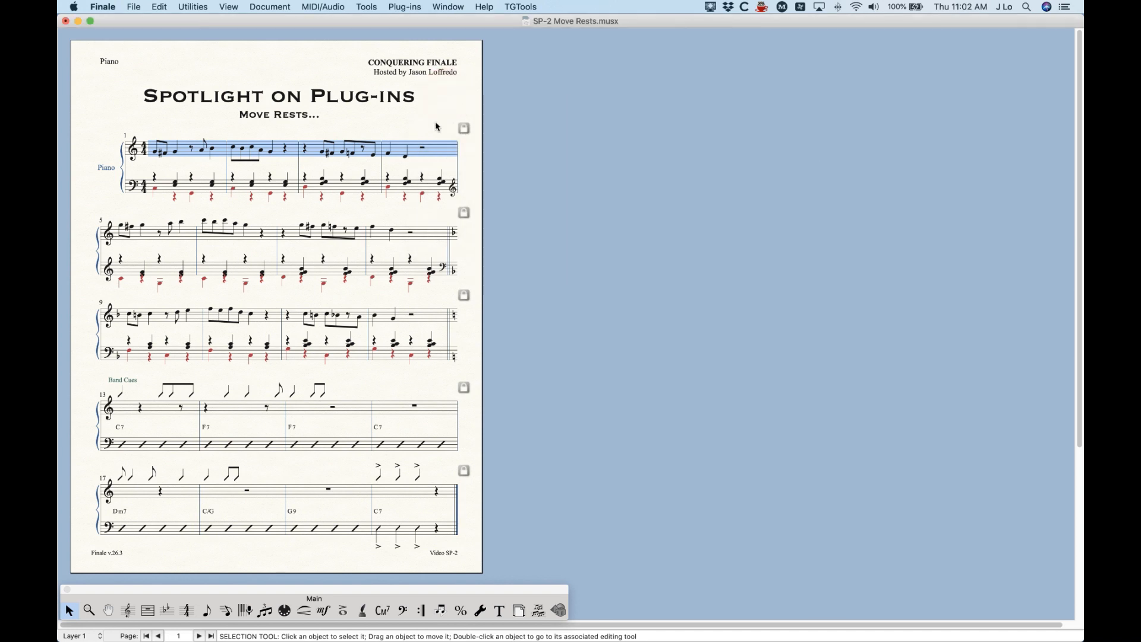
pyautogui.press('cmd+=')
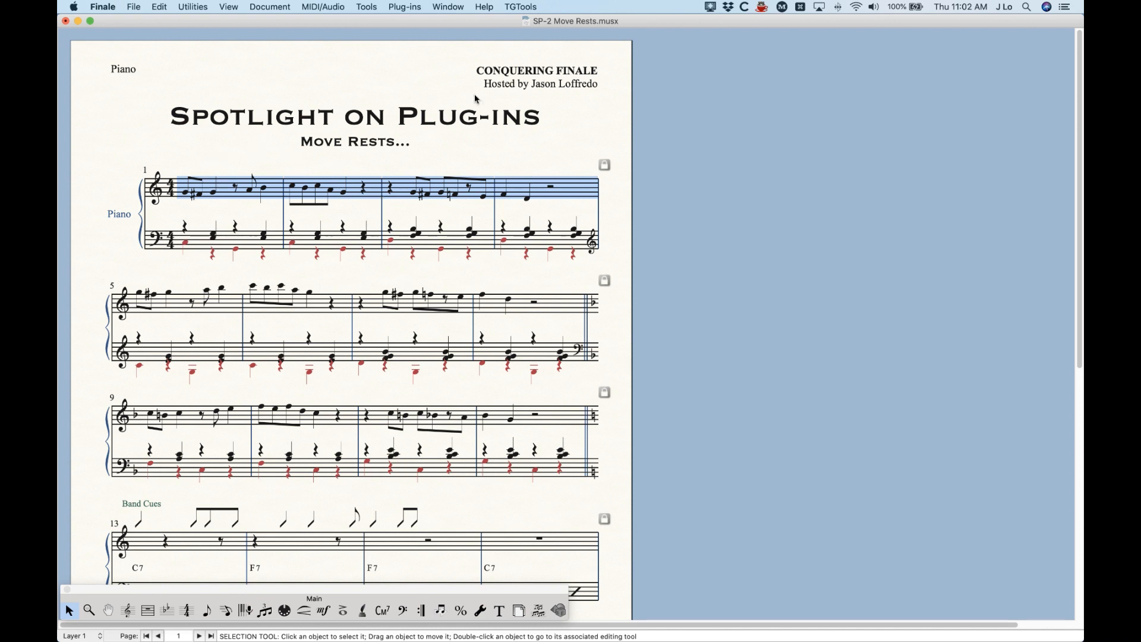
pyautogui.click(404, 6)
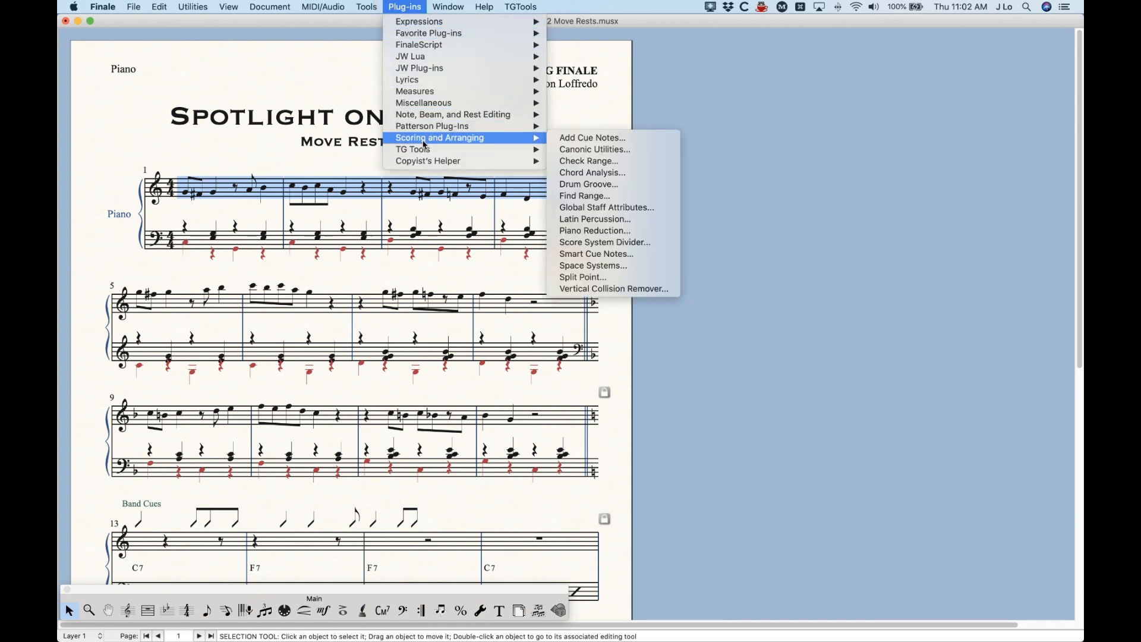
pyautogui.moveTo(453, 114)
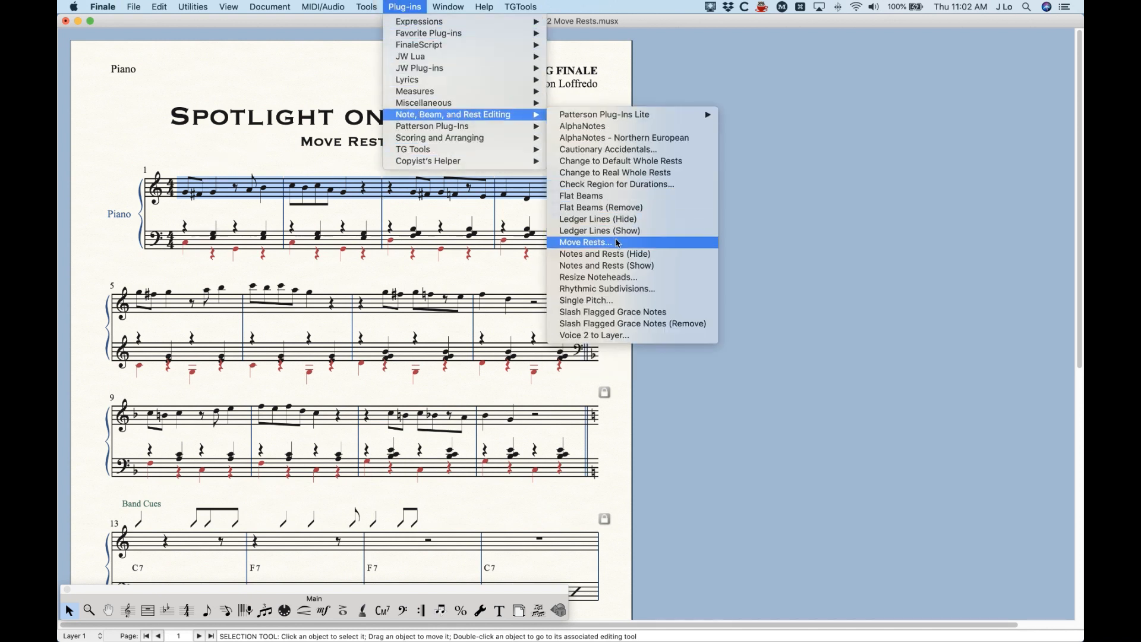
pyautogui.click(584, 242)
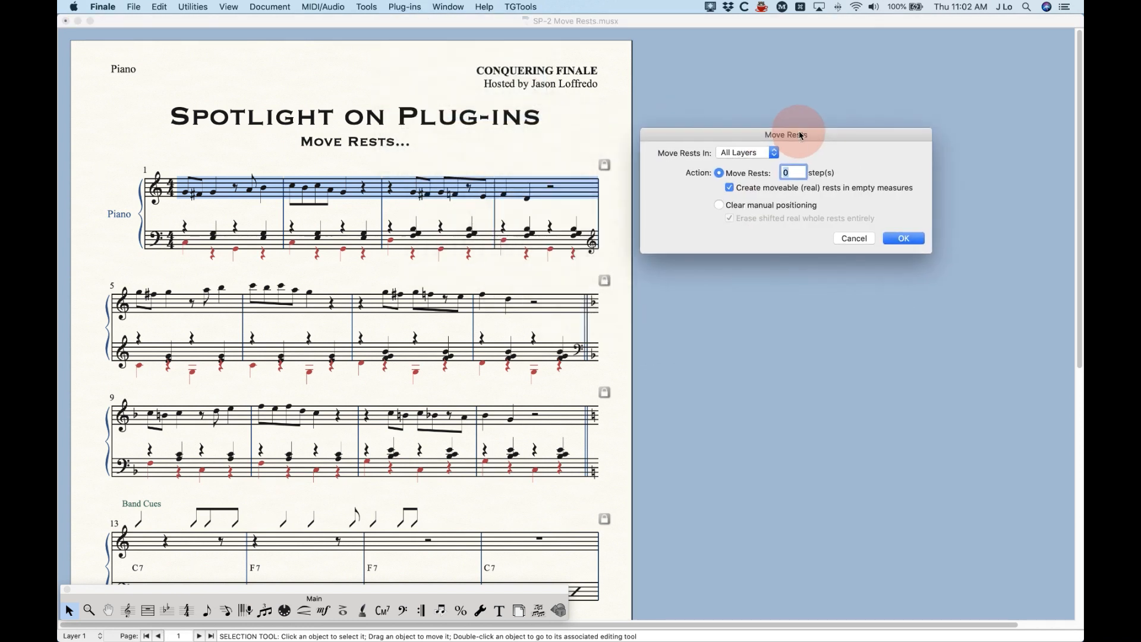
pyautogui.write('2')
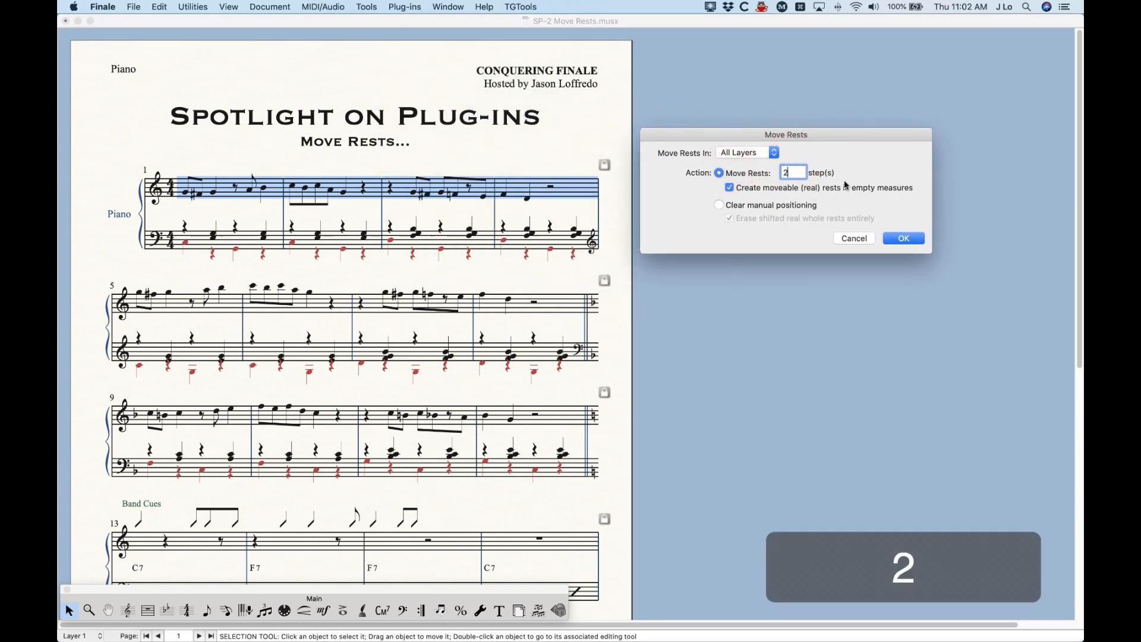
pyautogui.click(904, 238)
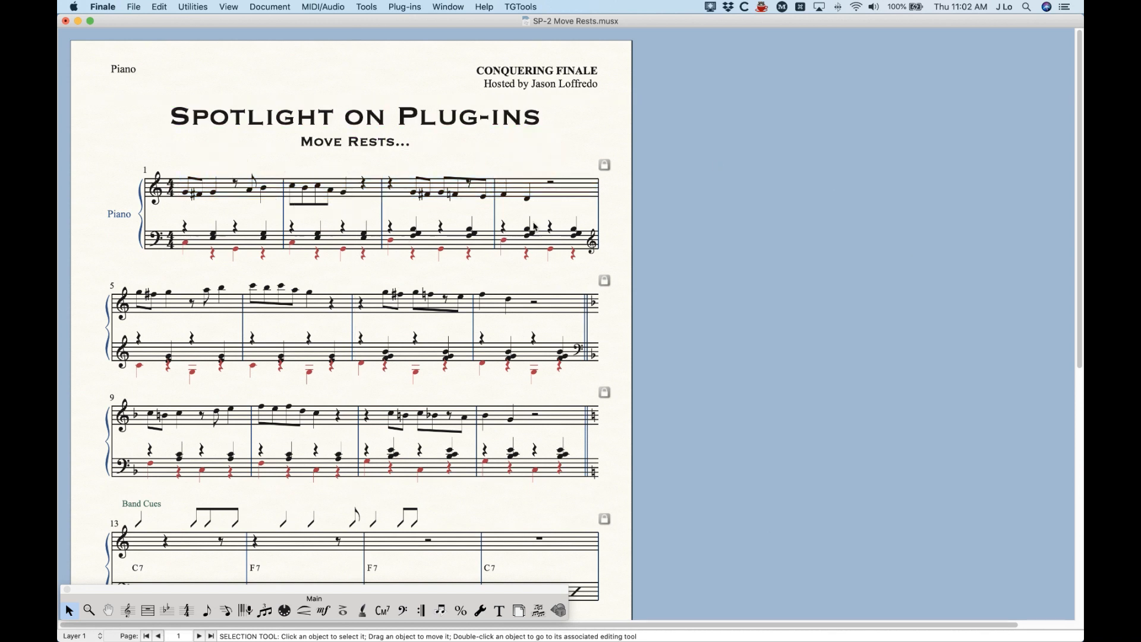
# Undo the 2-step move, rerun Move Rests at 1 step, zoom in, and select measure 4
pyautogui.press('cmd+z')
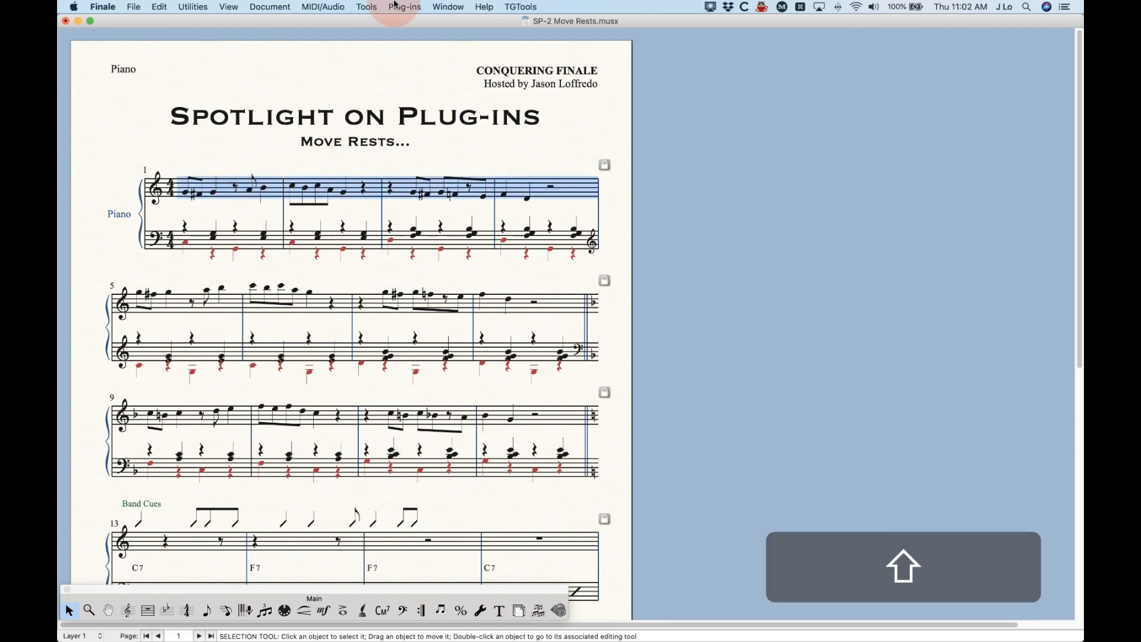
pyautogui.click(404, 6)
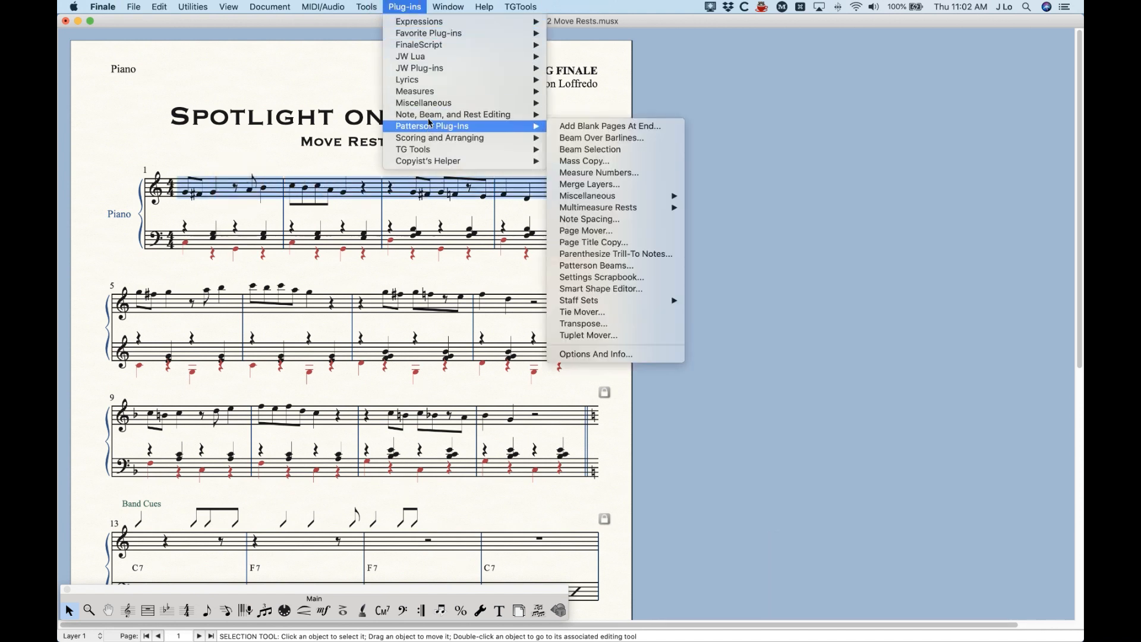
pyautogui.moveTo(453, 114)
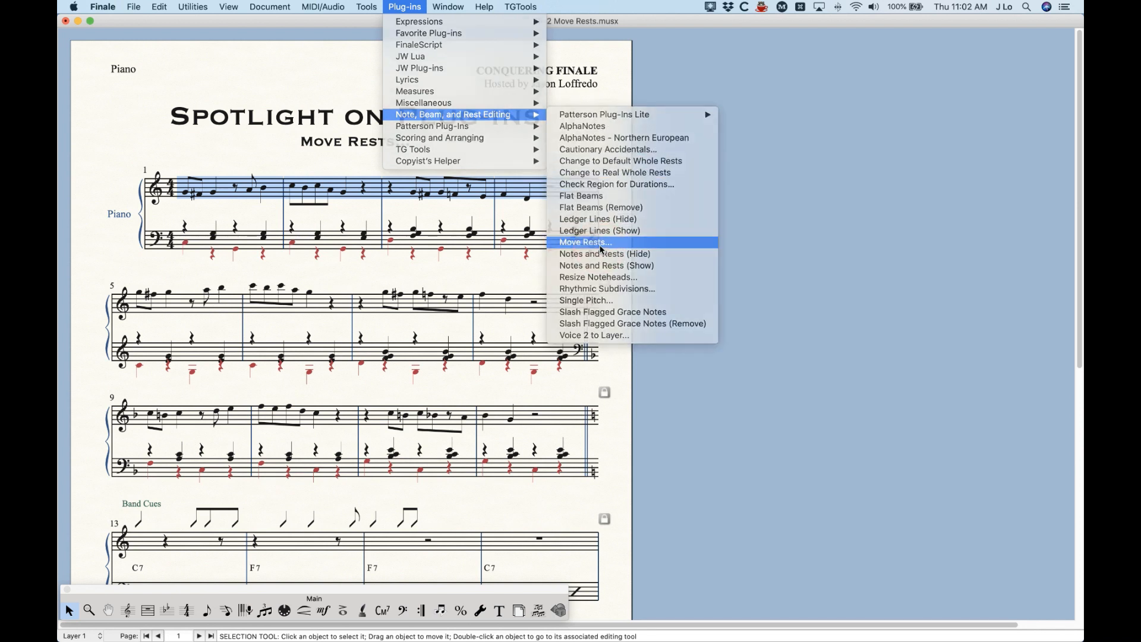
pyautogui.click(583, 242)
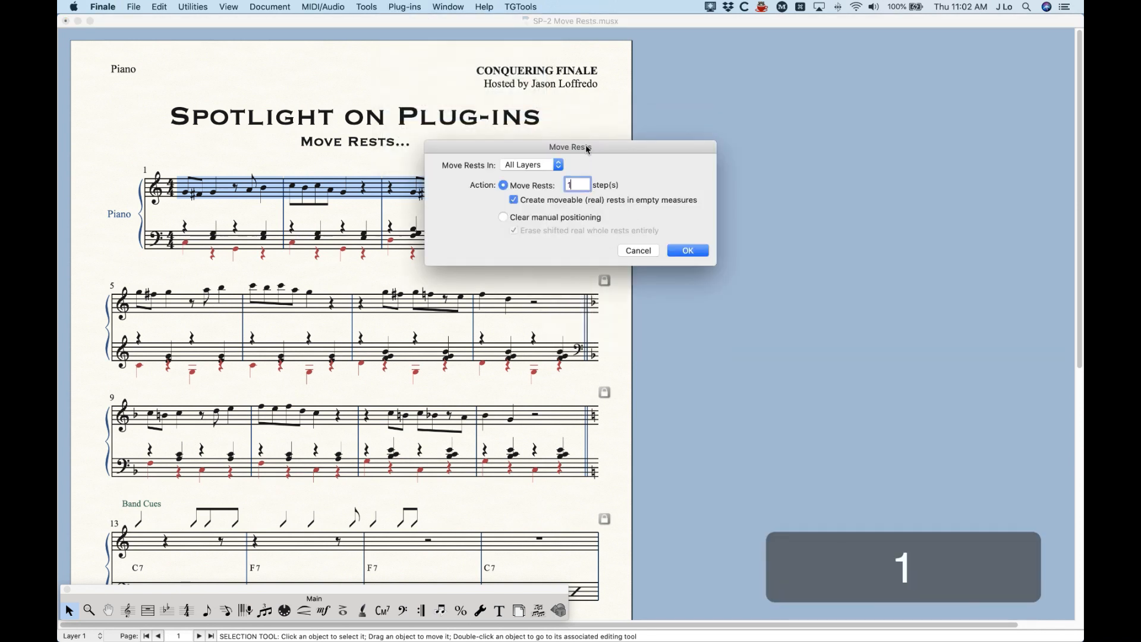
pyautogui.click(687, 250)
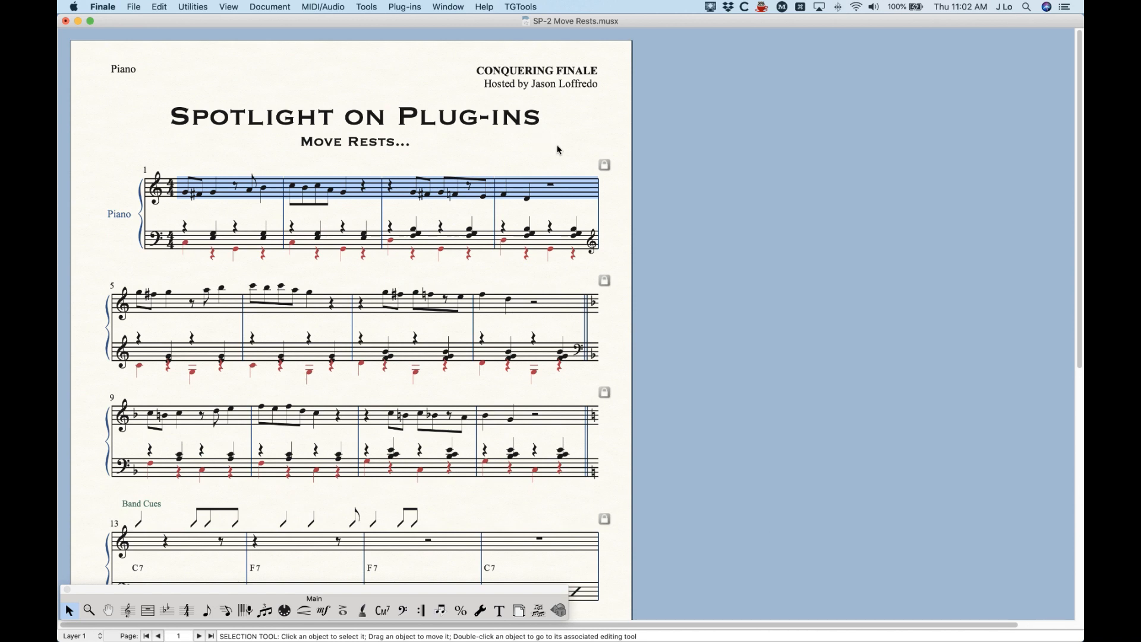
pyautogui.click(556, 125)
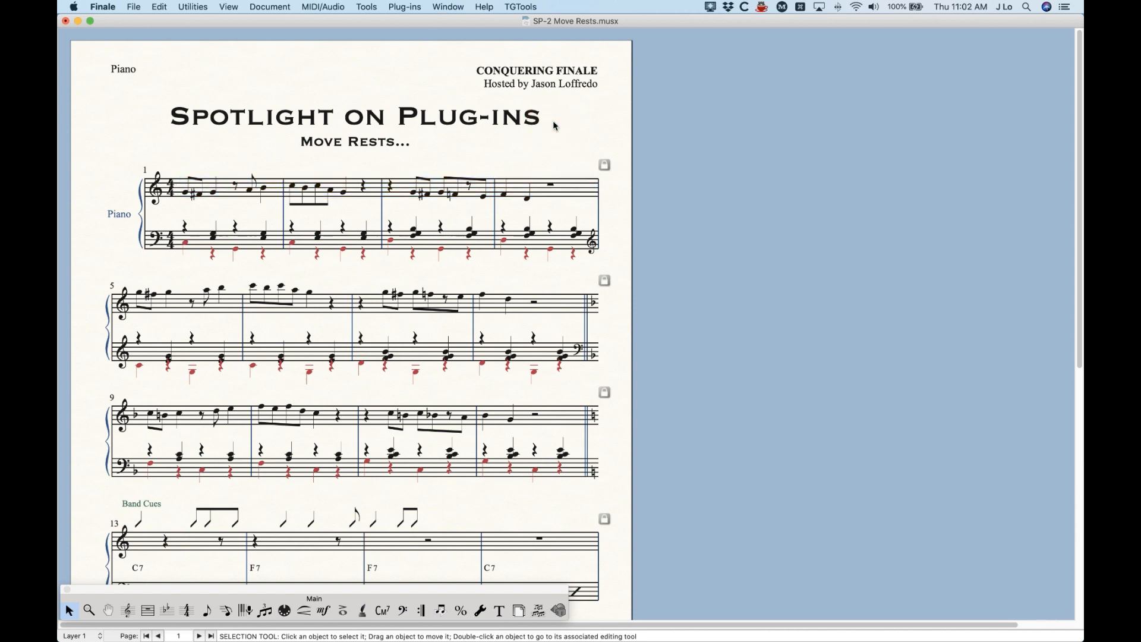
pyautogui.press('cmd+=')
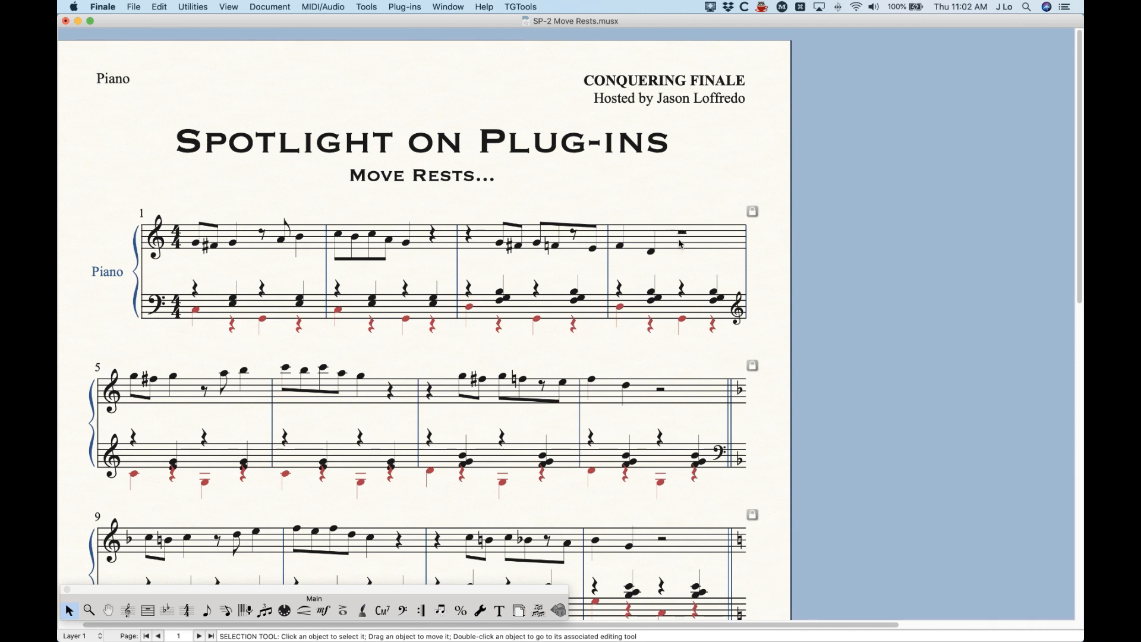
pyautogui.moveTo(697, 242)
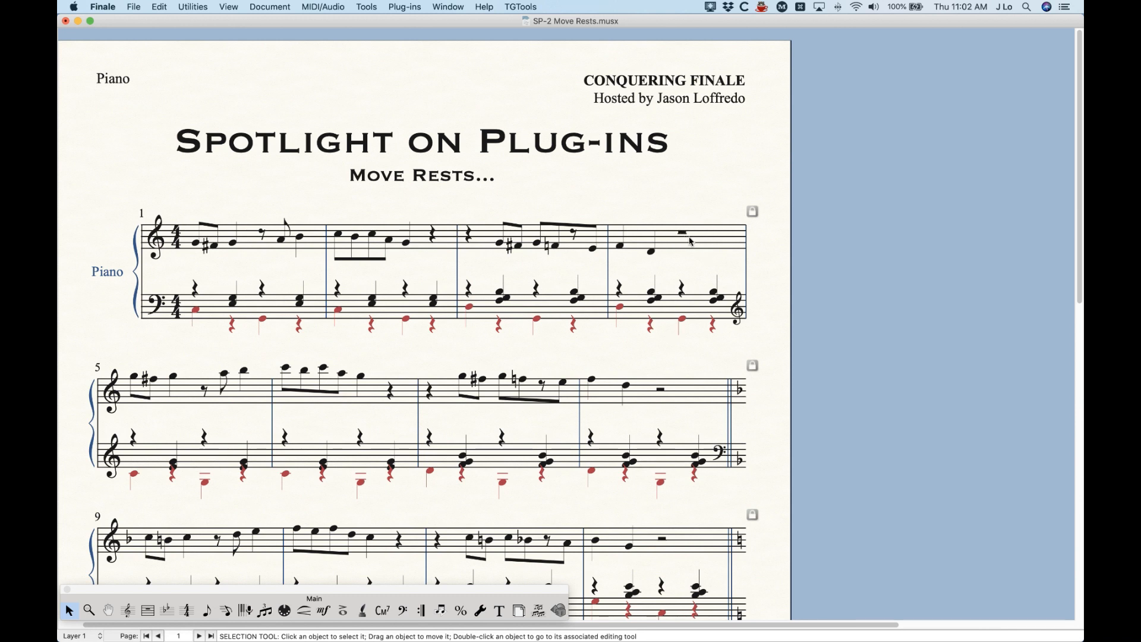
pyautogui.moveTo(706, 240)
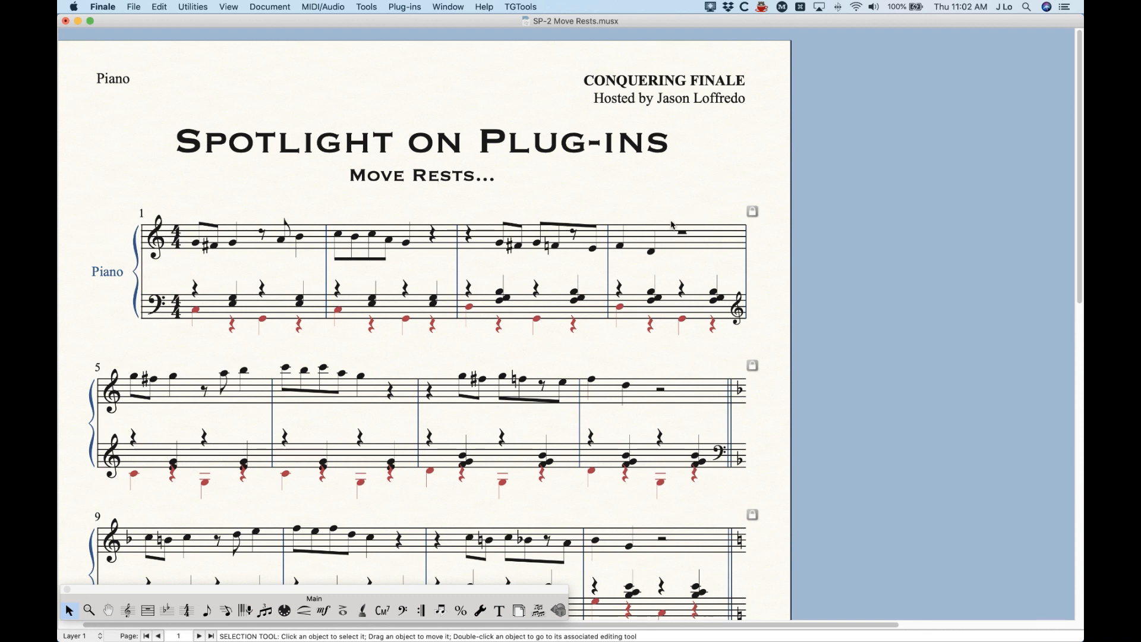
pyautogui.click(677, 236)
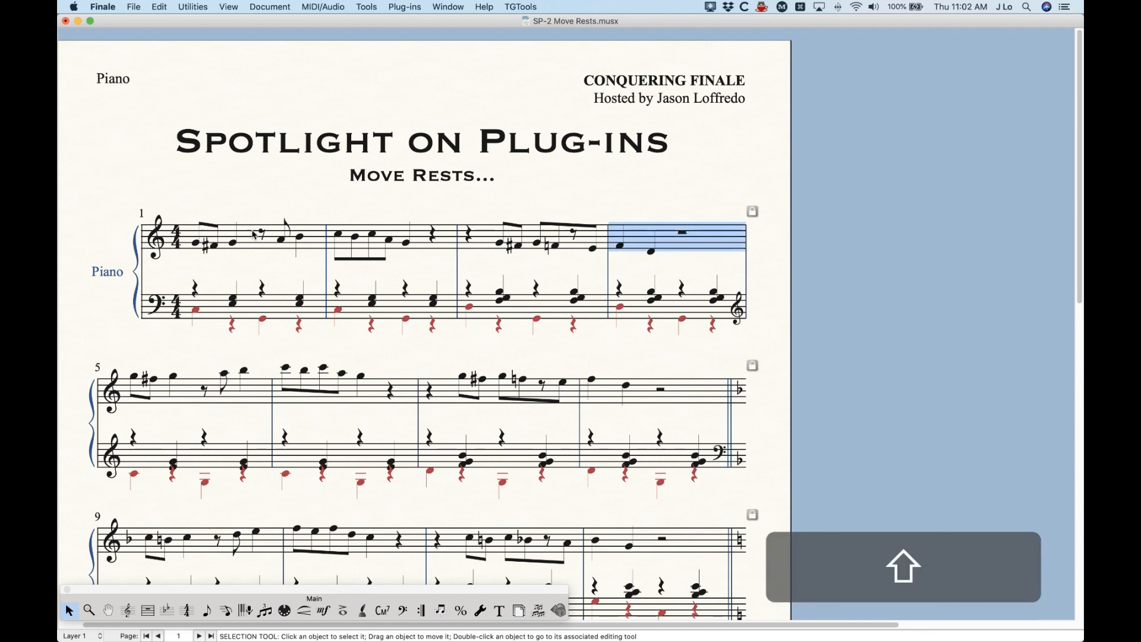
pyautogui.press('cmd+z')
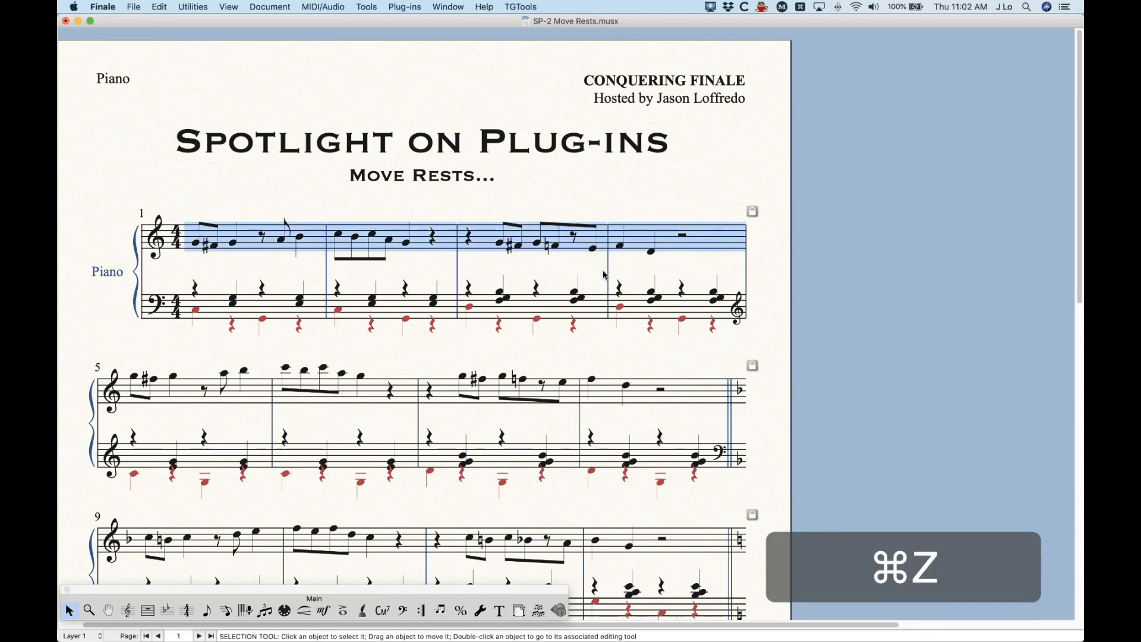
pyautogui.click(404, 7)
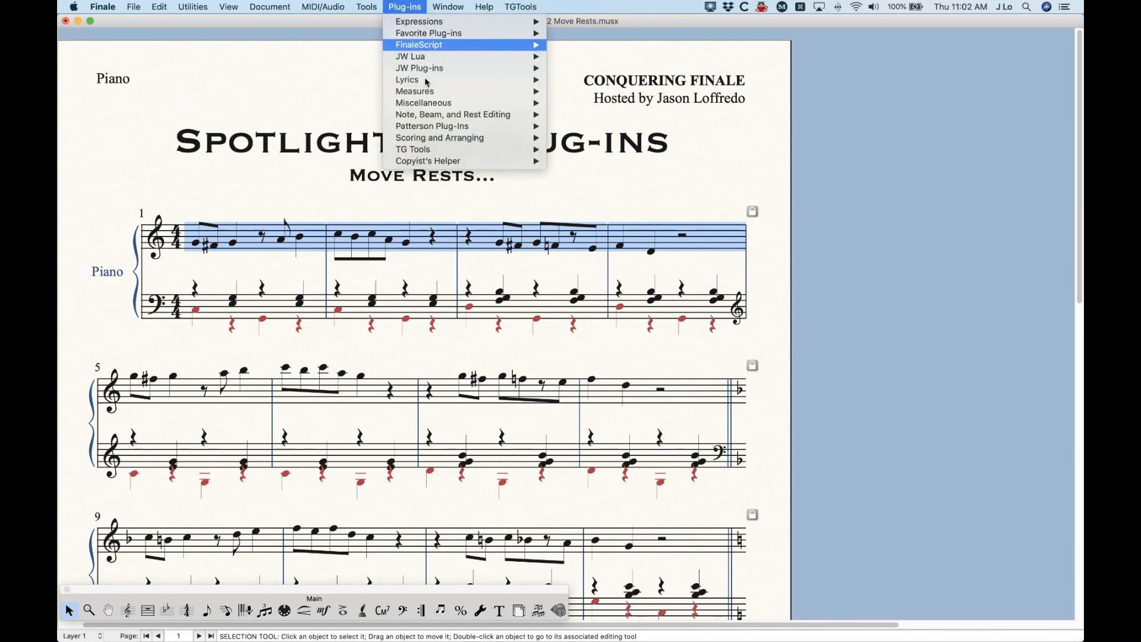
pyautogui.moveTo(452, 114)
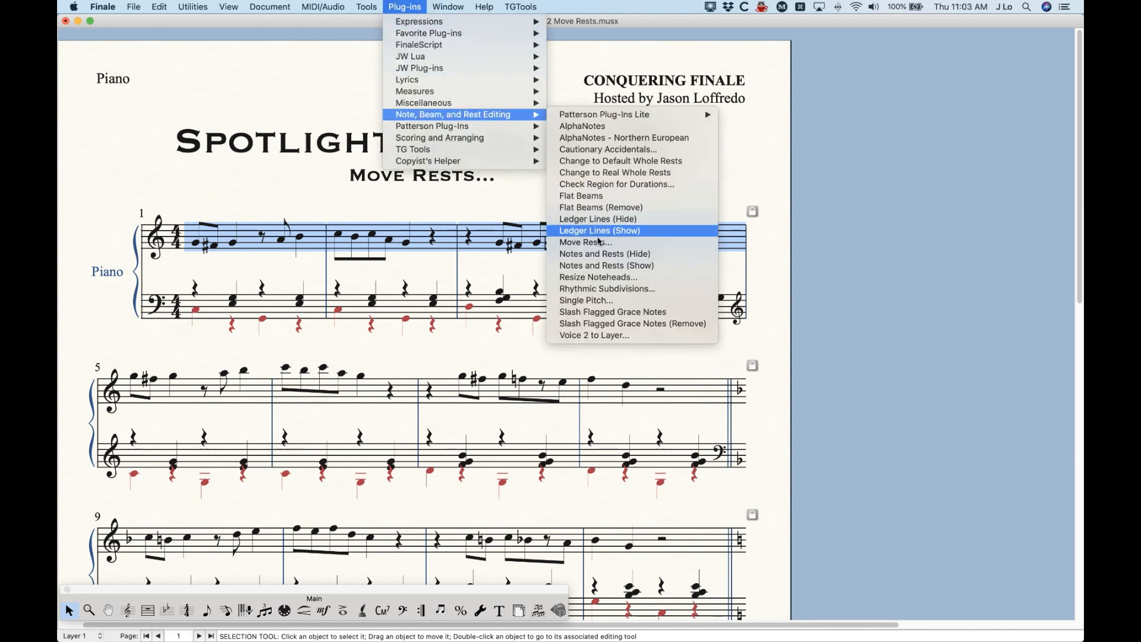
pyautogui.click(584, 242)
pyautogui.write('-')
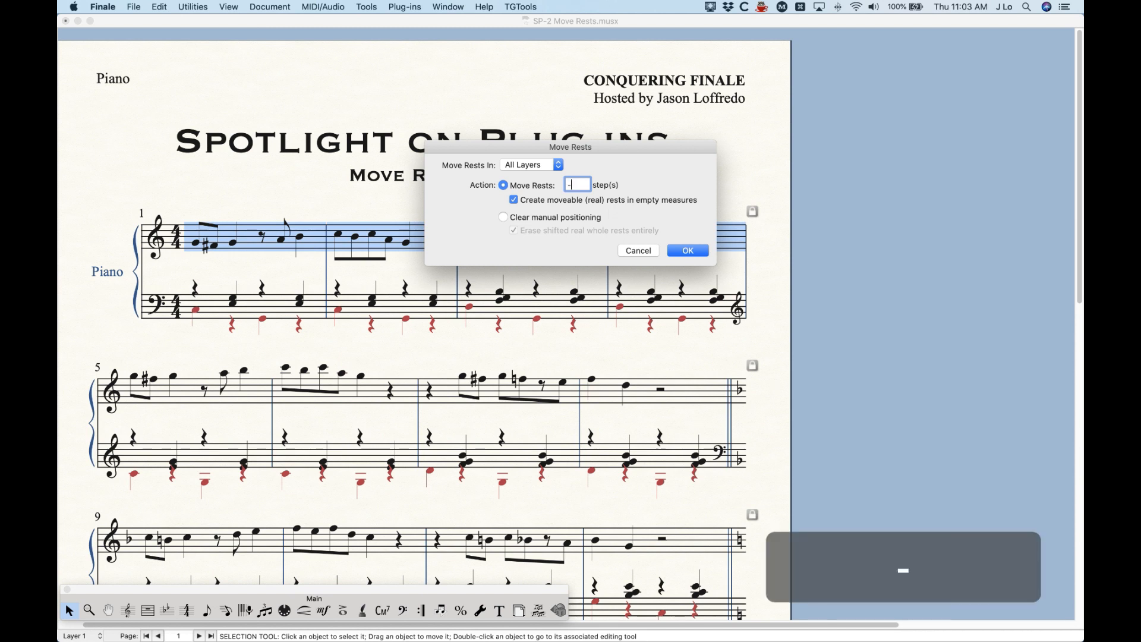
pyautogui.click(685, 250)
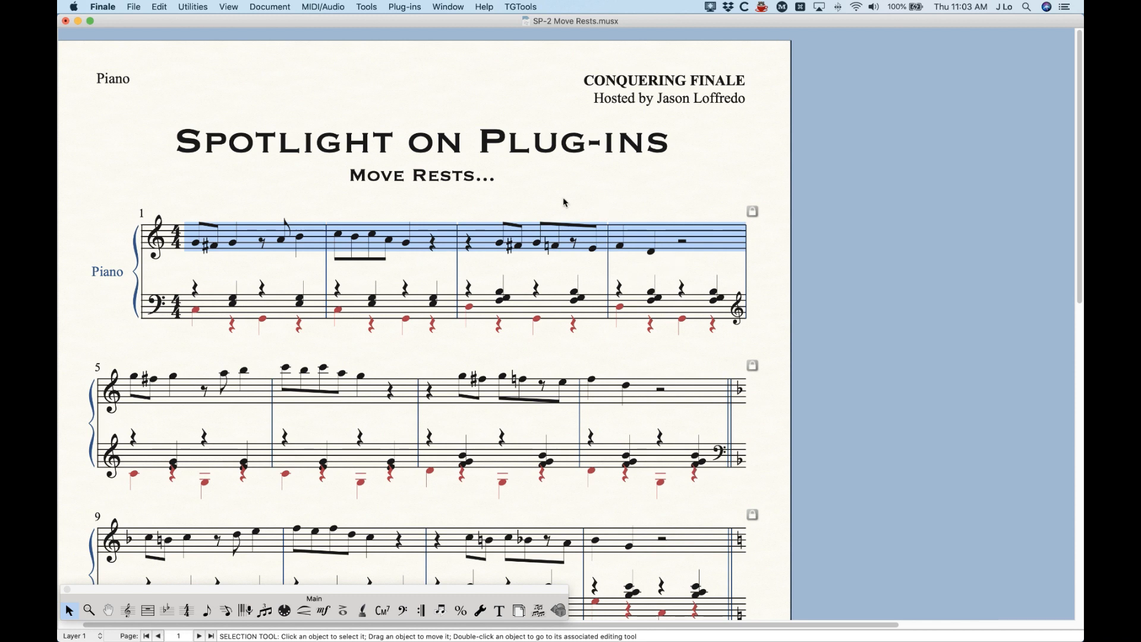
pyautogui.moveTo(268, 210)
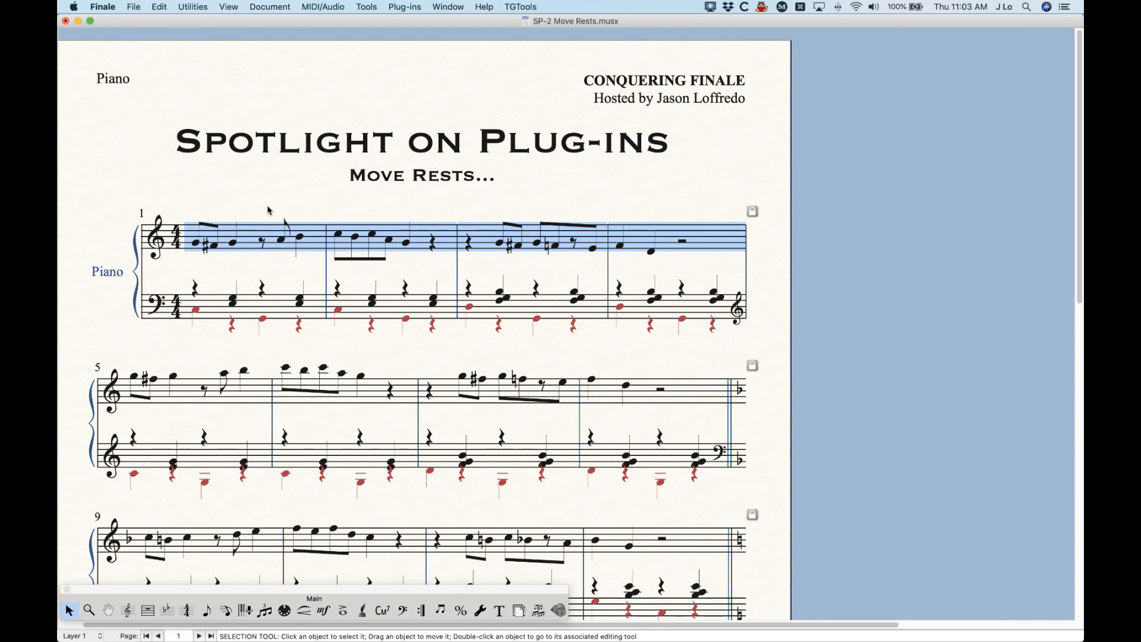
pyautogui.press('cmd+z')
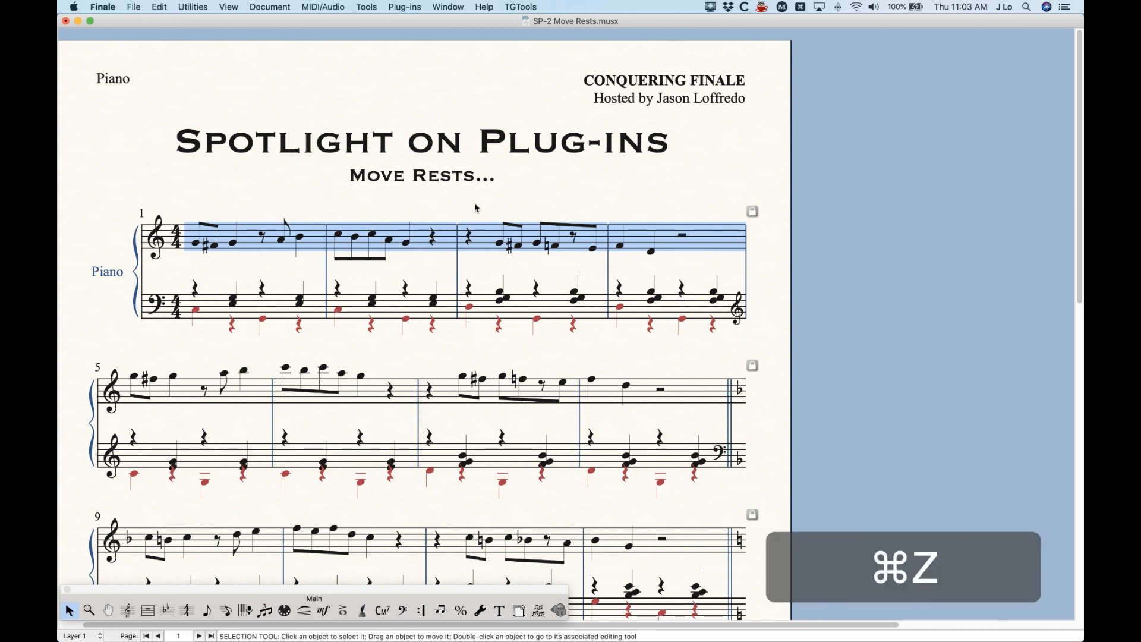
pyautogui.press('cmd+z')
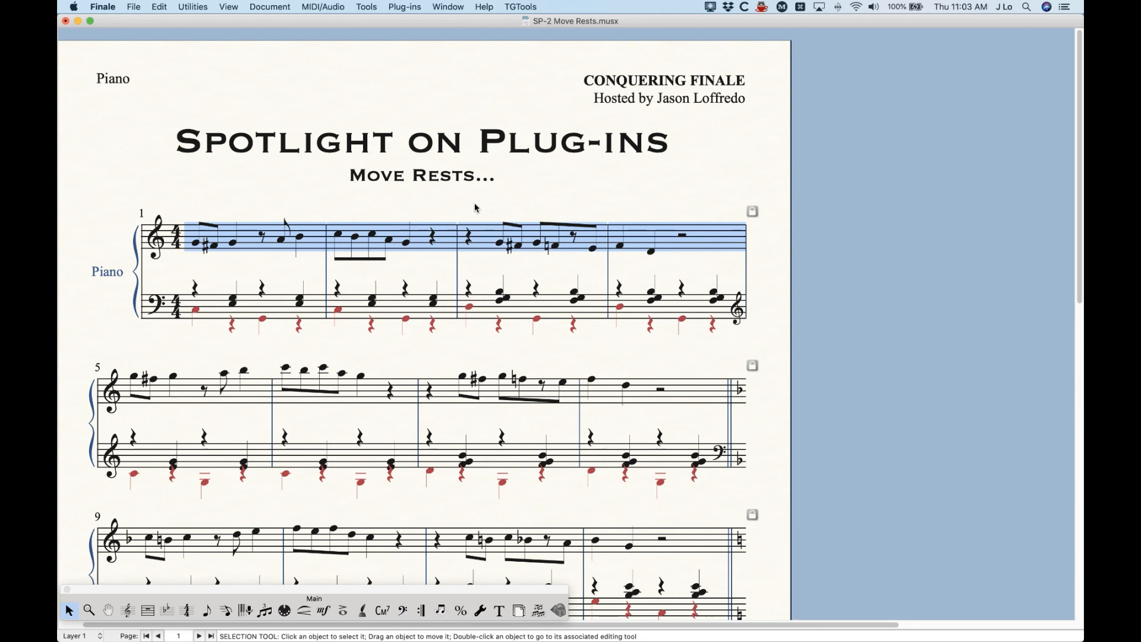
pyautogui.click(422, 338)
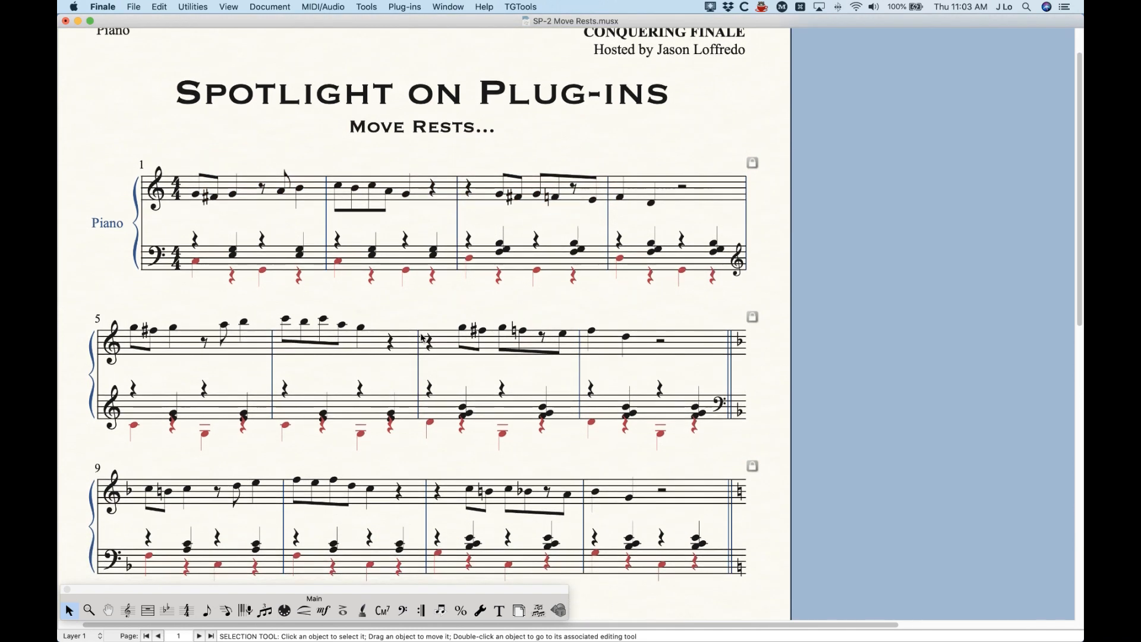
pyautogui.scroll(3)
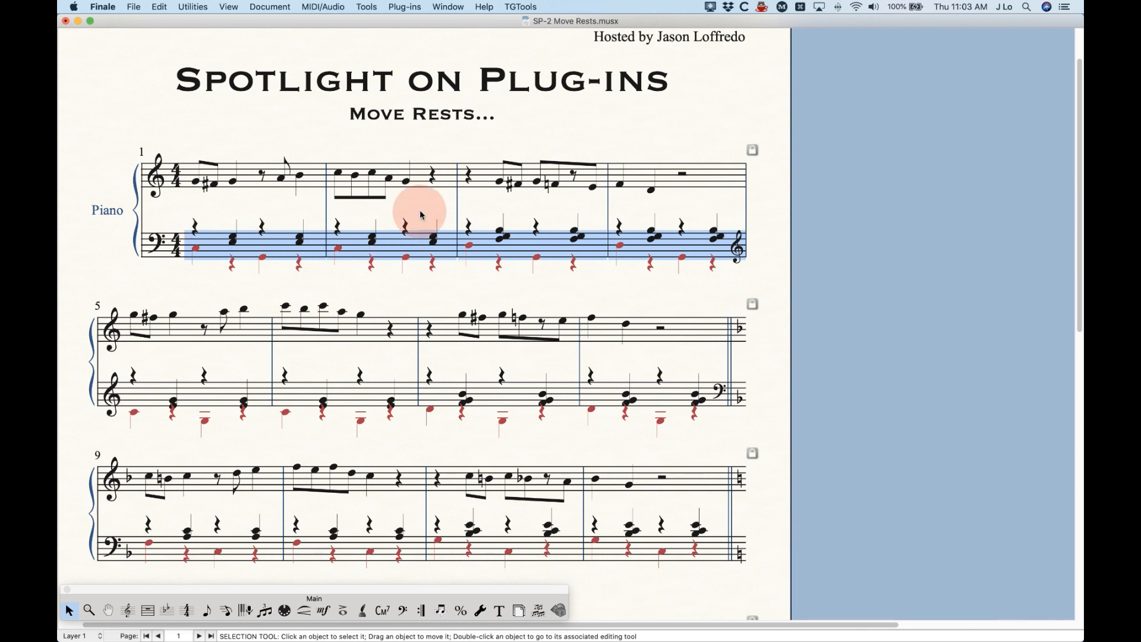
pyautogui.click(429, 213)
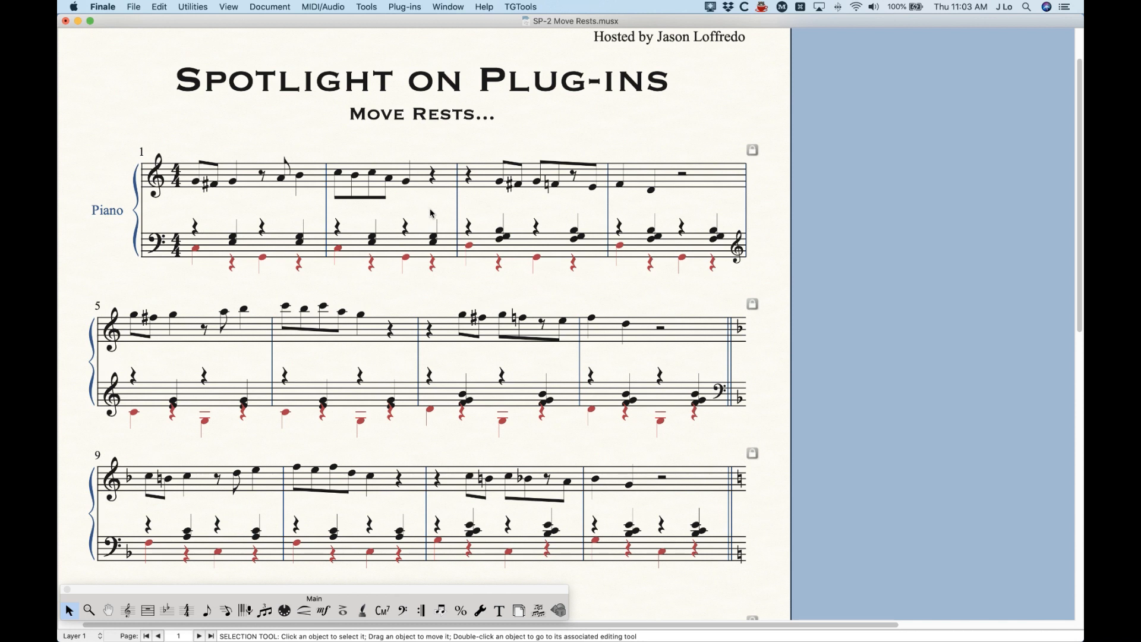
pyautogui.moveTo(415, 247)
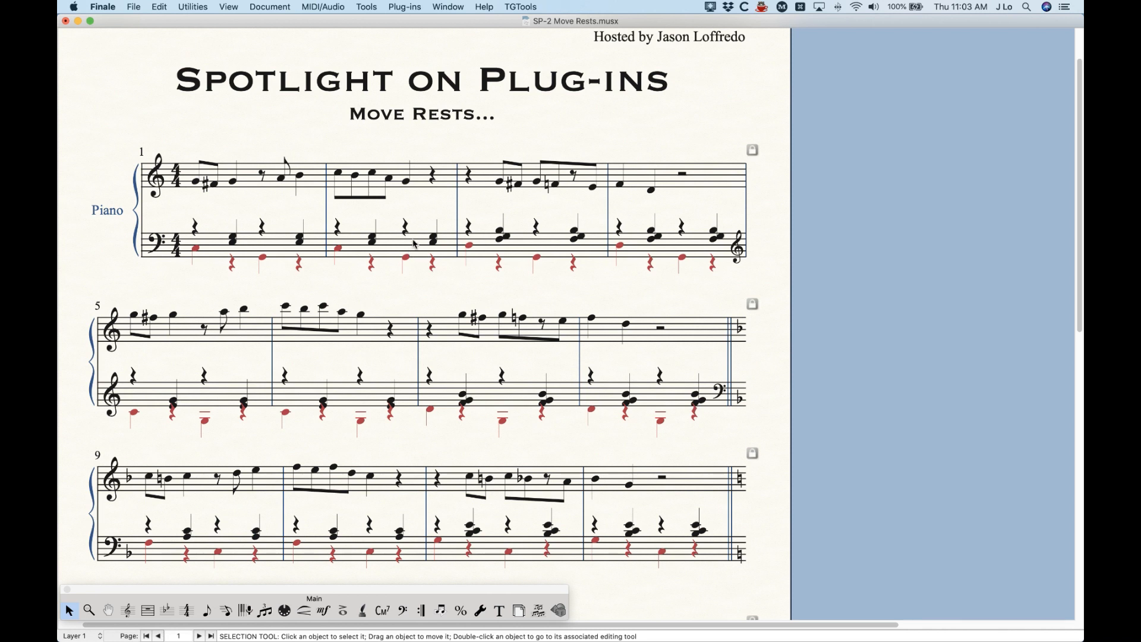
pyautogui.moveTo(375, 265)
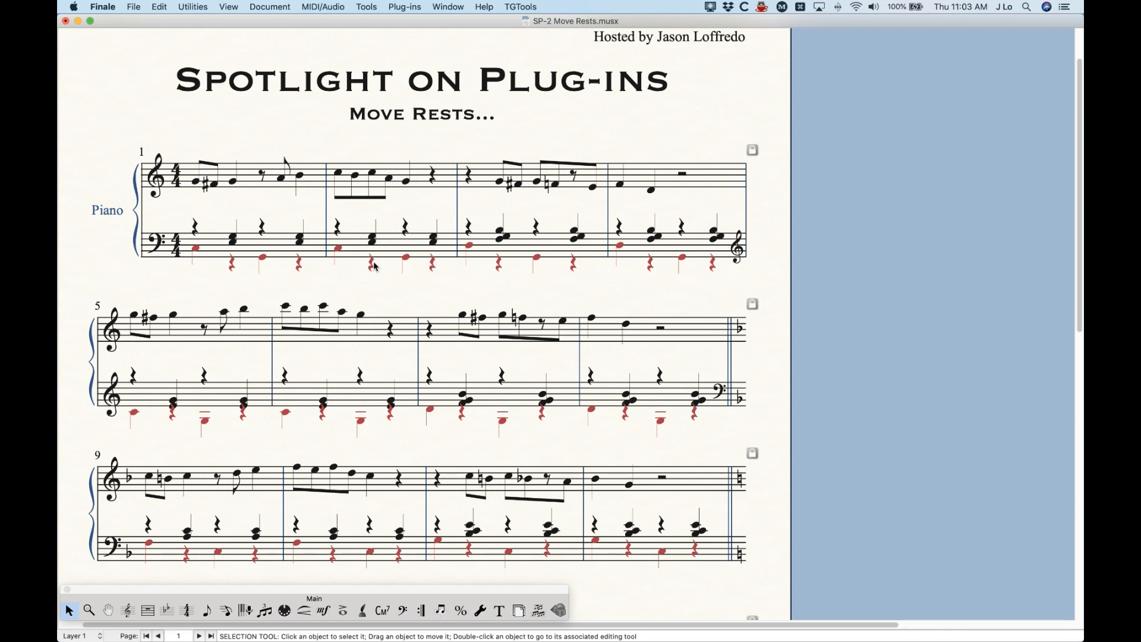
pyautogui.click(269, 7)
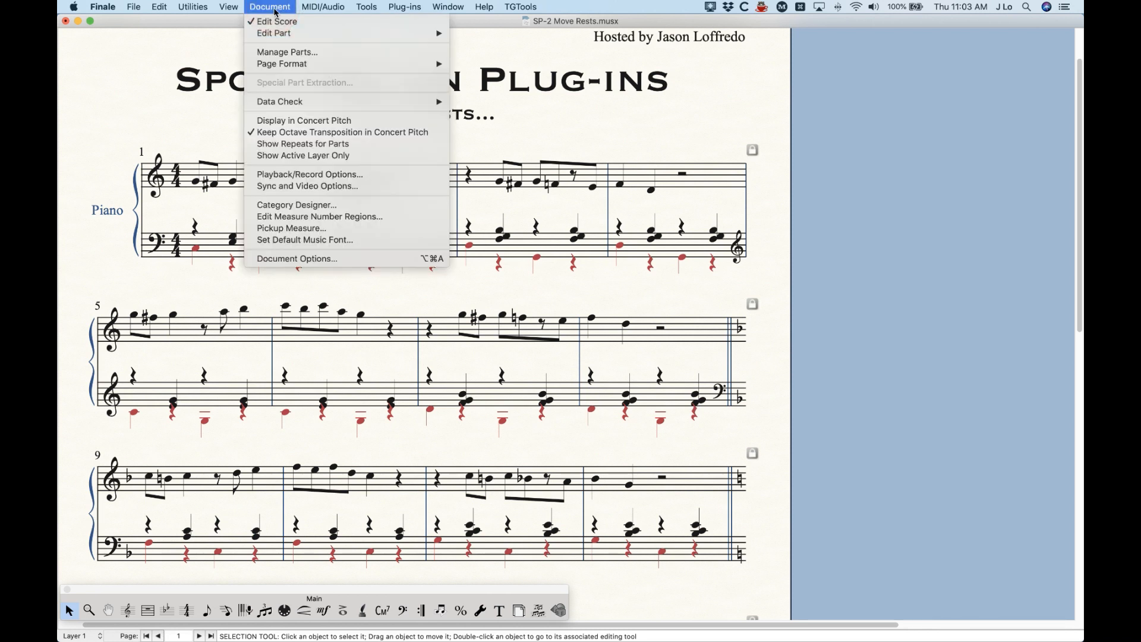
pyautogui.click(269, 6)
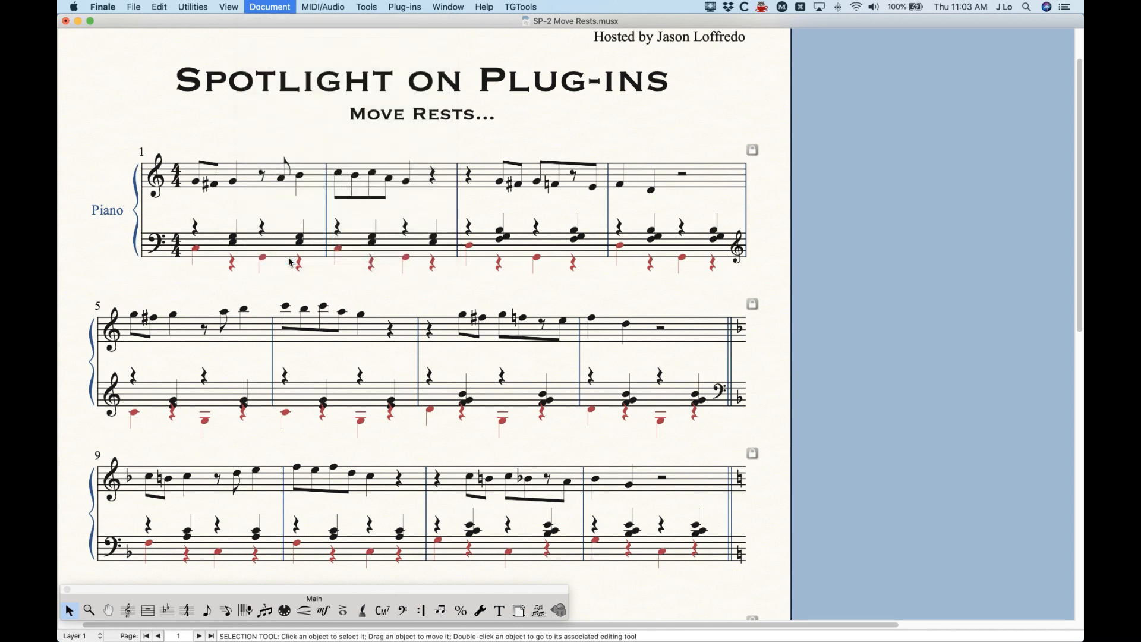
pyautogui.click(269, 6)
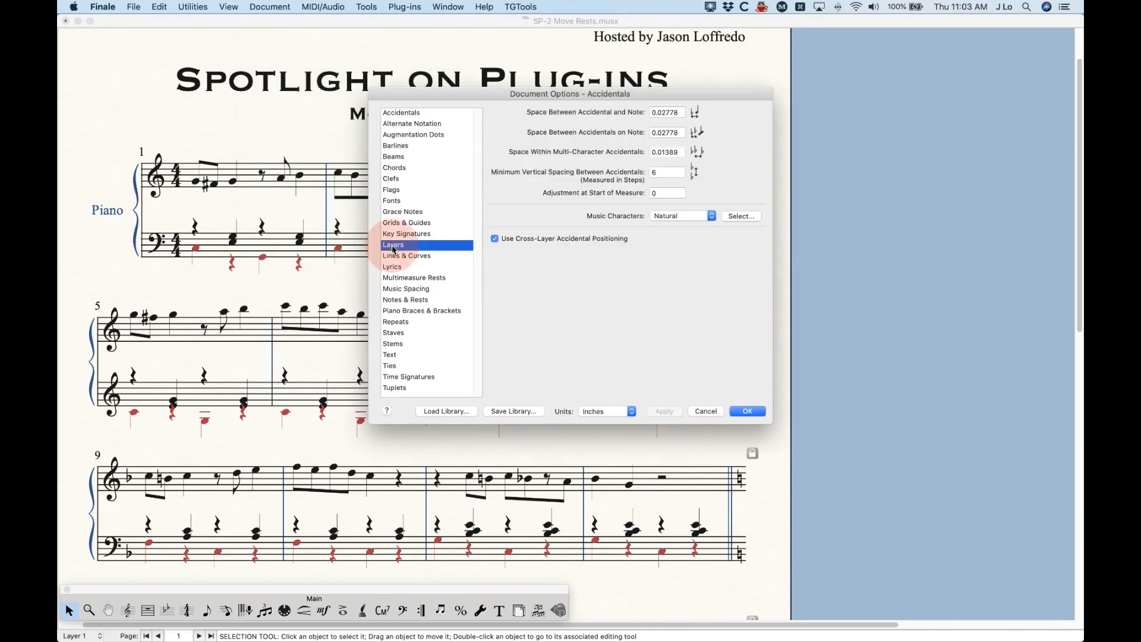
pyautogui.click(393, 244)
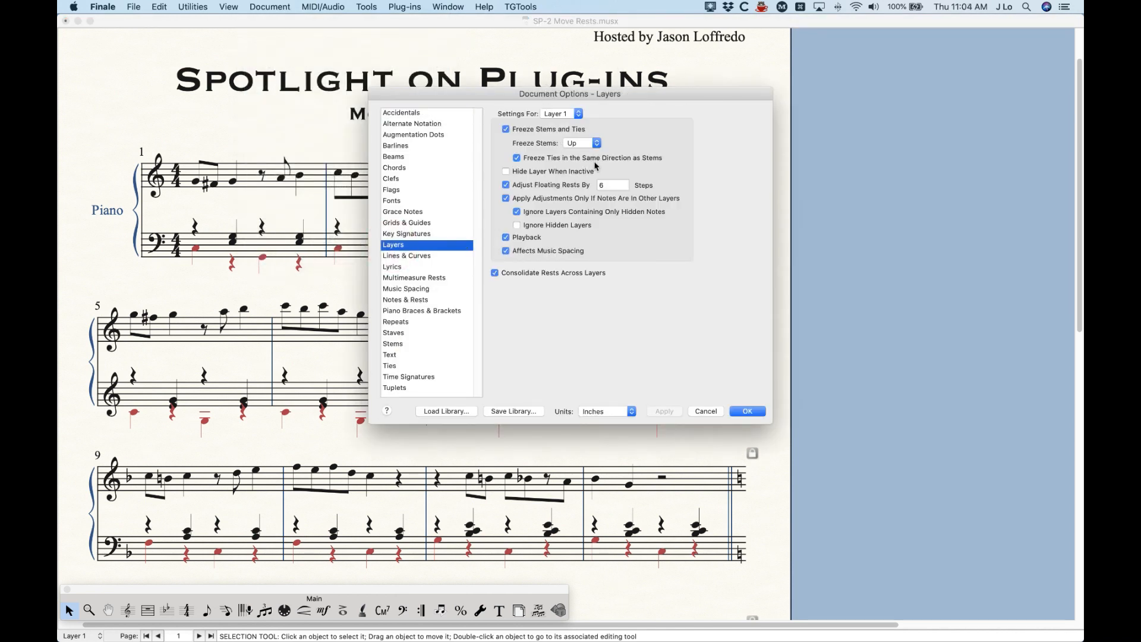
pyautogui.moveTo(534, 192)
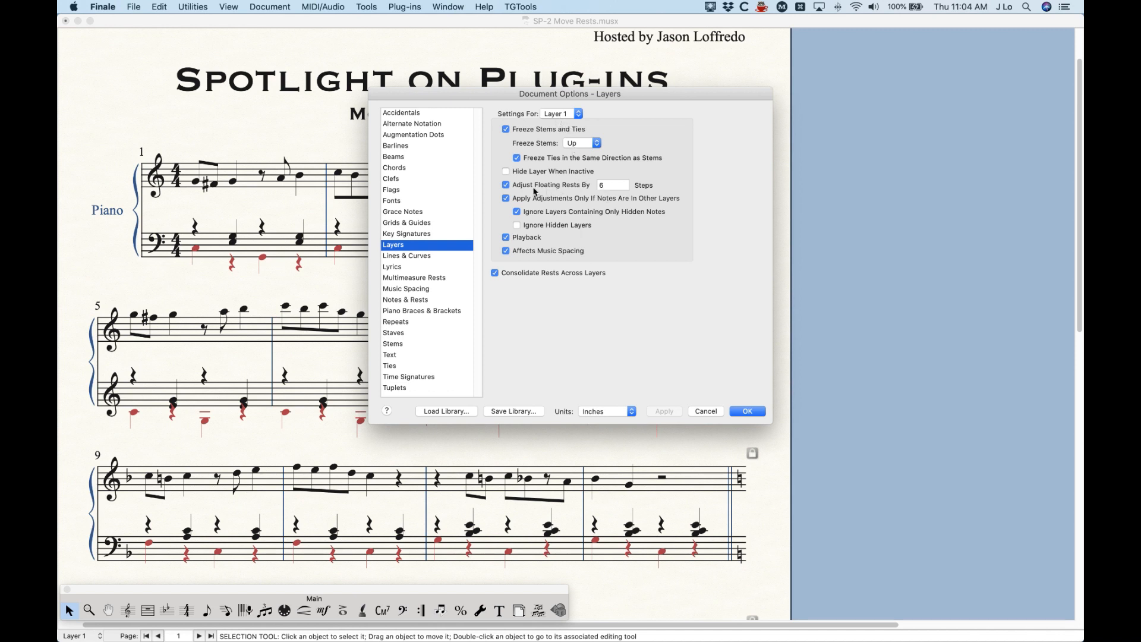
pyautogui.click(560, 113)
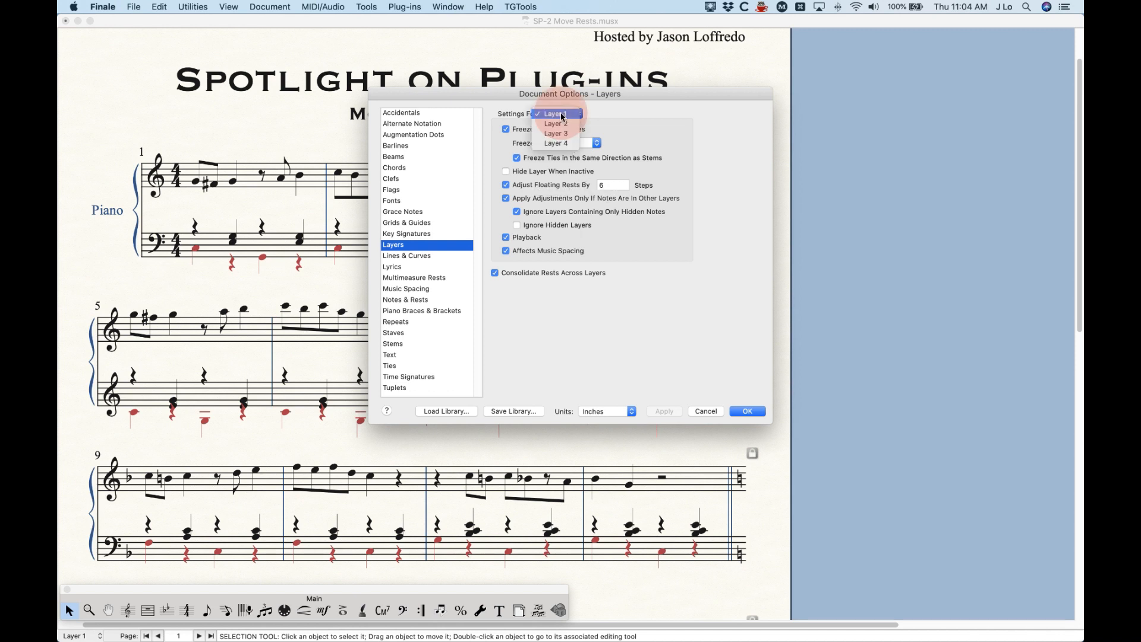
pyautogui.click(554, 123)
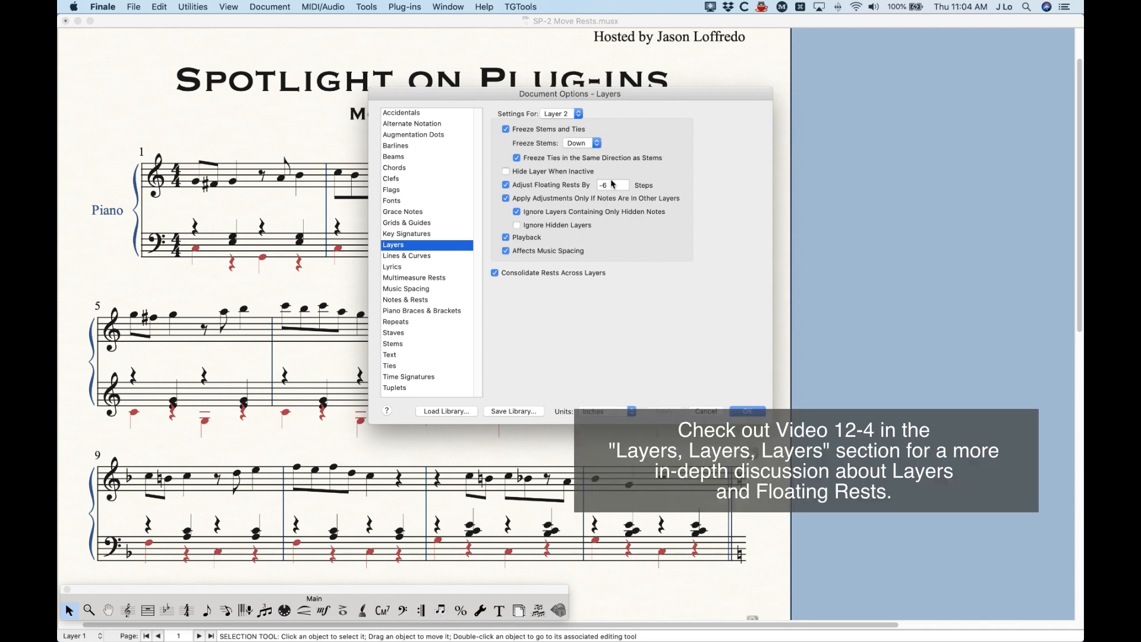
pyautogui.click(747, 411)
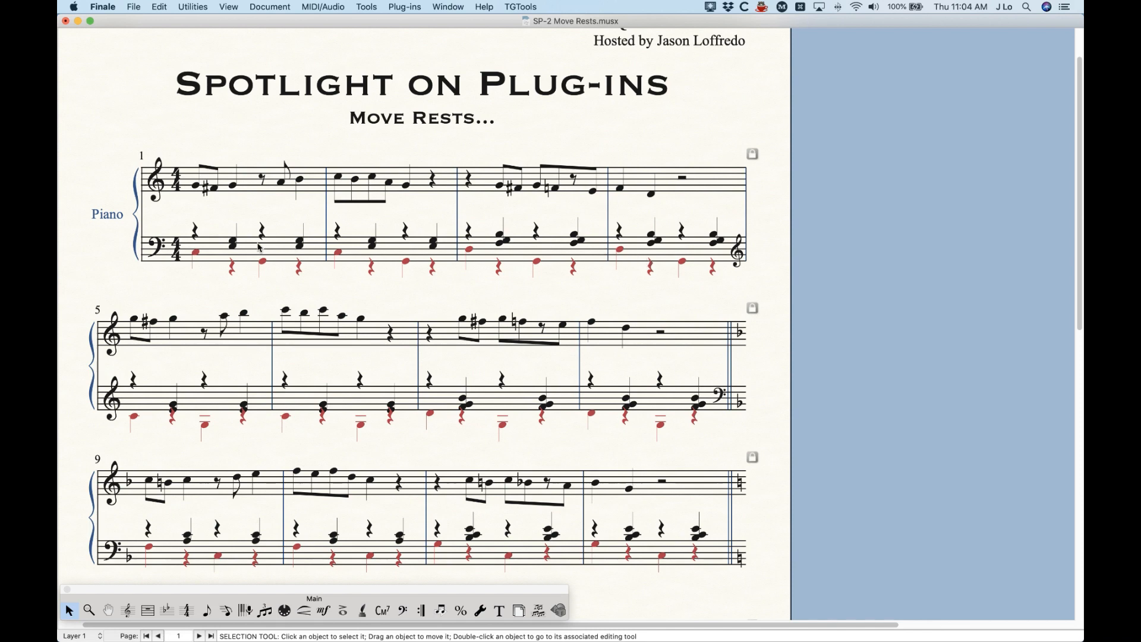
# Scroll down the page toward the Band Cues staff at measure 13
pyautogui.scroll(-3)
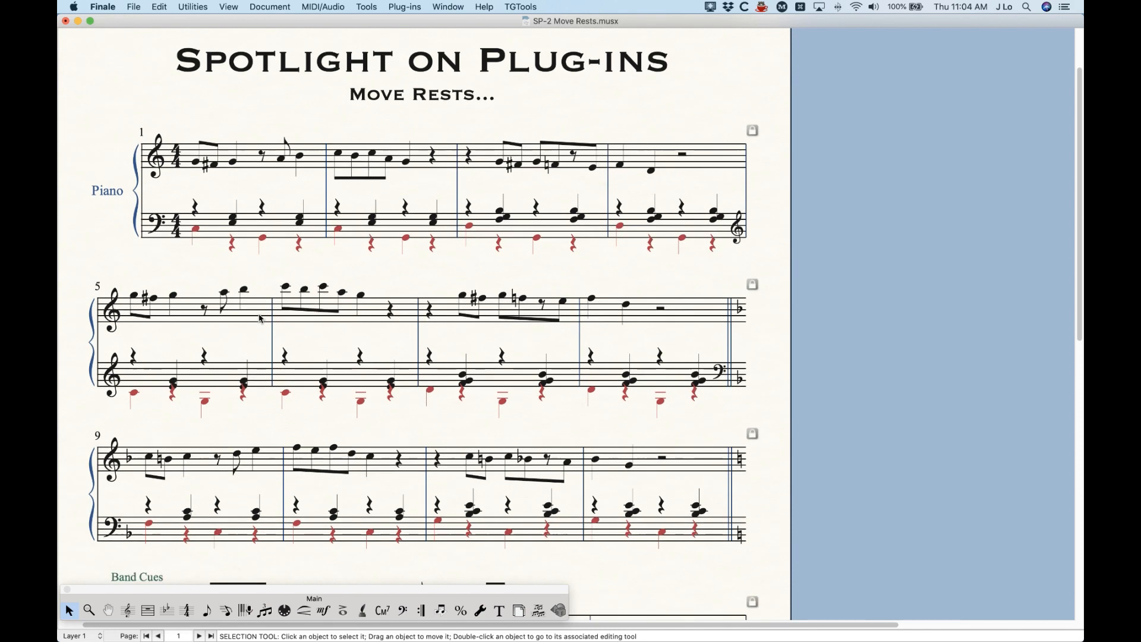
pyautogui.scroll(-3)
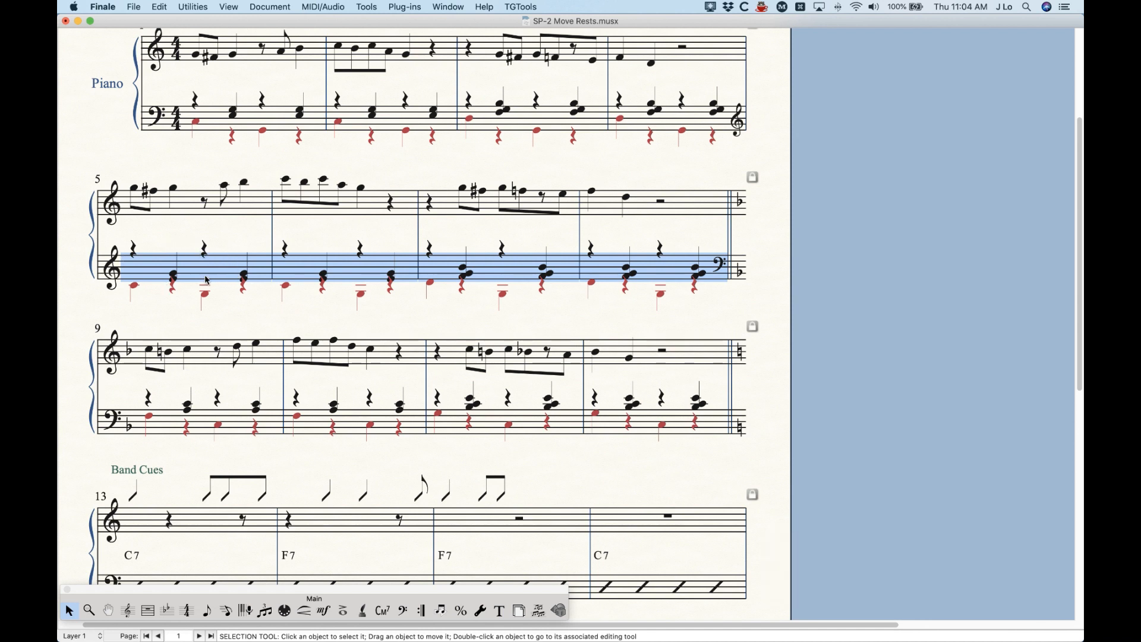
pyautogui.moveTo(173, 298)
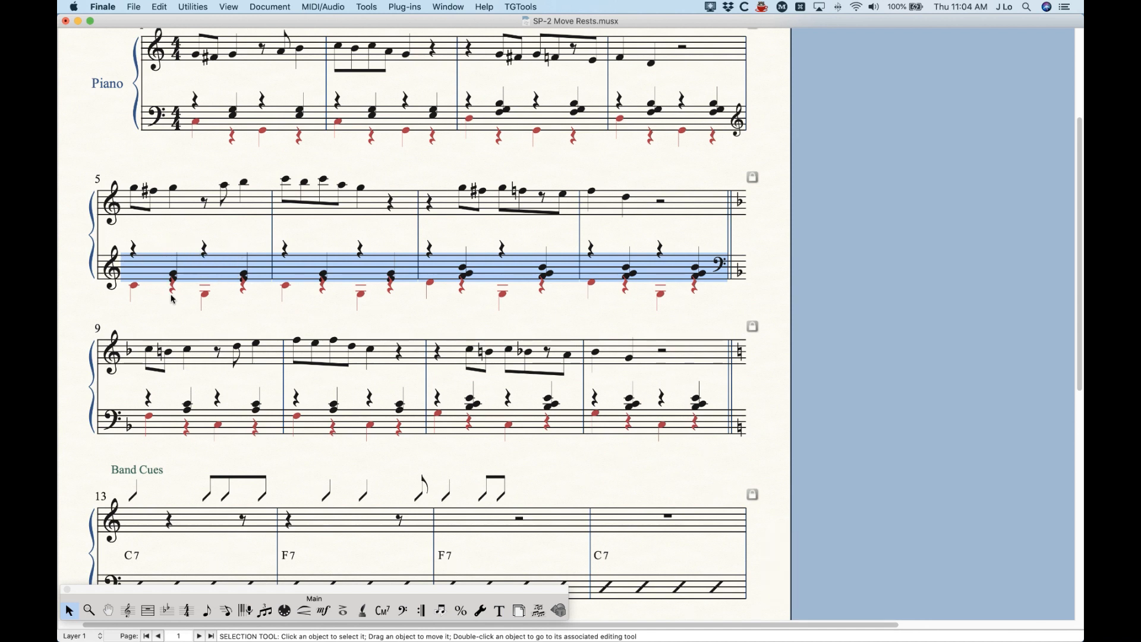
pyautogui.moveTo(202, 298)
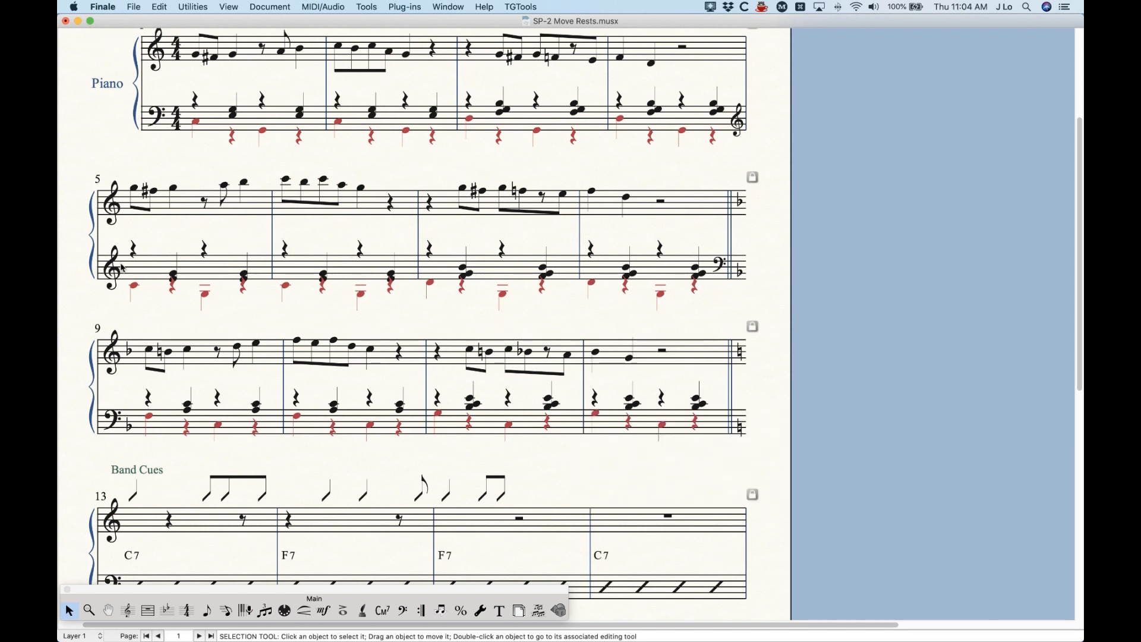
# Run Move Rests on Layer 1 with a -6 step shift for the lower staff
pyautogui.click(404, 6)
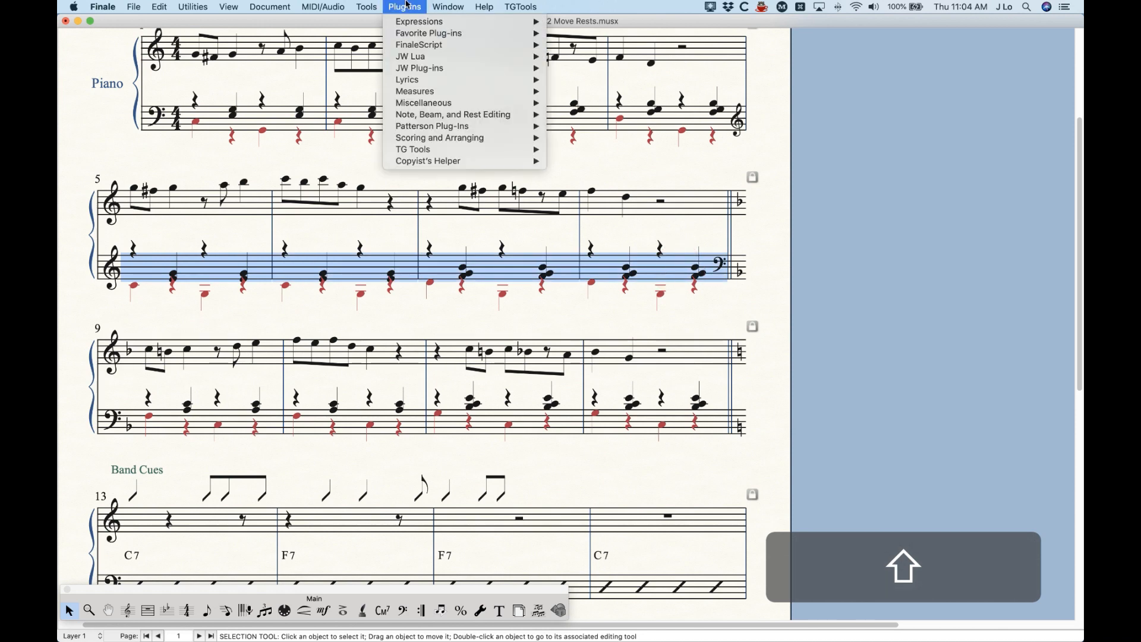
pyautogui.moveTo(453, 114)
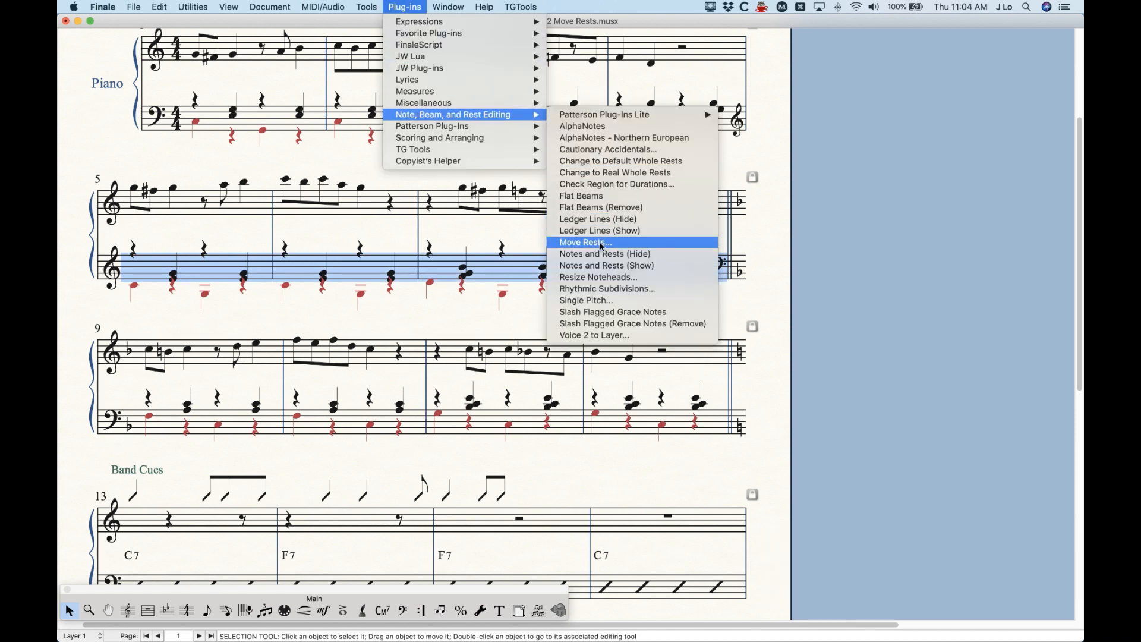
pyautogui.click(584, 241)
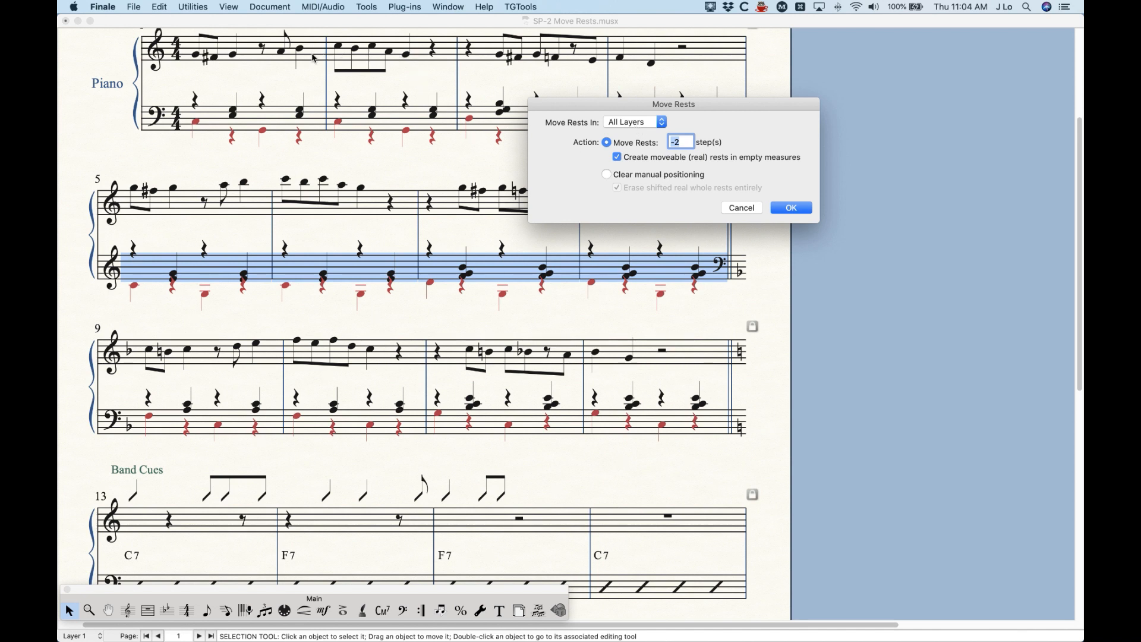
pyautogui.moveTo(655, 126)
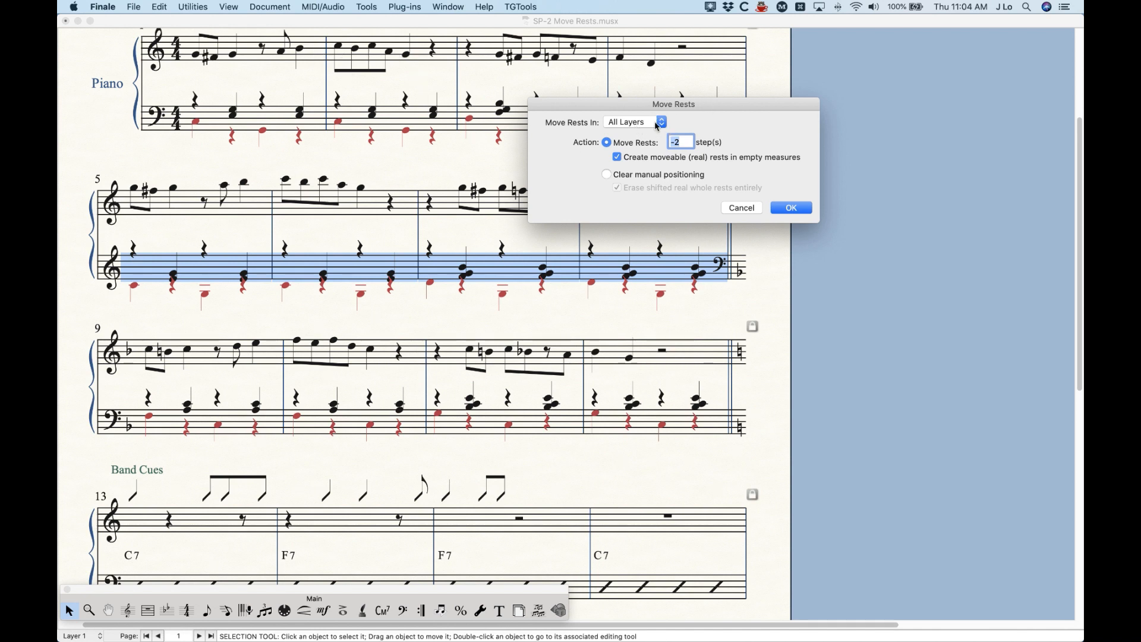
pyautogui.click(632, 121)
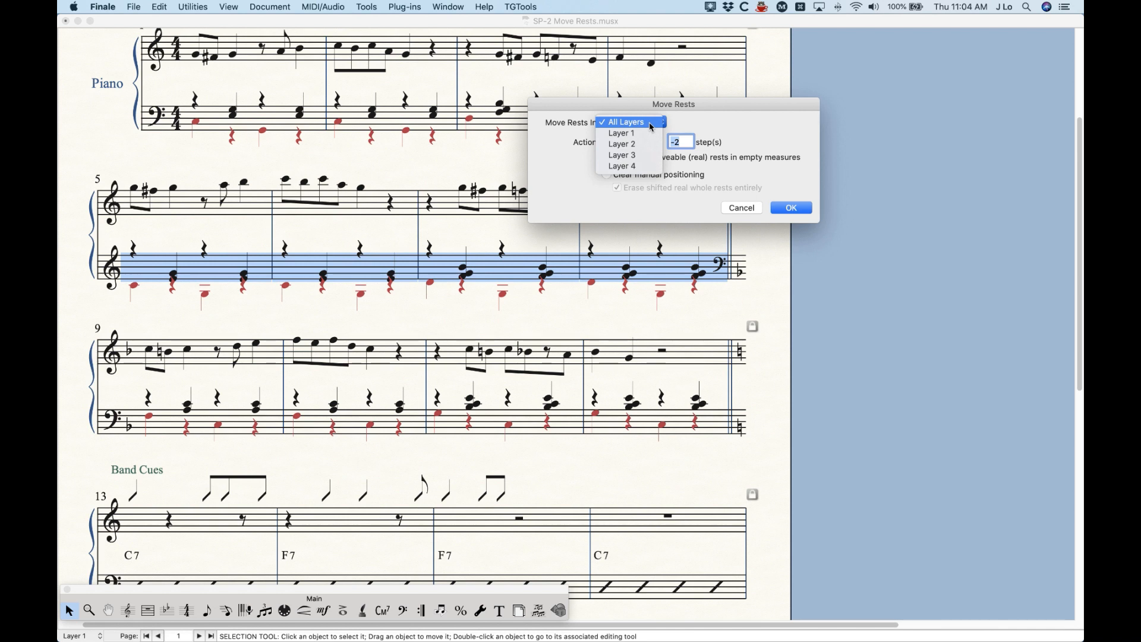
pyautogui.click(624, 121)
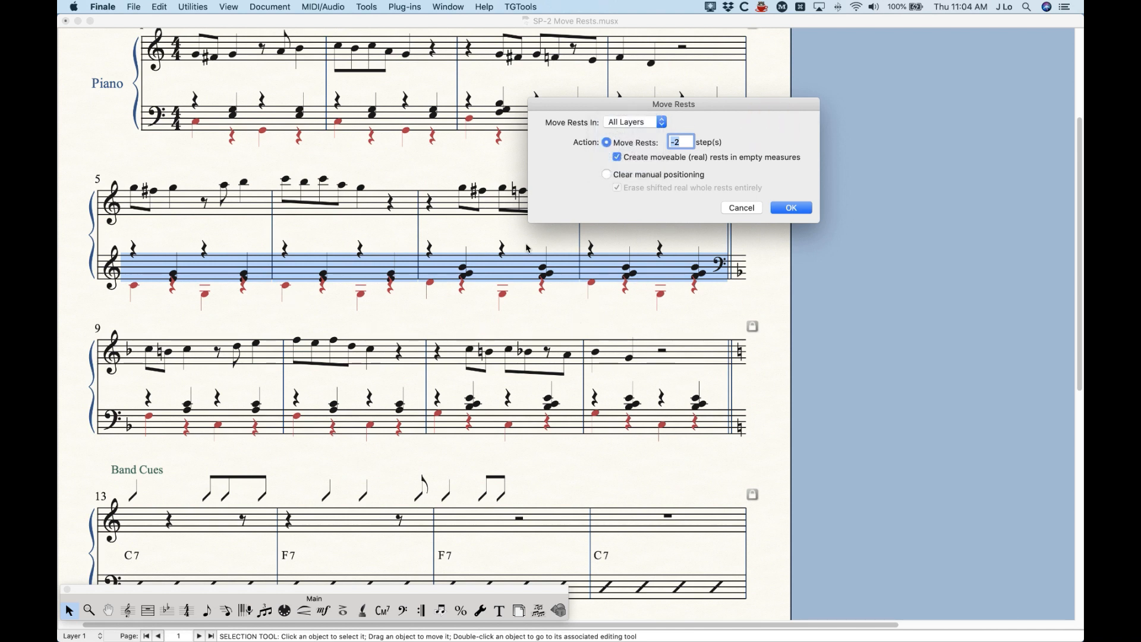
pyautogui.moveTo(625, 107)
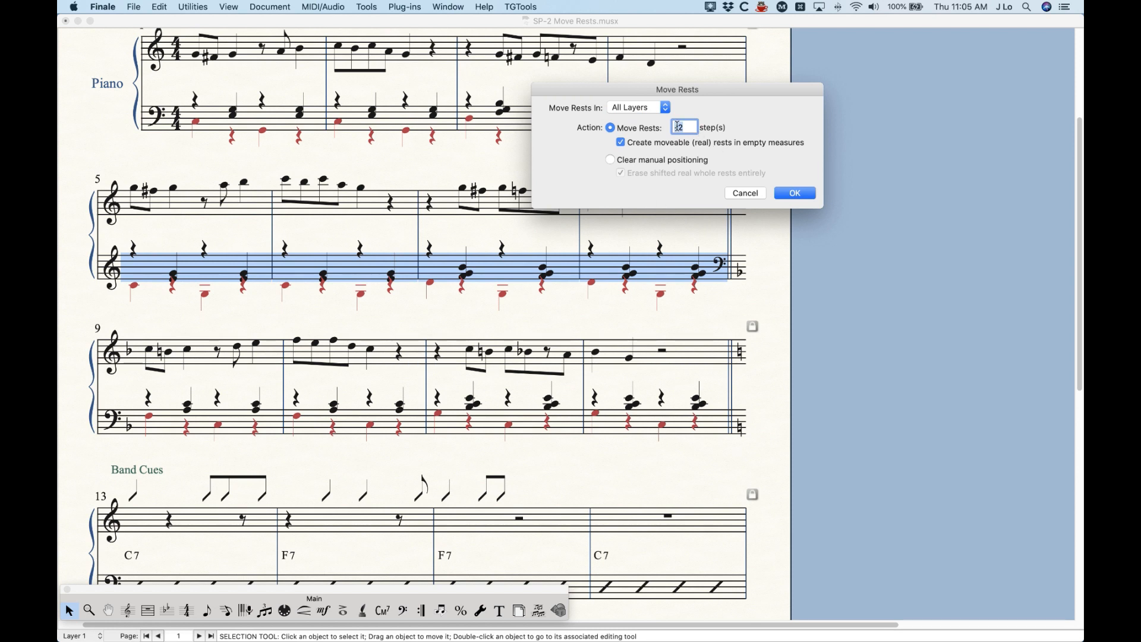
pyautogui.click(634, 107)
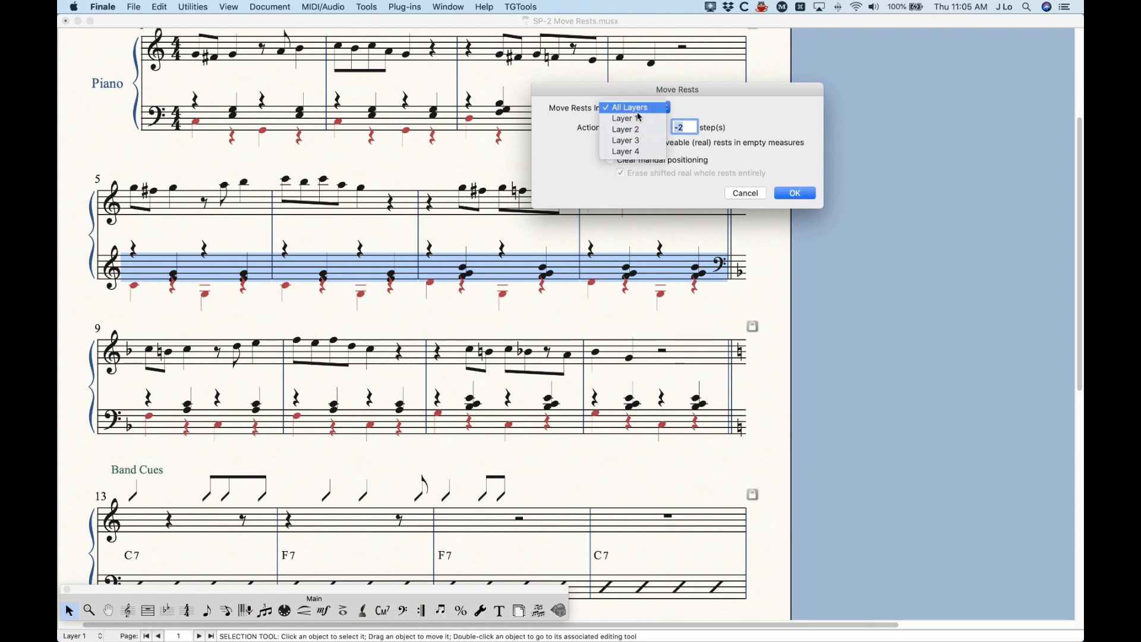
pyautogui.click(623, 117)
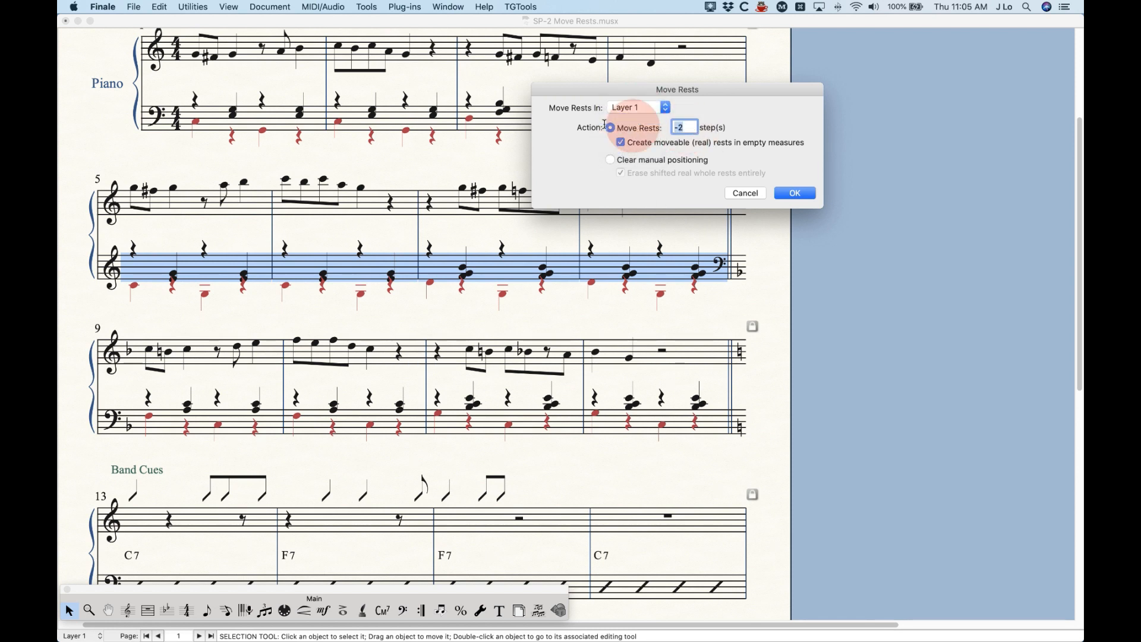
pyautogui.write('-6')
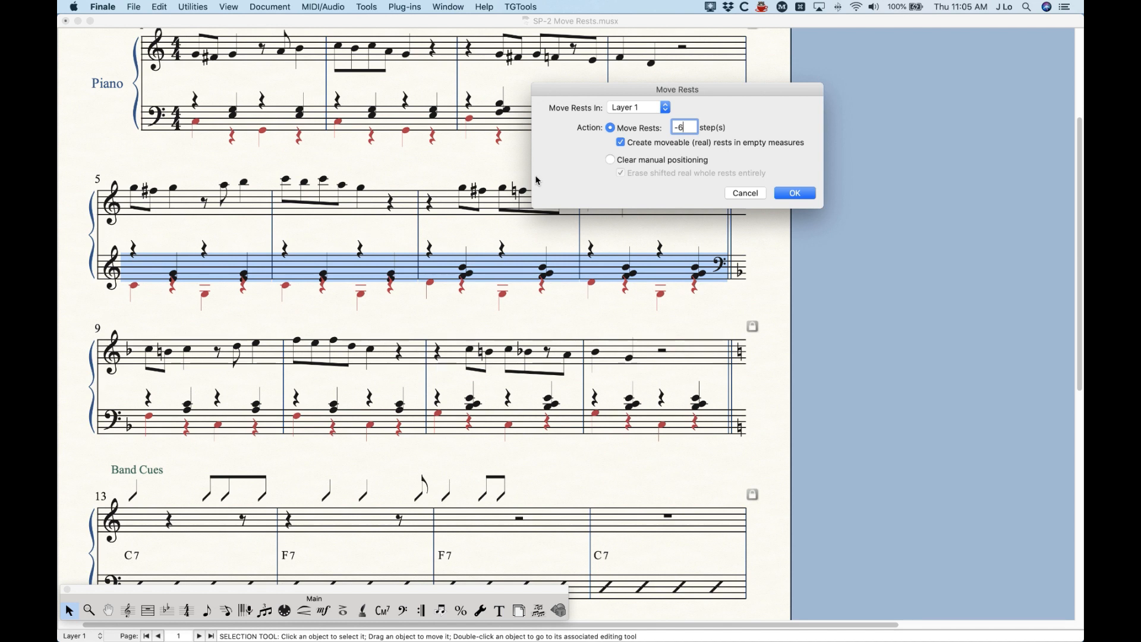
pyautogui.moveTo(661, 151)
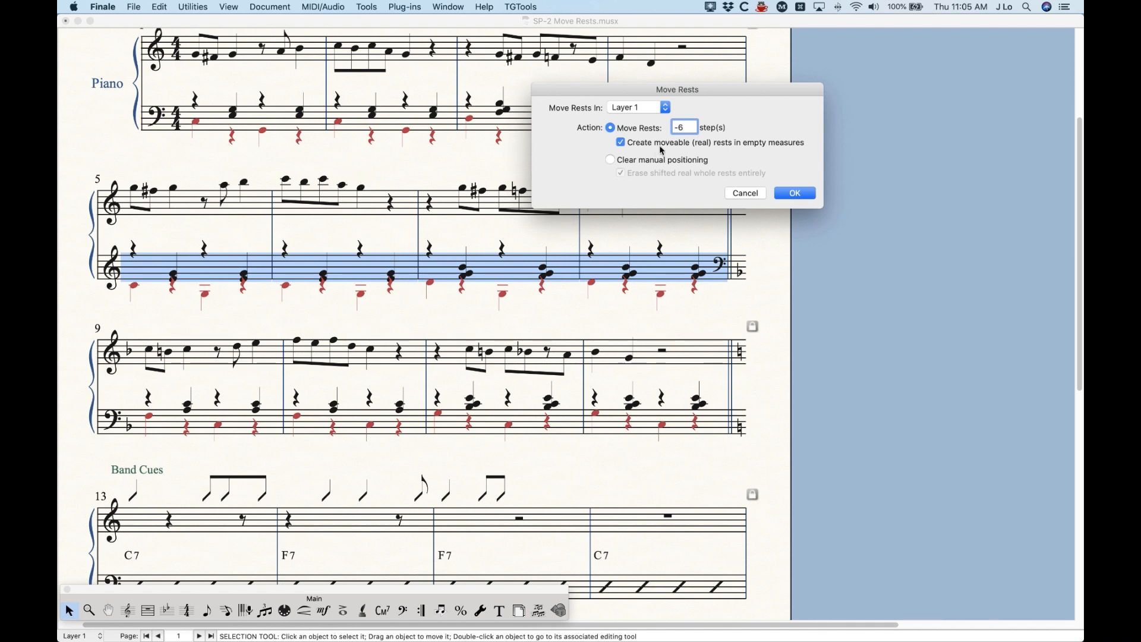
pyautogui.click(794, 193)
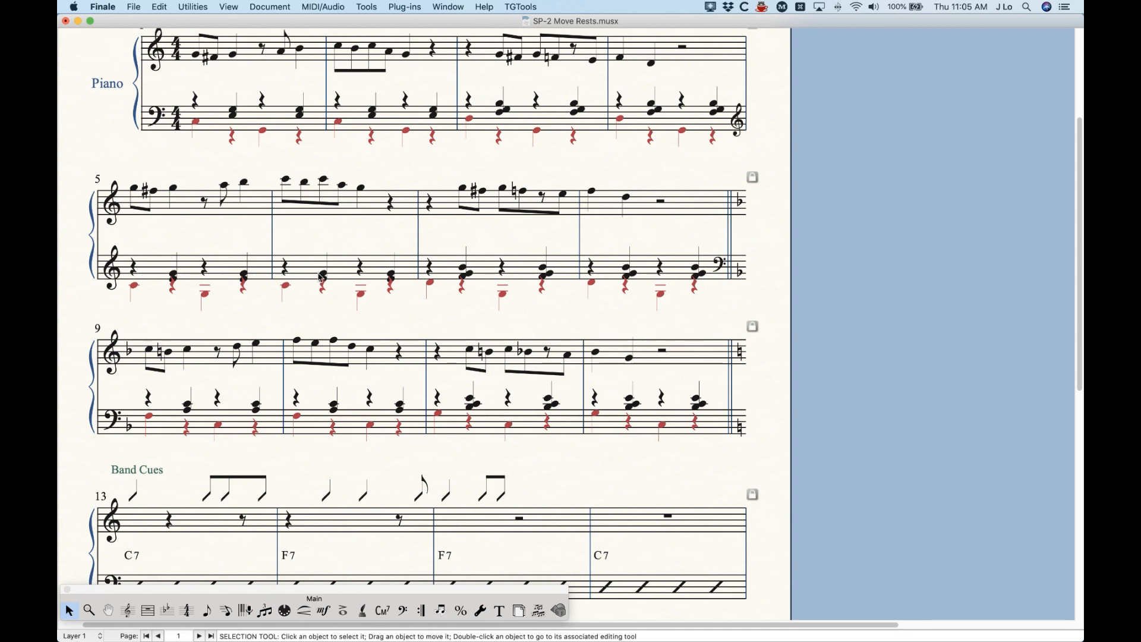
# Reselect lower staff measures 5–8 and run Move Rests on Layer 2 with -4 steps
pyautogui.click(662, 271)
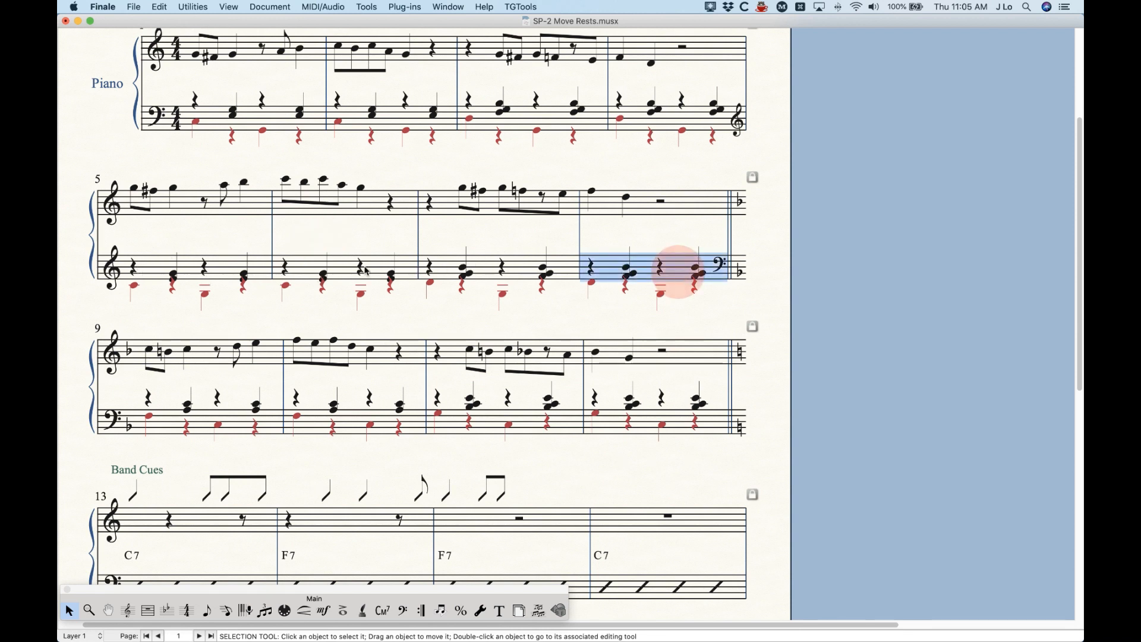
pyautogui.click(405, 7)
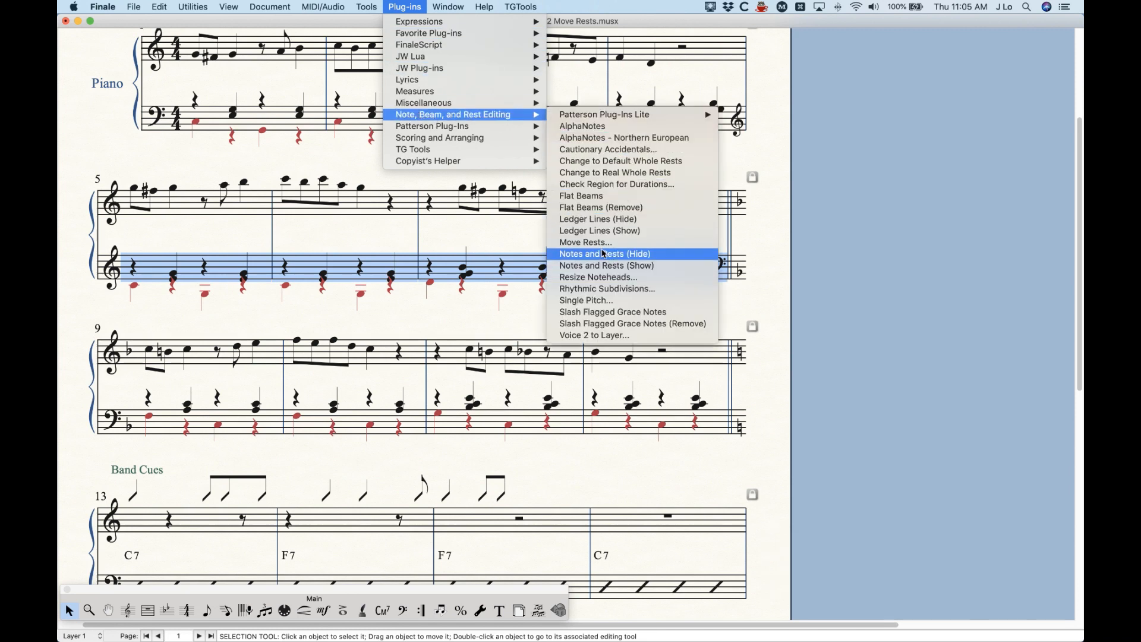
pyautogui.click(584, 242)
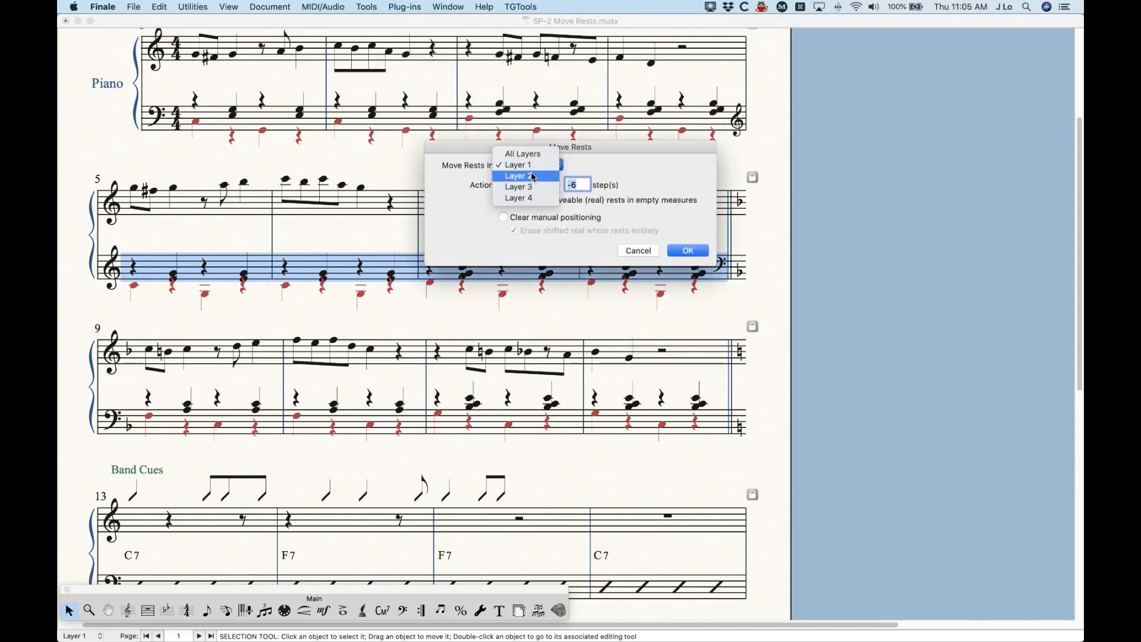
pyautogui.click(519, 176)
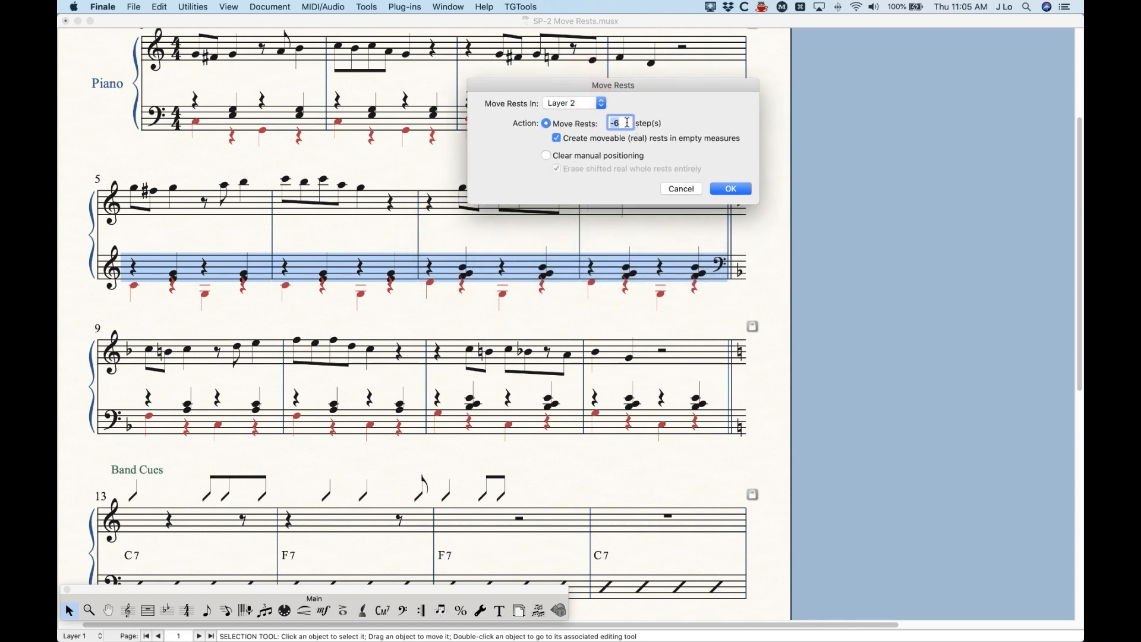
pyautogui.write('-4')
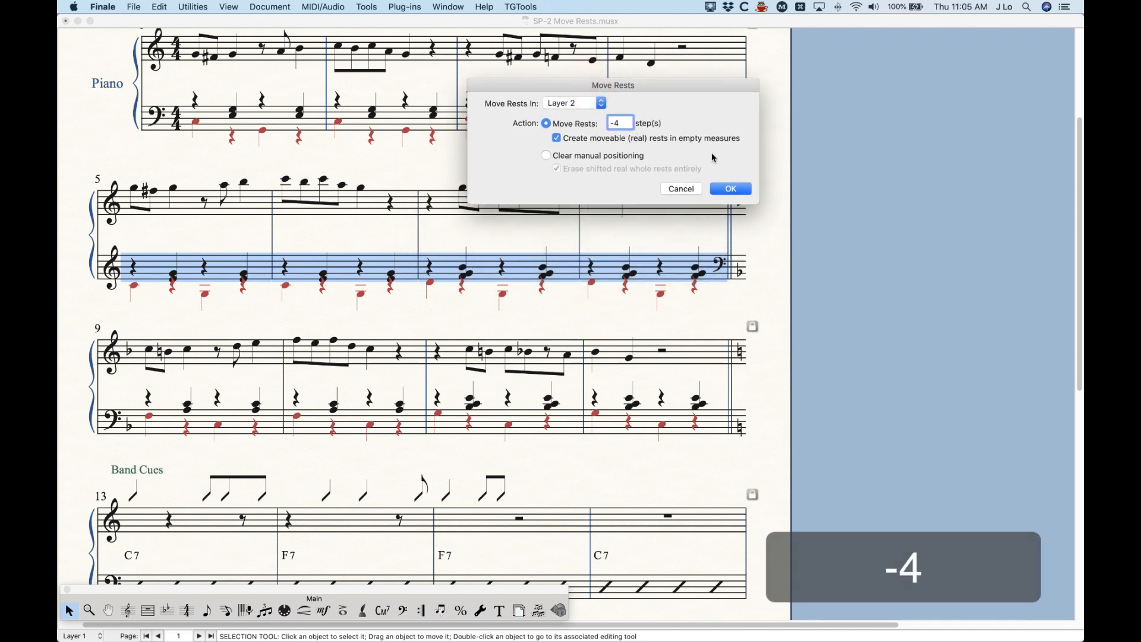
pyautogui.click(730, 188)
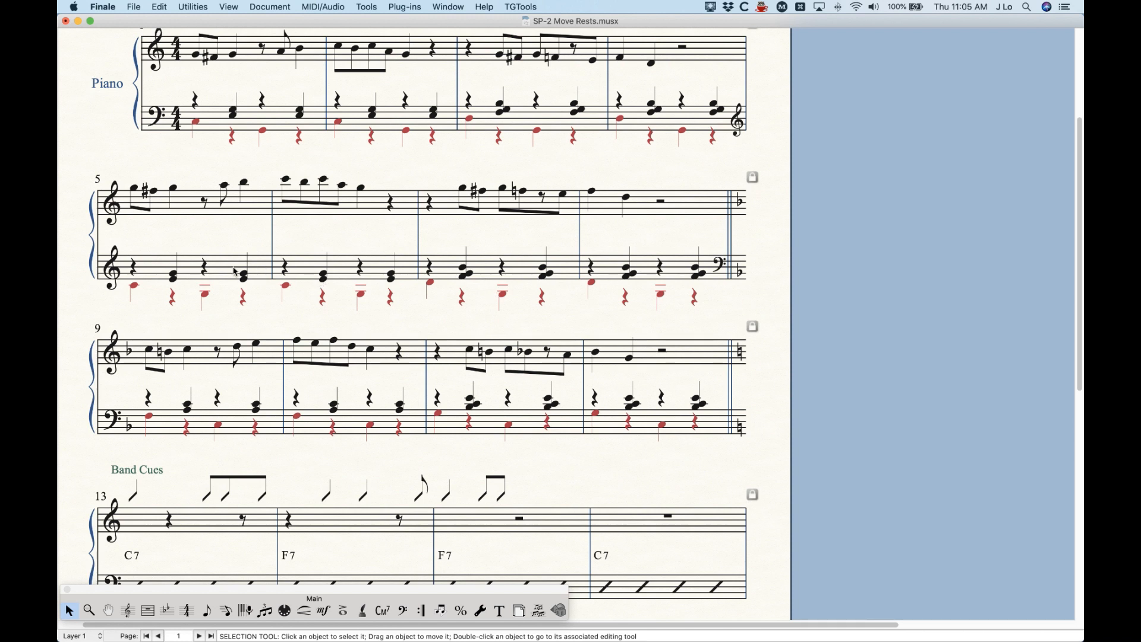
pyautogui.moveTo(185, 269)
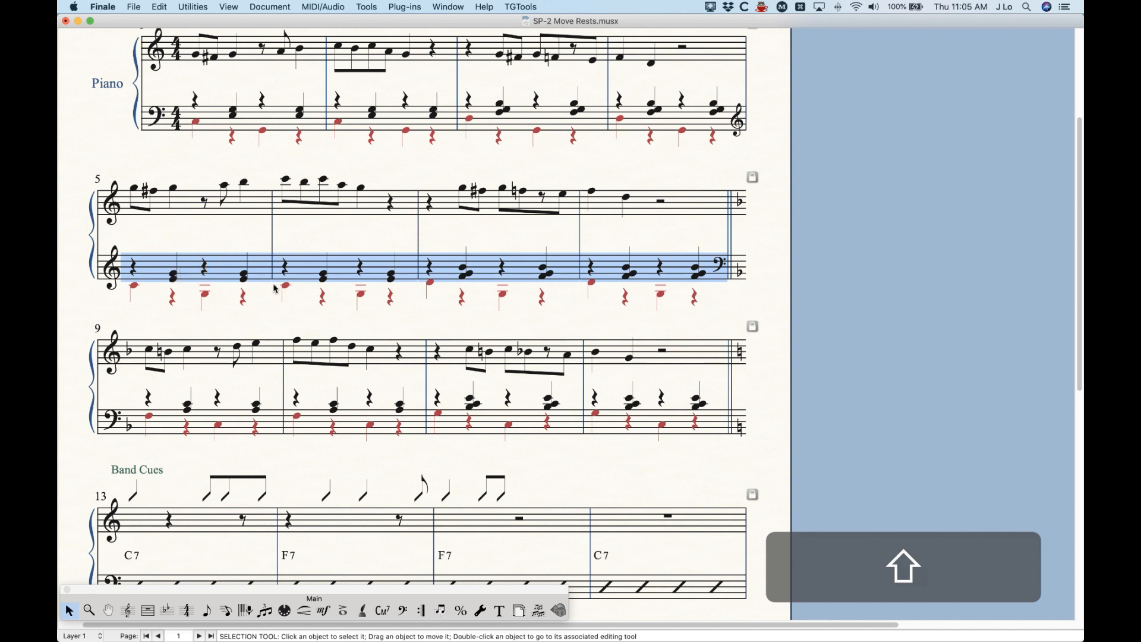
pyautogui.click(227, 610)
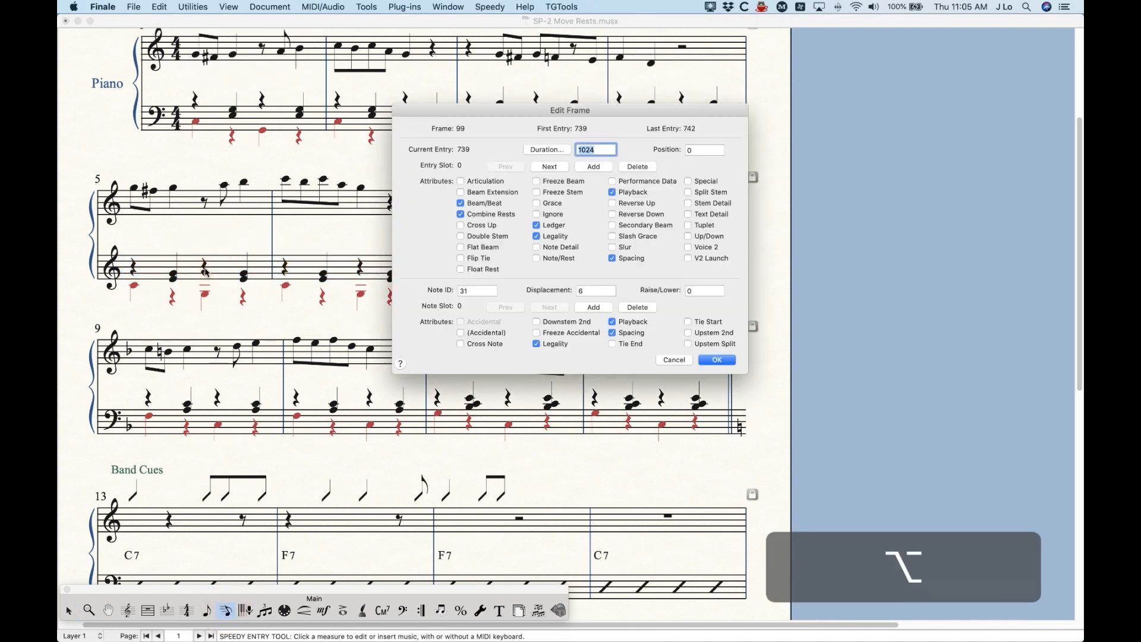
pyautogui.click(716, 360)
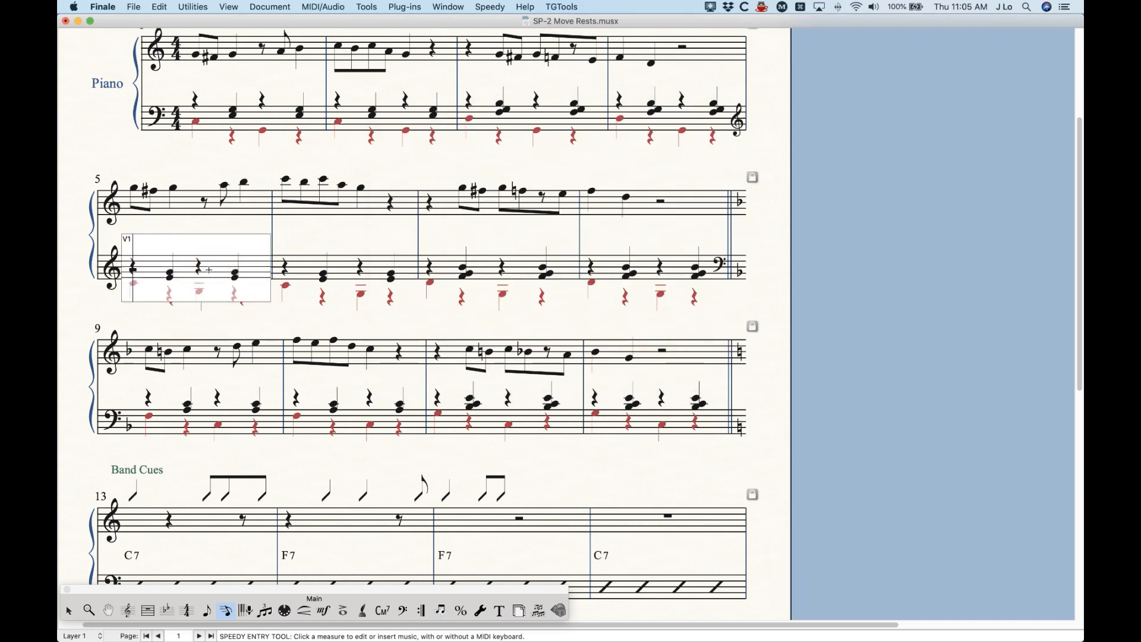
pyautogui.click(198, 269)
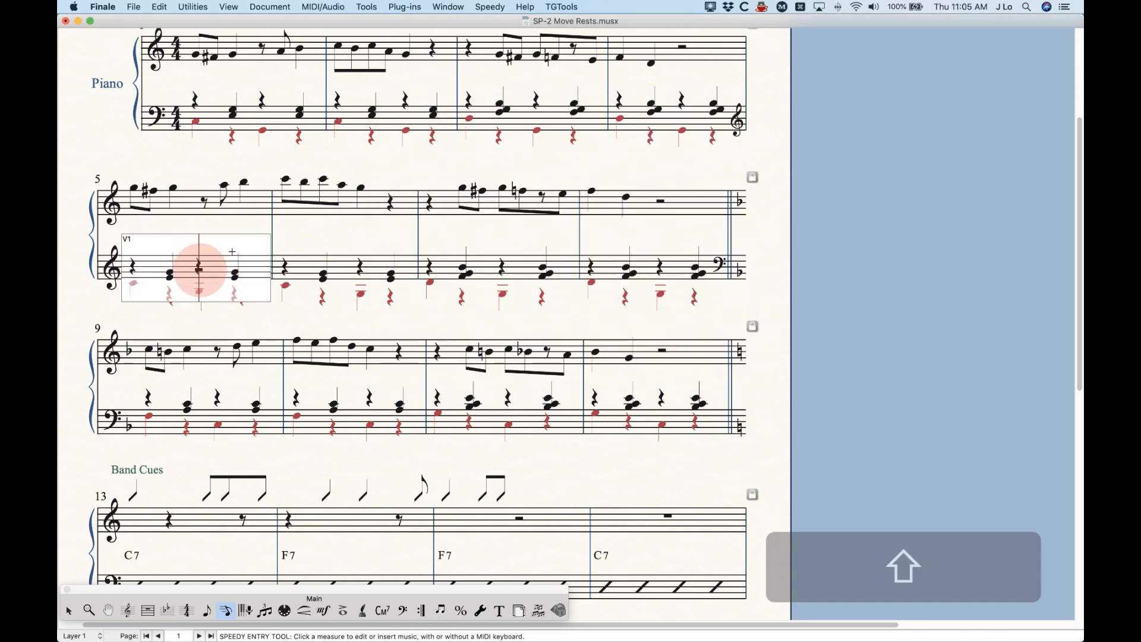
pyautogui.press('cmd+z')
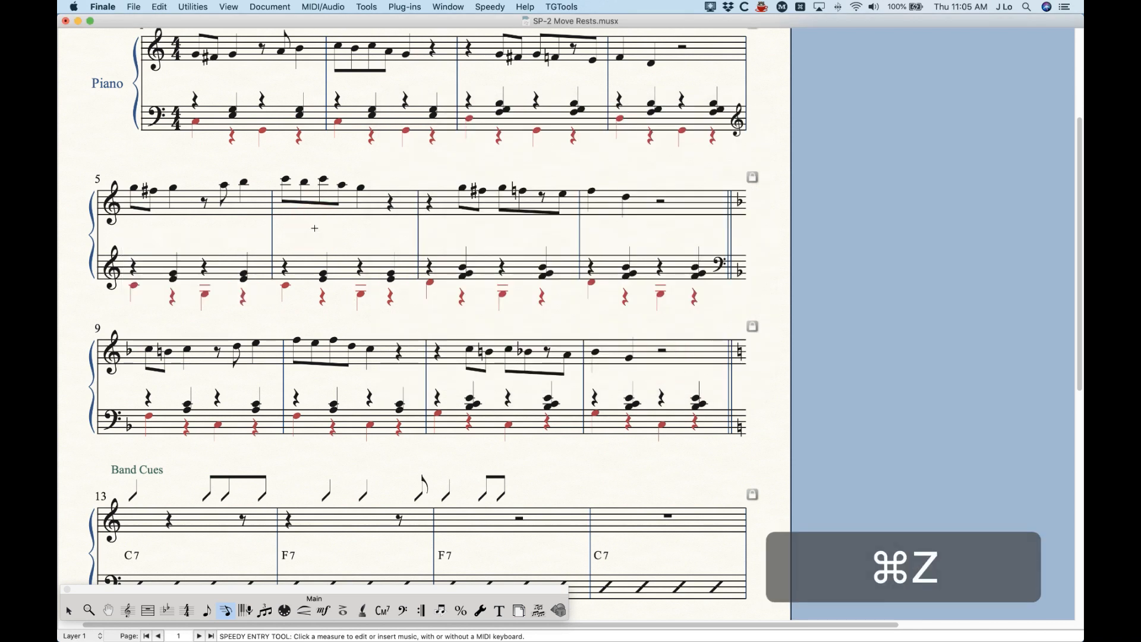
pyautogui.press('cmd+z')
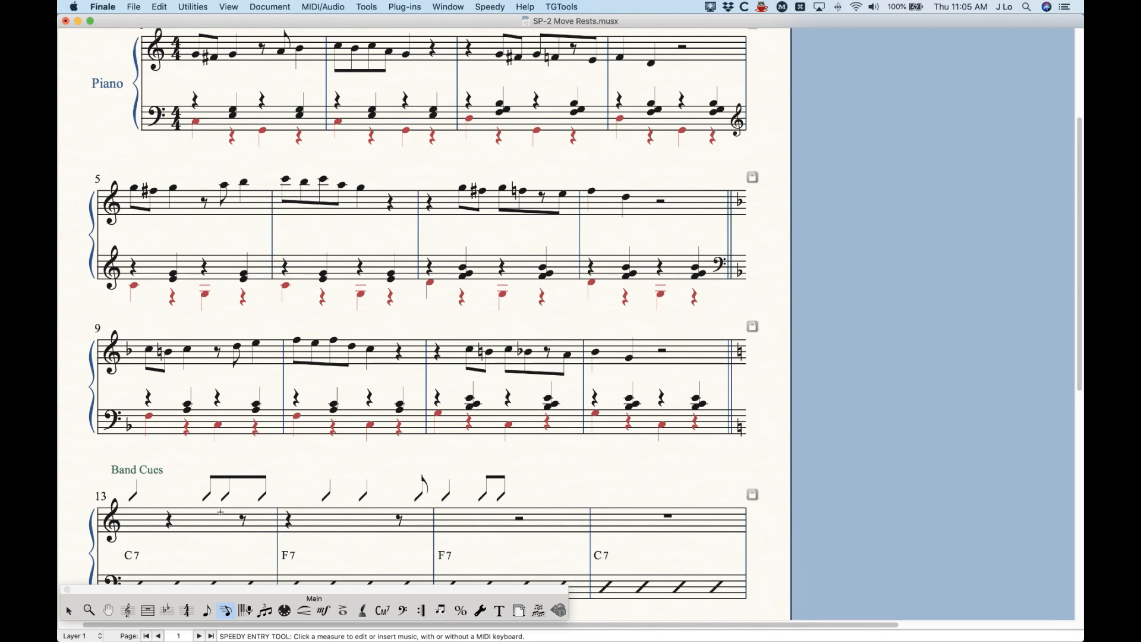
pyautogui.click(69, 610)
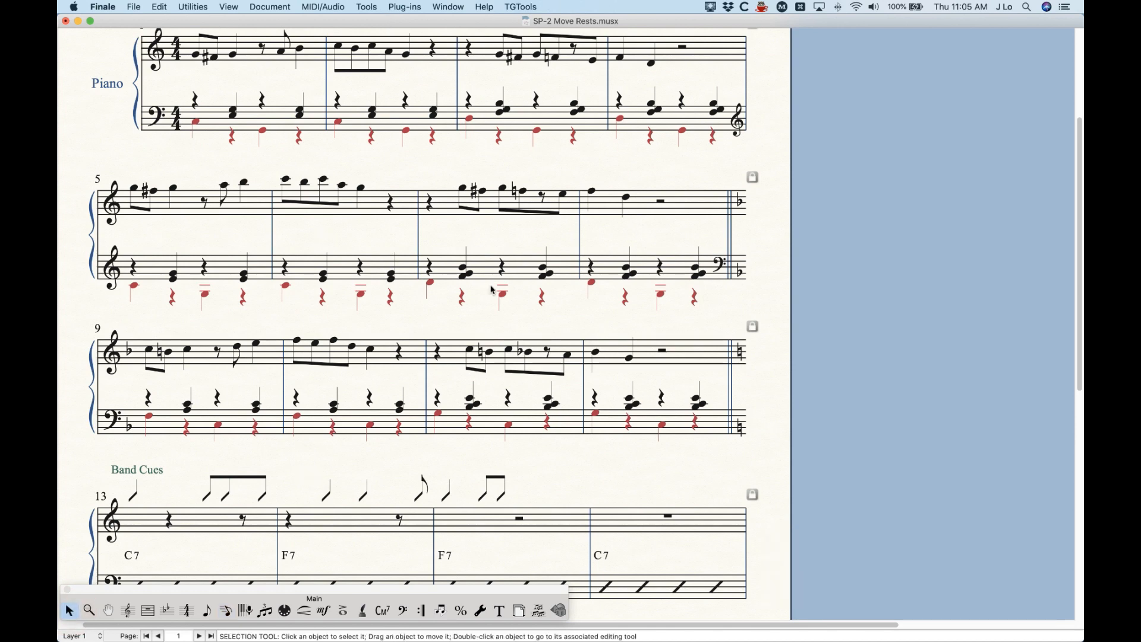
# Scroll to the top, select the first system's treble staff, and launch Move Rests
pyautogui.scroll(3)
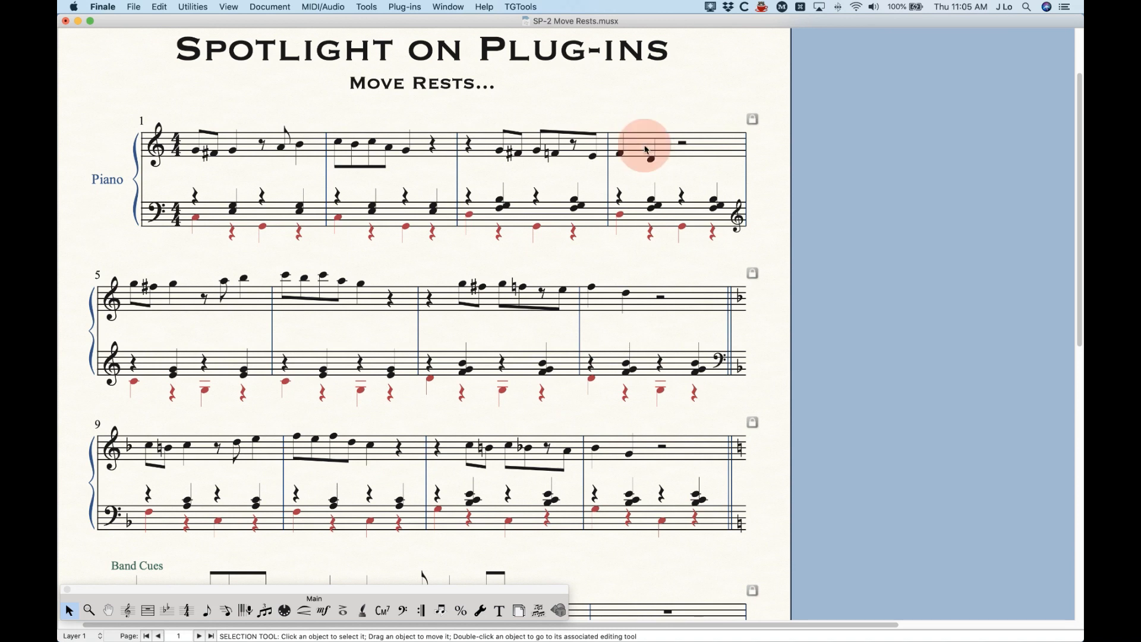
pyautogui.rightClick(643, 145)
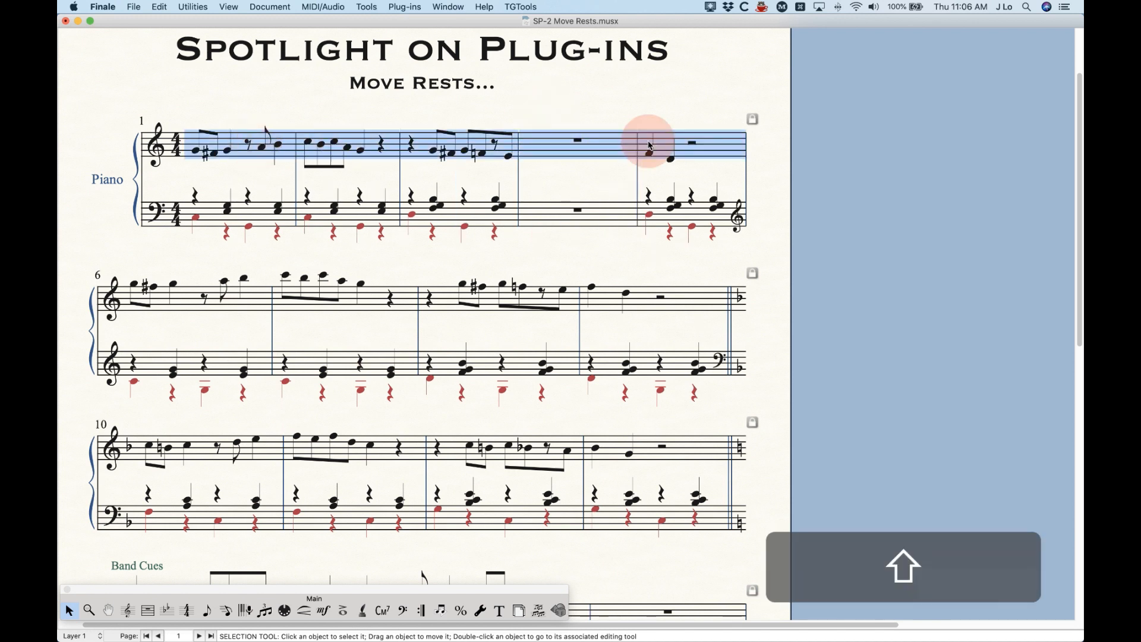
pyautogui.click(404, 6)
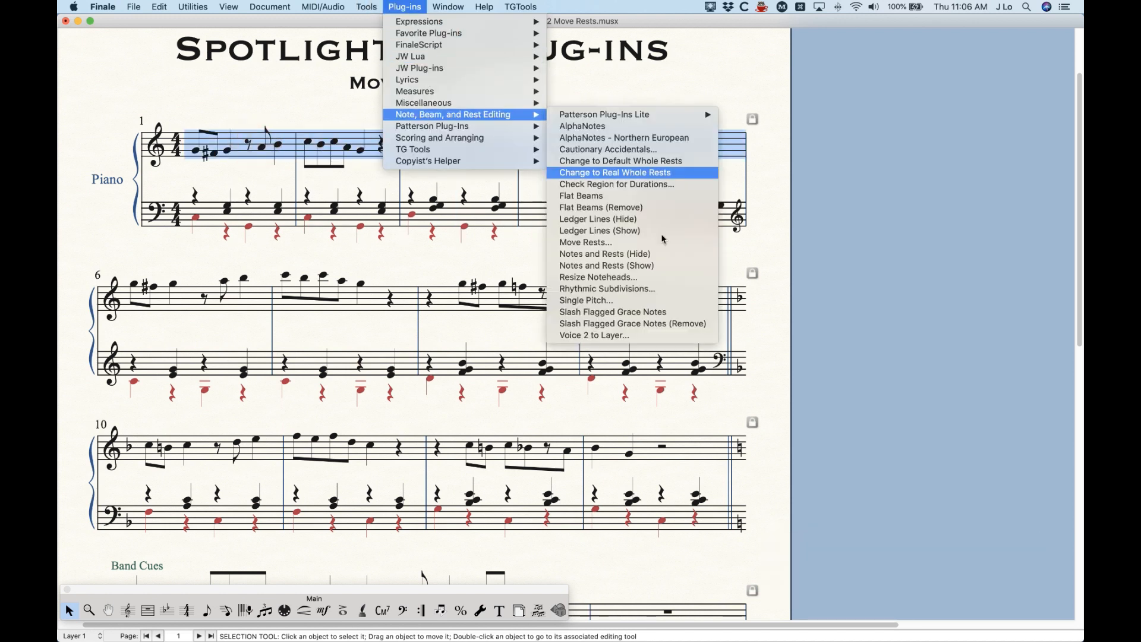
pyautogui.click(584, 242)
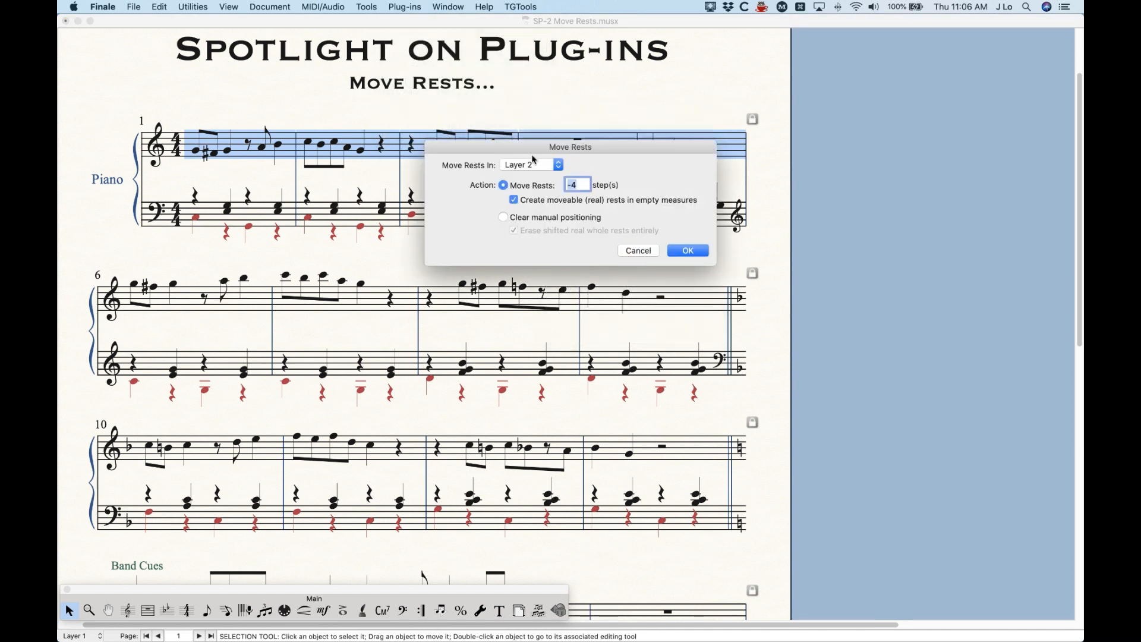
pyautogui.moveTo(577, 208)
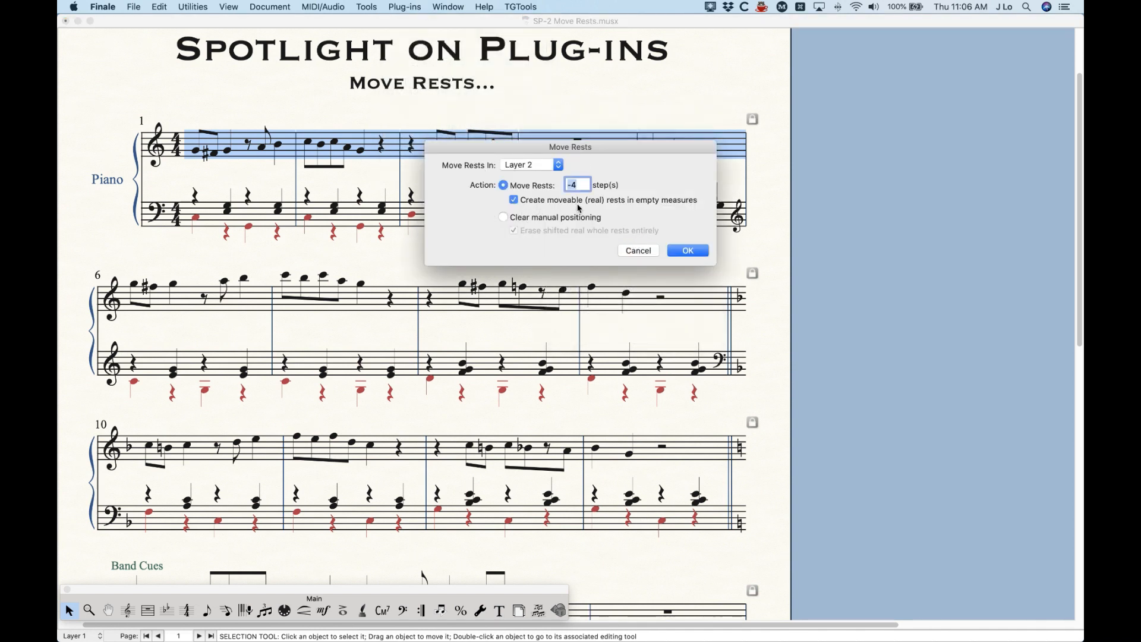
pyautogui.moveTo(662, 149)
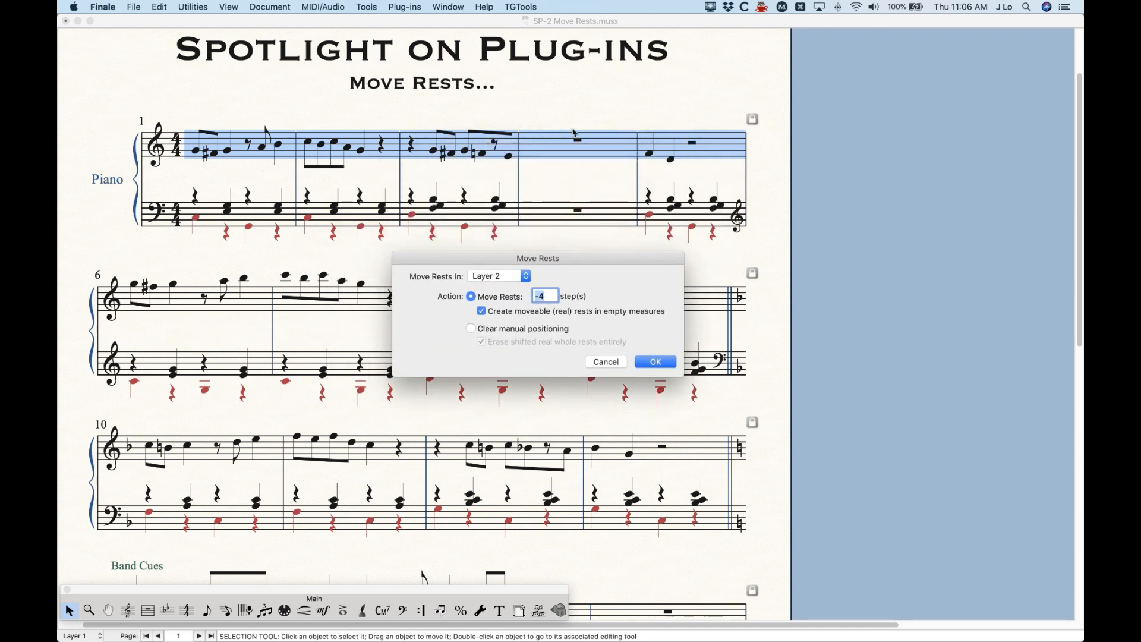
pyautogui.click(655, 361)
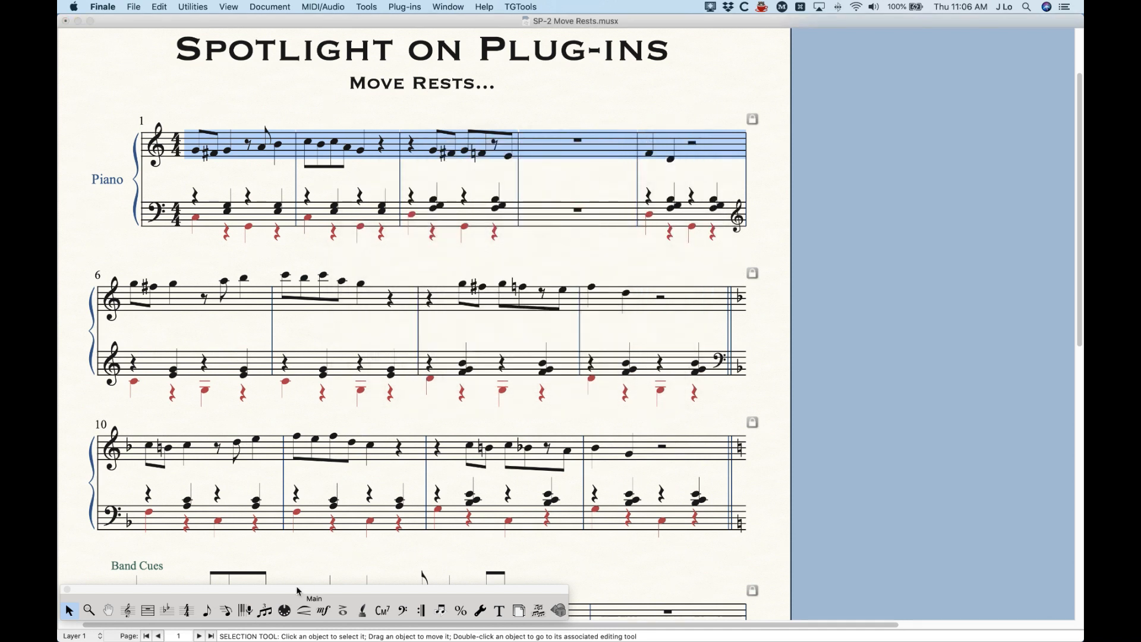
pyautogui.moveTo(571, 254)
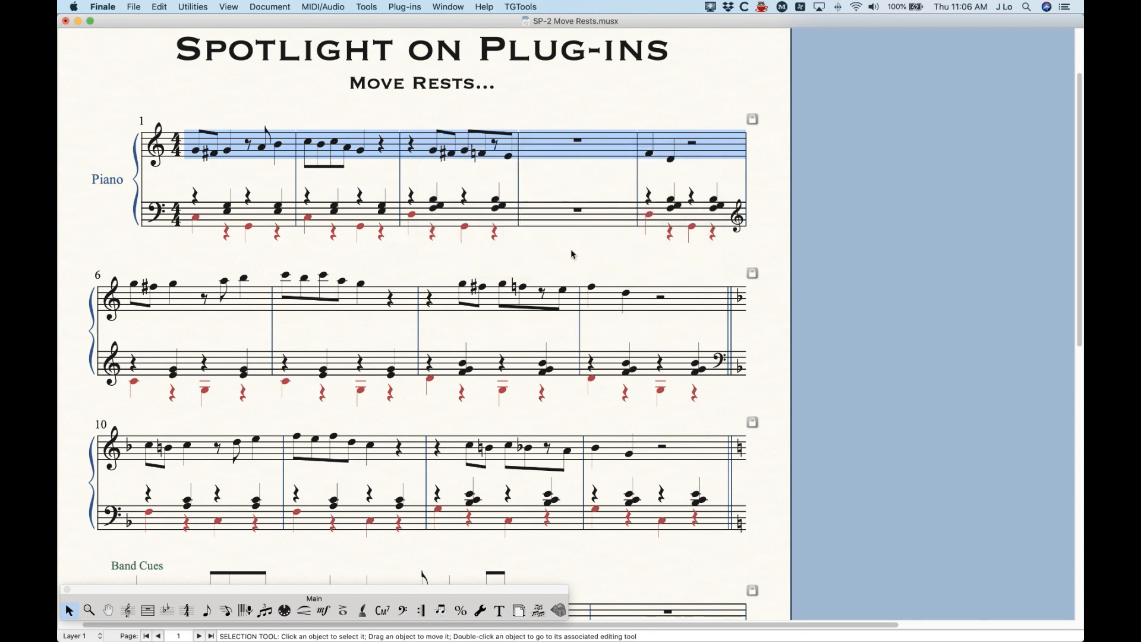
pyautogui.click(224, 610)
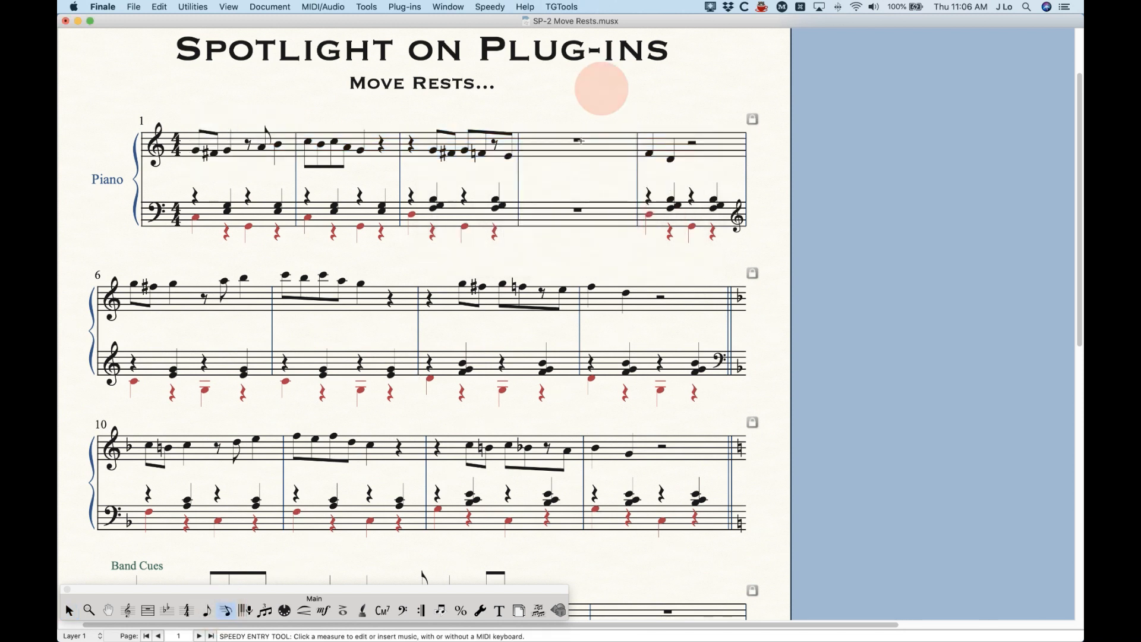
pyautogui.click(578, 142)
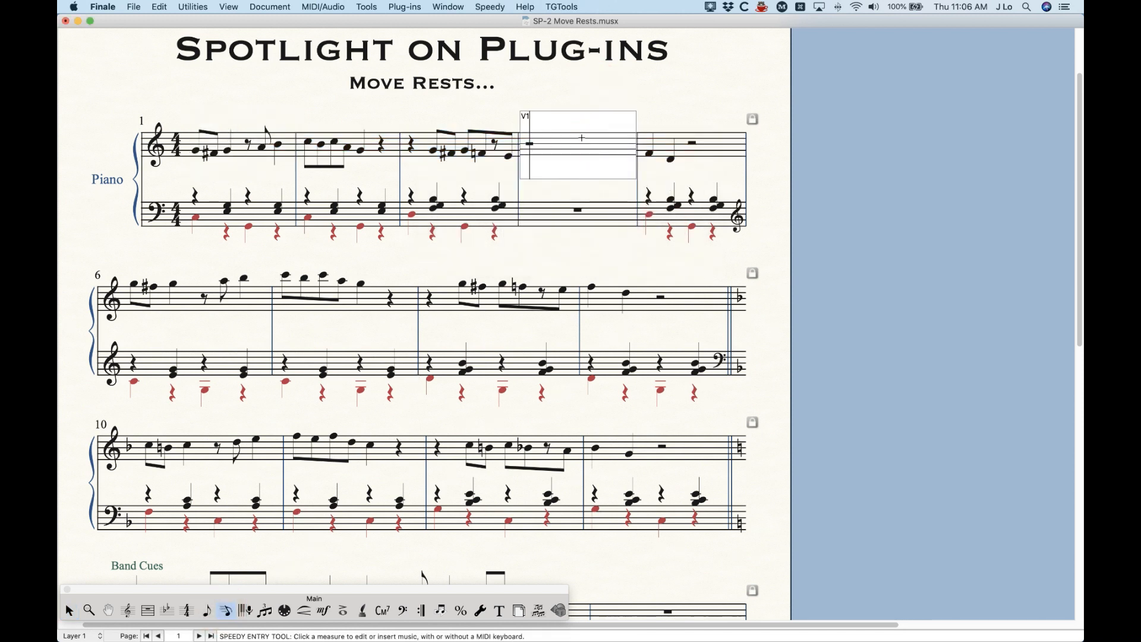
pyautogui.moveTo(580, 161)
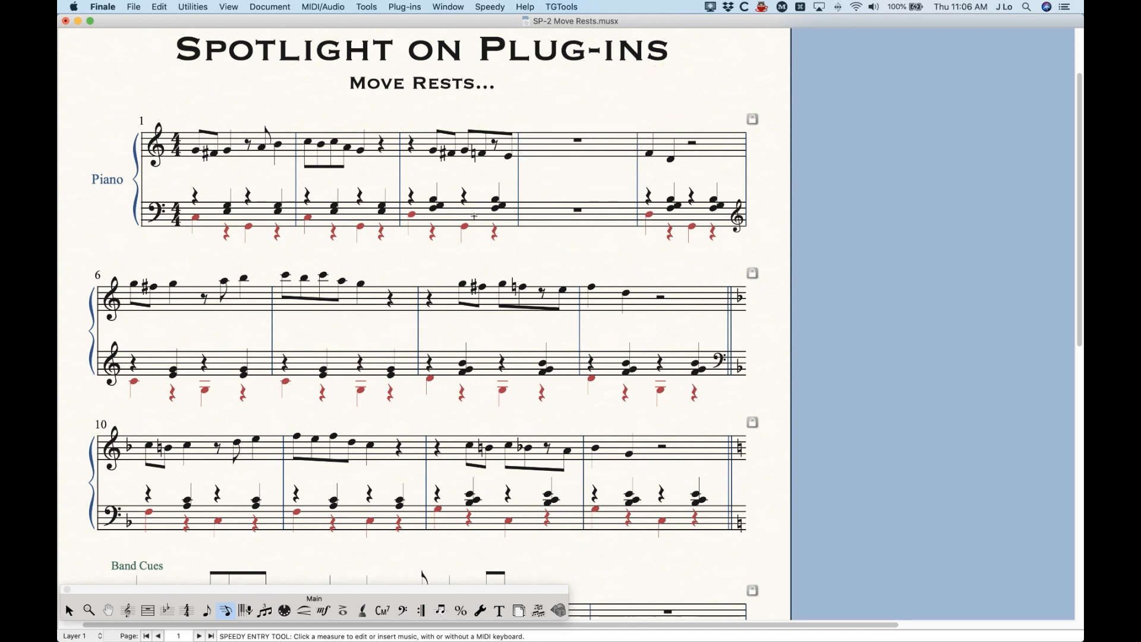
pyautogui.moveTo(553, 159)
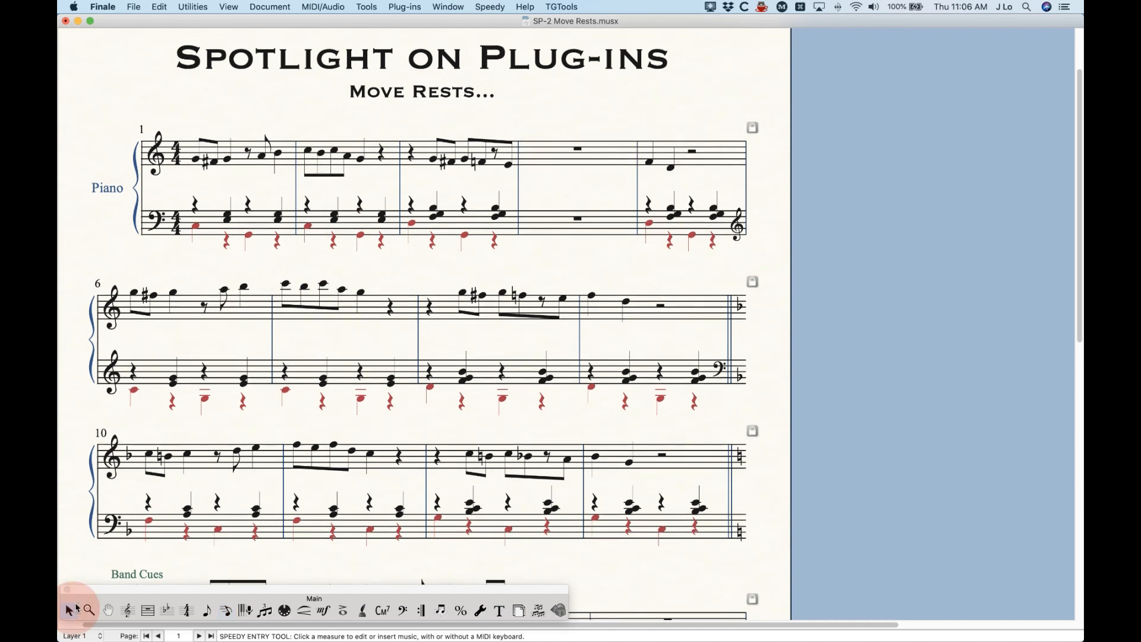
pyautogui.click(68, 609)
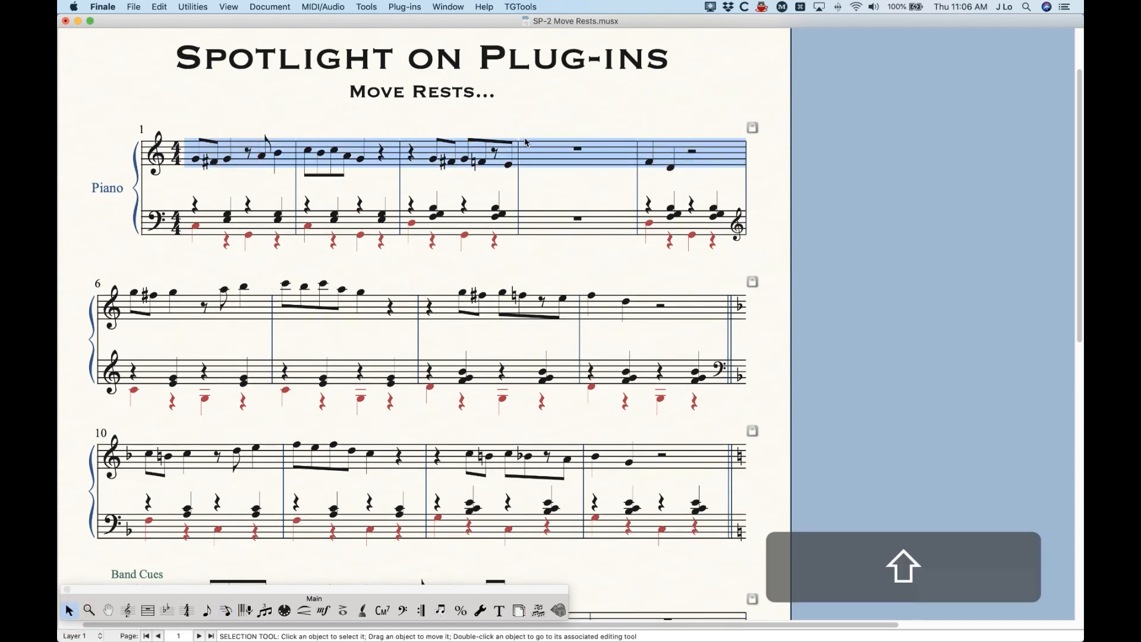
# Run Move Rests on All Layers with a 4-step shift and movable rests enabled
pyautogui.click(404, 6)
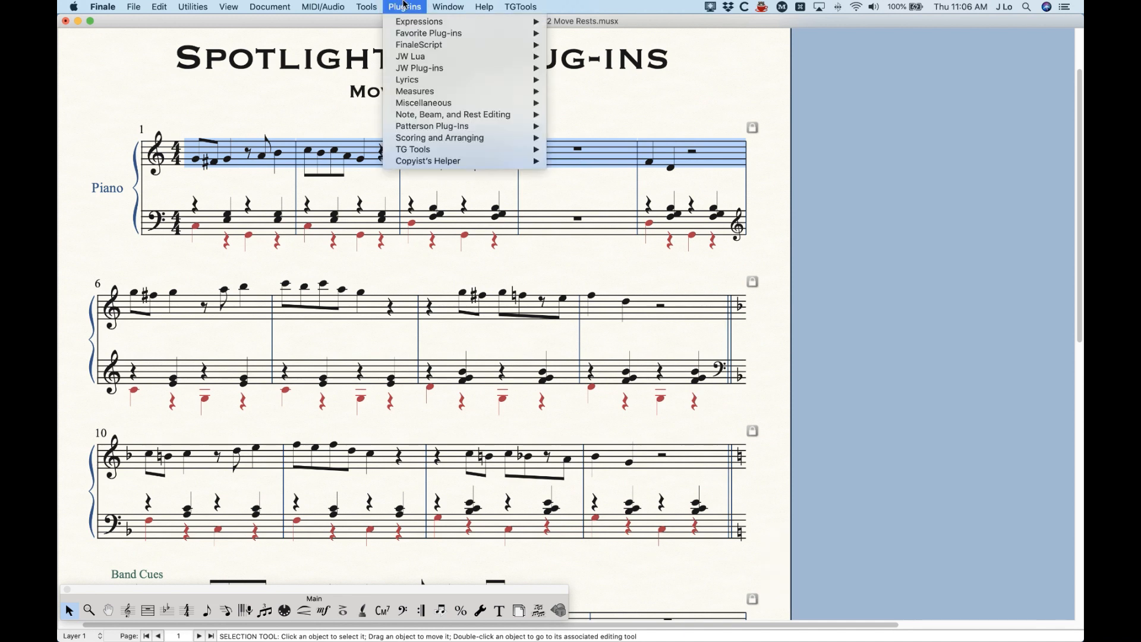
pyautogui.moveTo(440, 137)
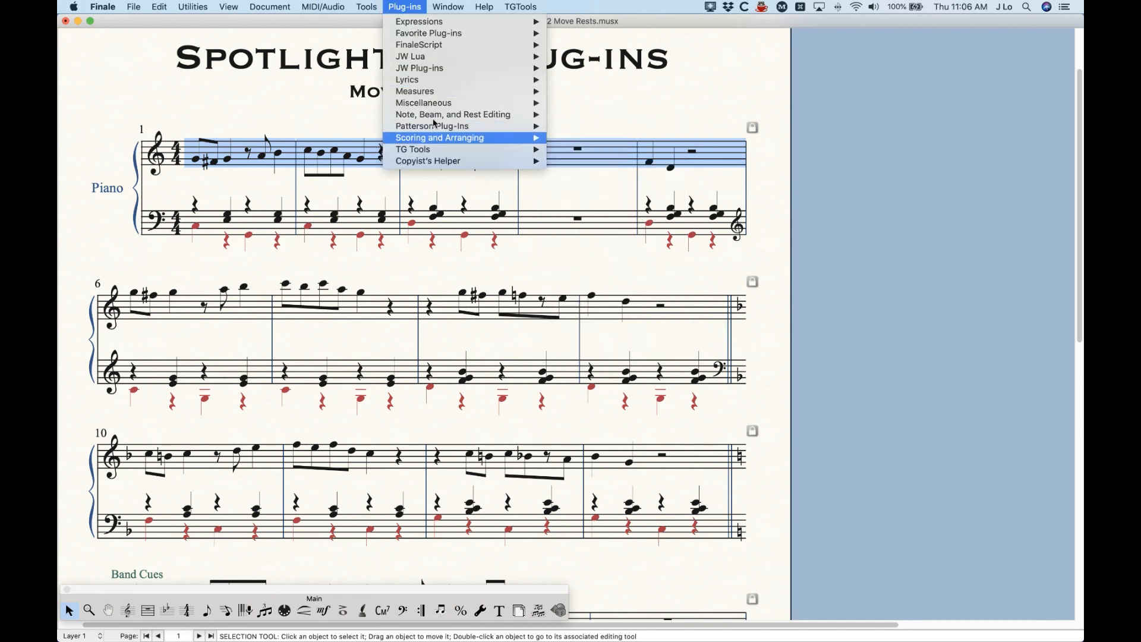
pyautogui.moveTo(452, 114)
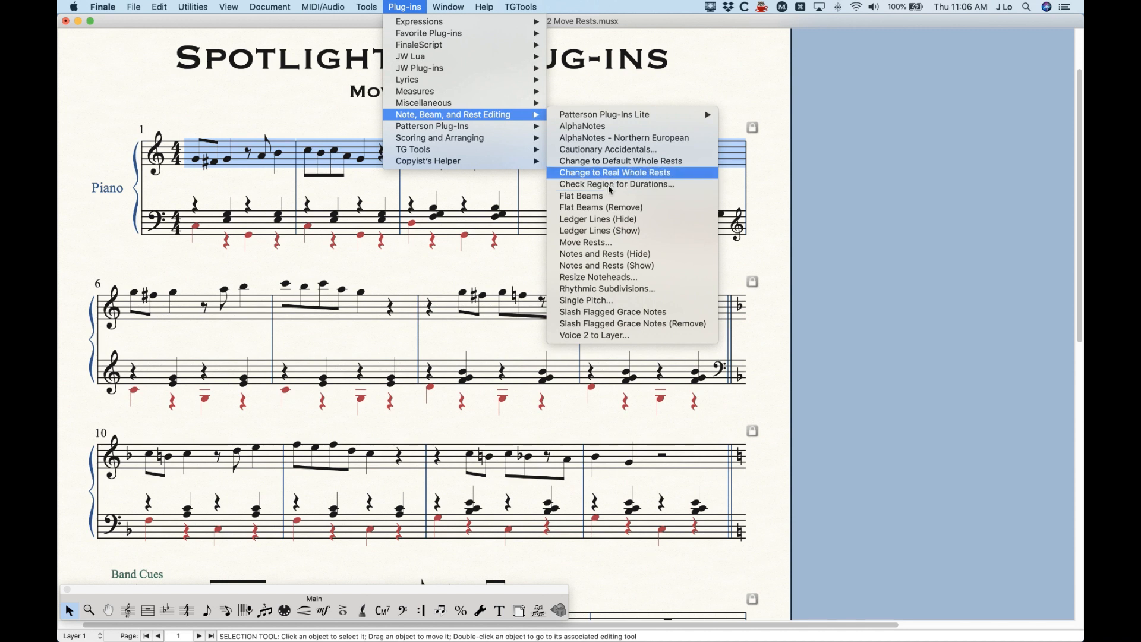
pyautogui.click(584, 242)
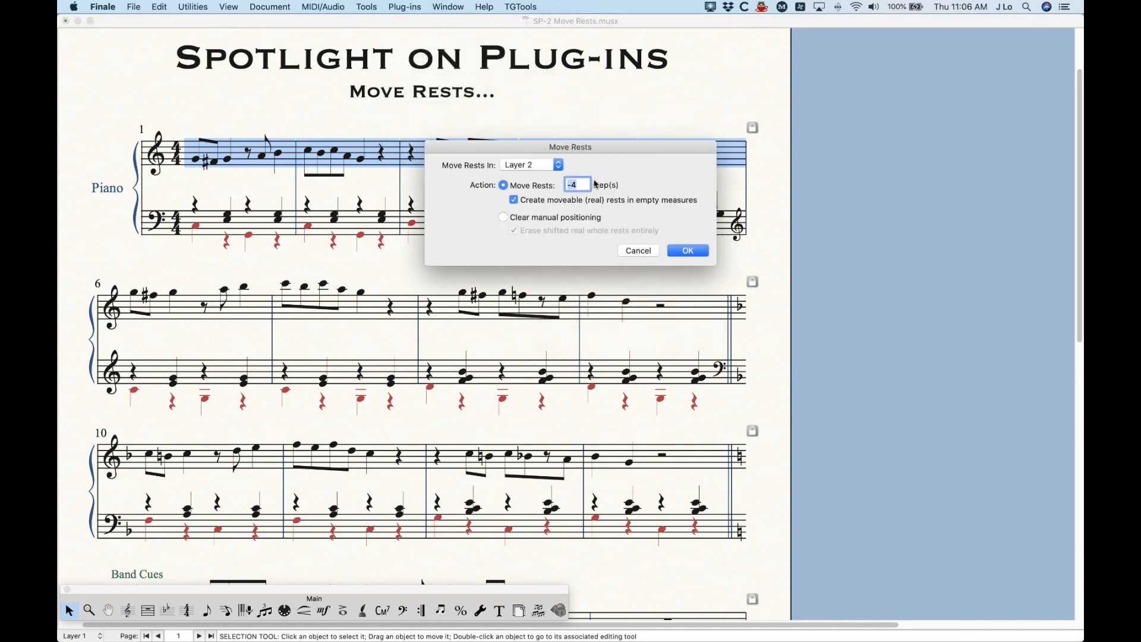
pyautogui.click(532, 165)
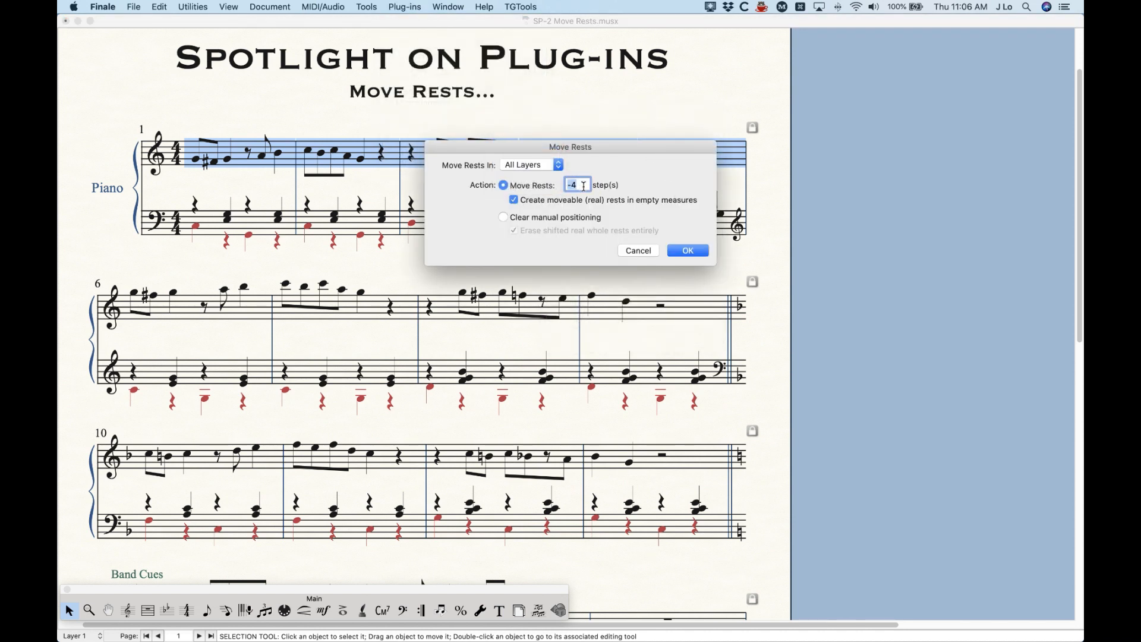
pyautogui.write('4')
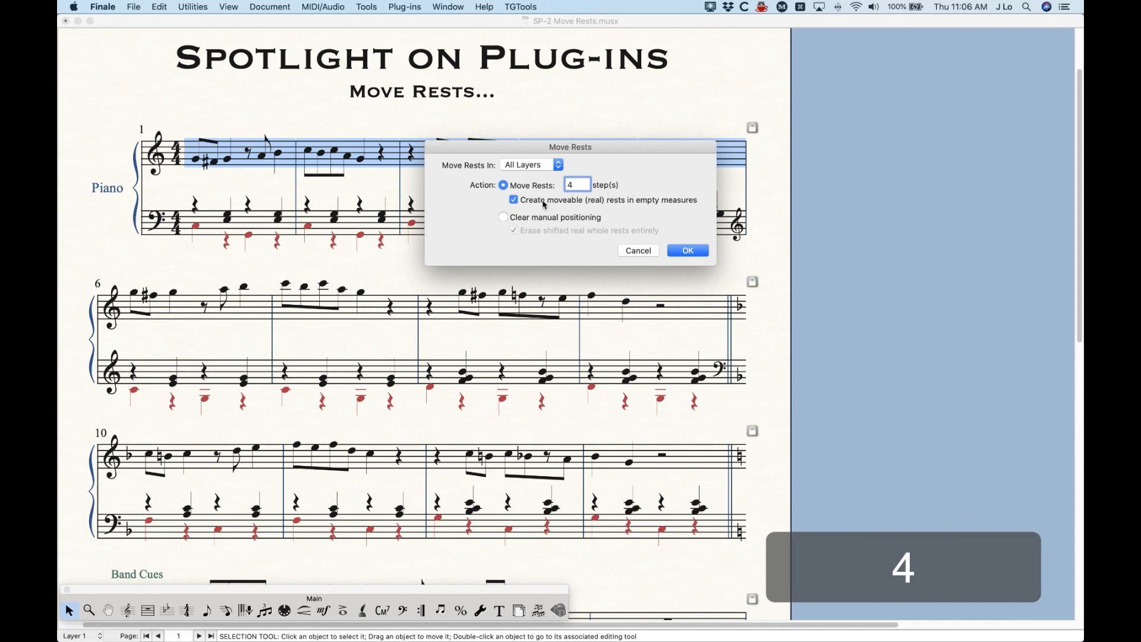
pyautogui.moveTo(556, 209)
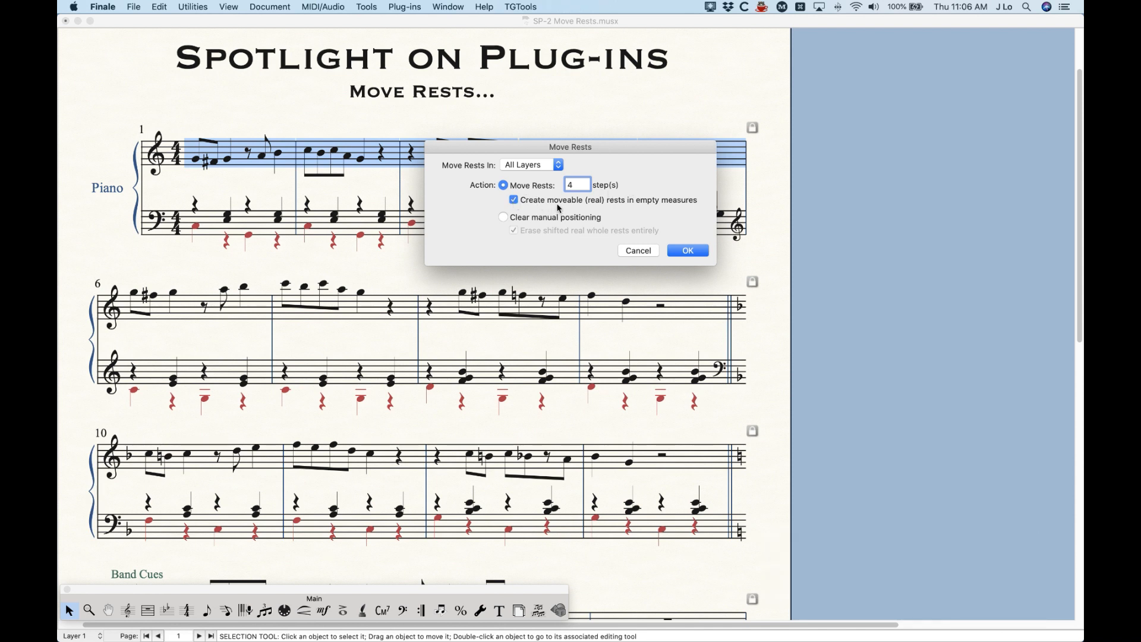
pyautogui.moveTo(679, 139)
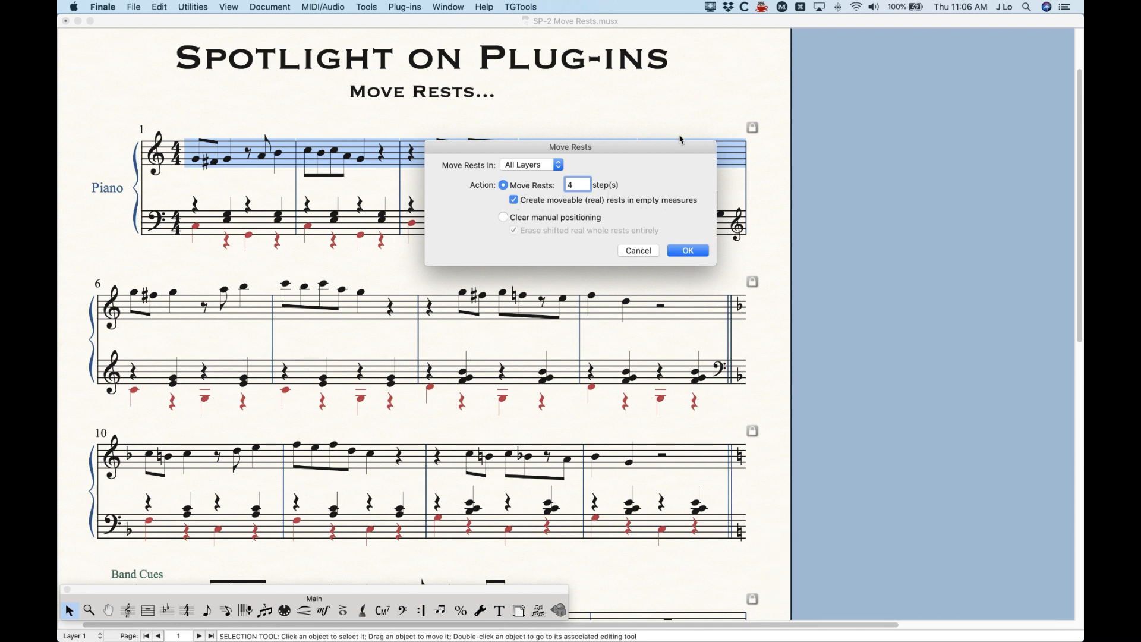
pyautogui.click(687, 249)
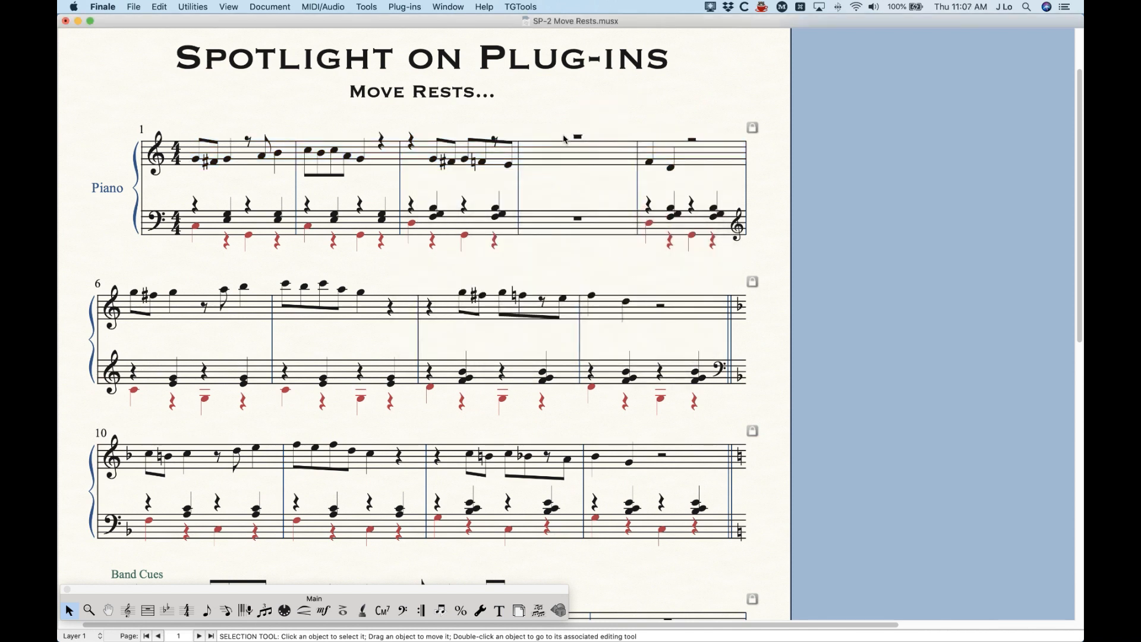
pyautogui.press('cmd')
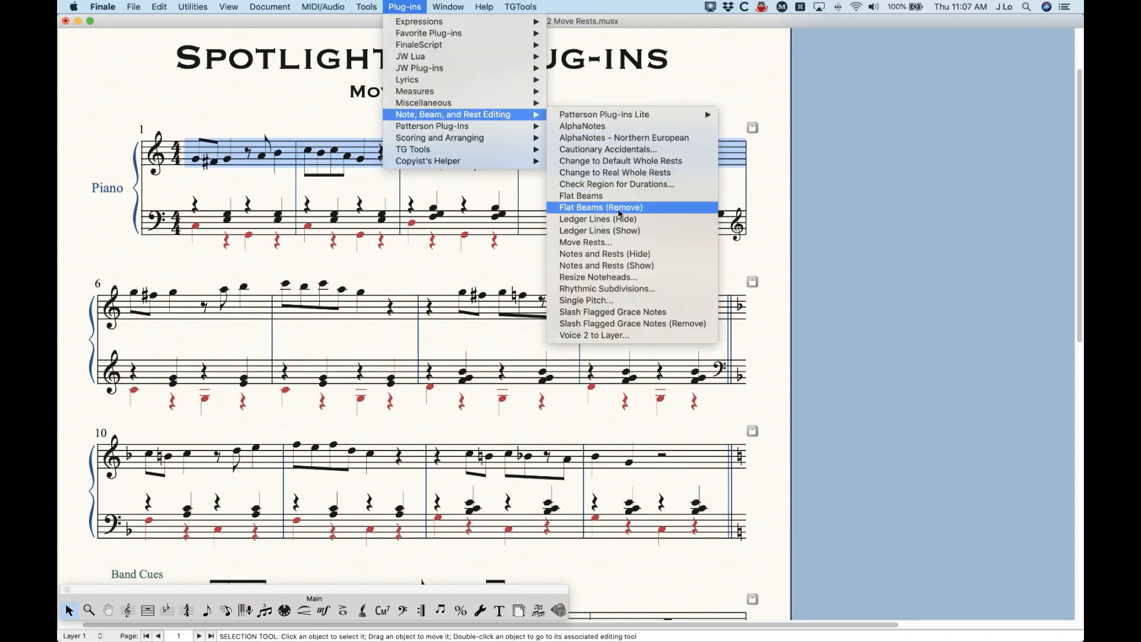
# Rerun Move Rests without creating real rests, undo it, and show the rest-editing plug-ins
pyautogui.click(584, 242)
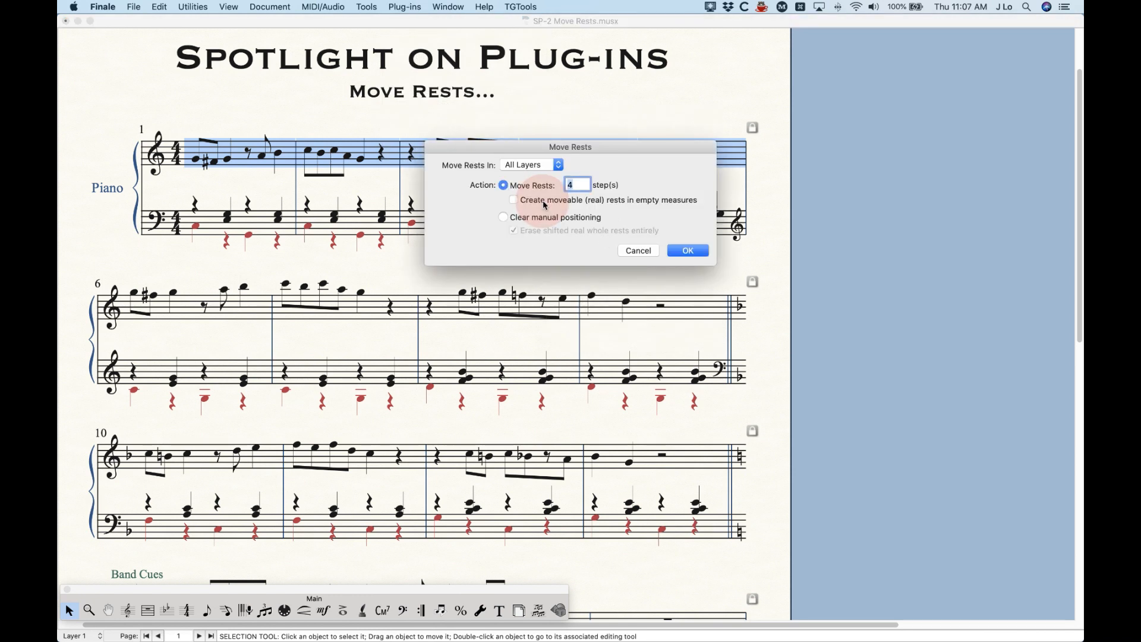
pyautogui.click(686, 249)
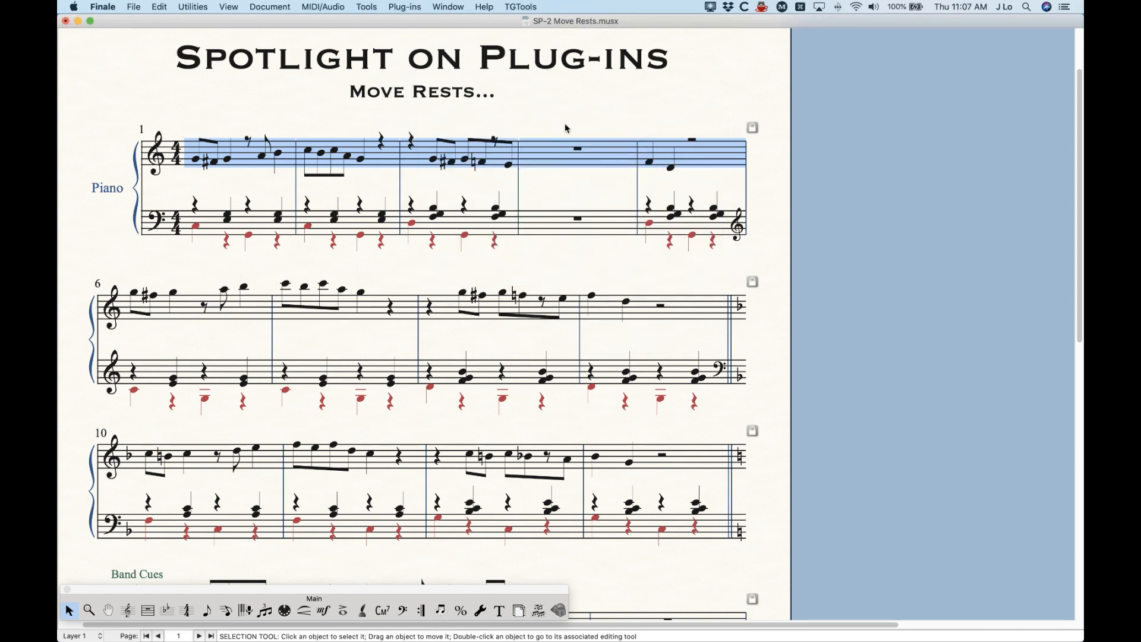
pyautogui.press('cmd+z')
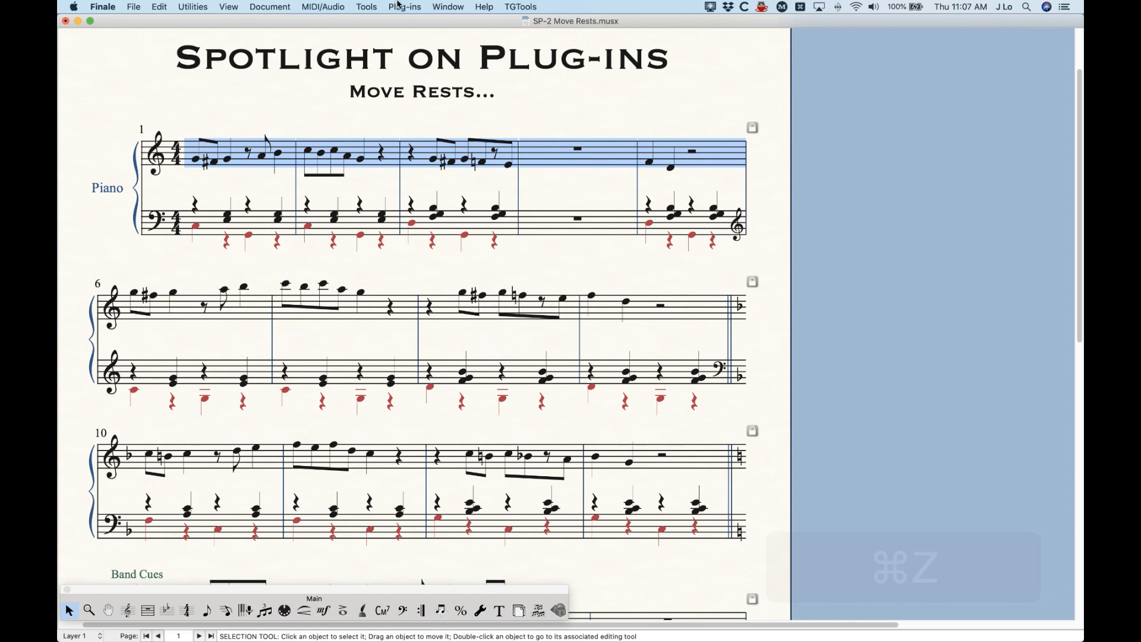
pyautogui.click(405, 7)
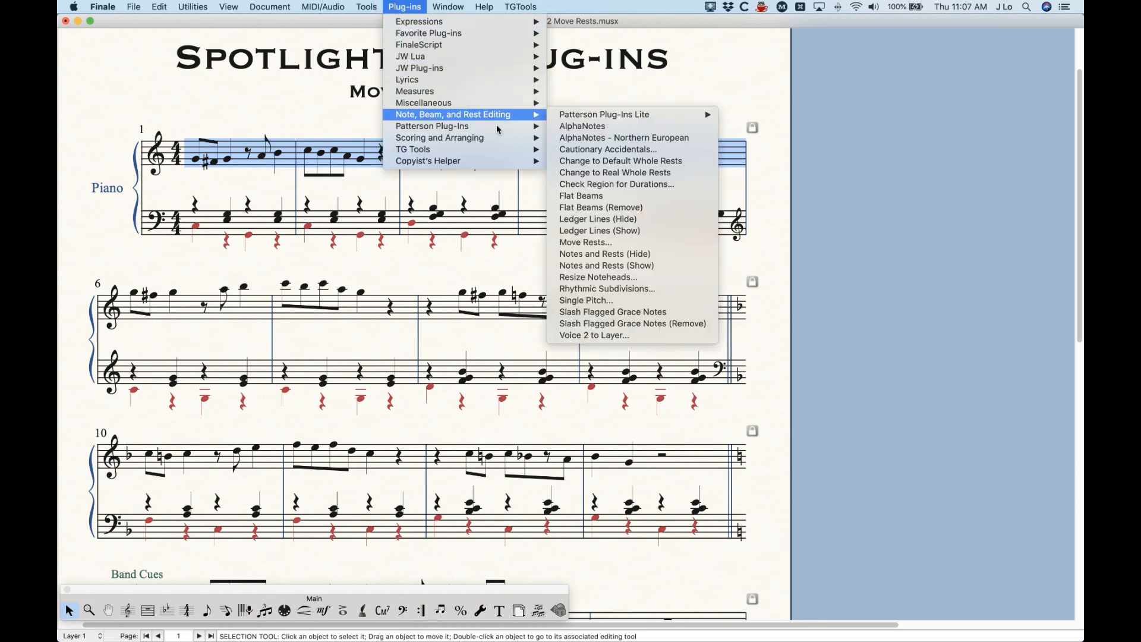
pyautogui.moveTo(606, 265)
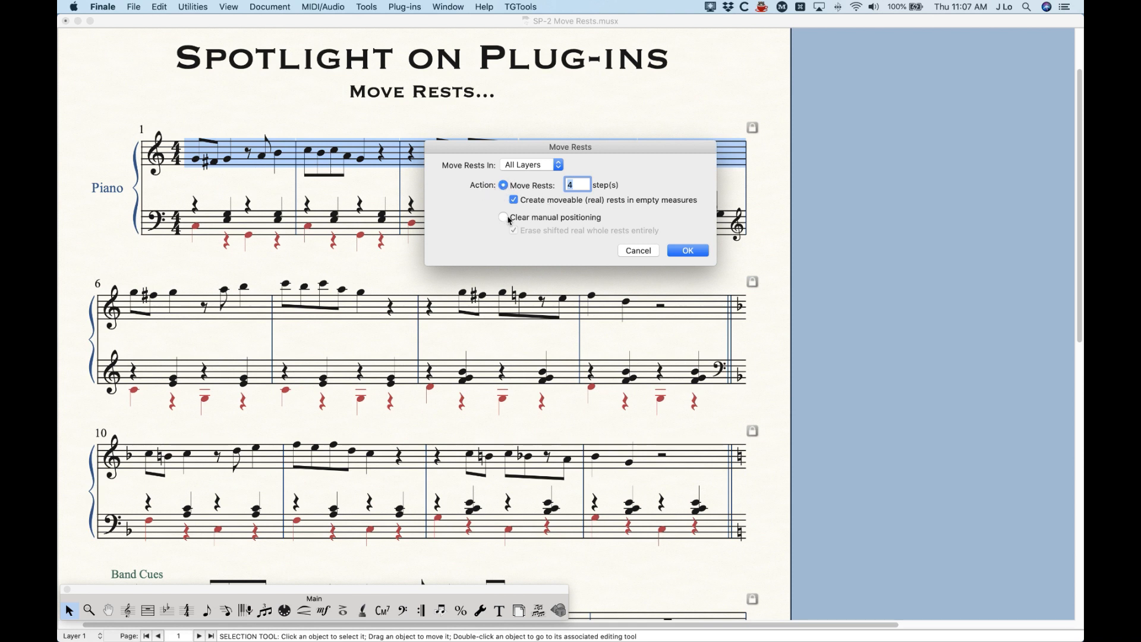
# Run Move Rests with 'Clear manual positioning' on measures 6–9's lower staff, then undo
pyautogui.click(502, 217)
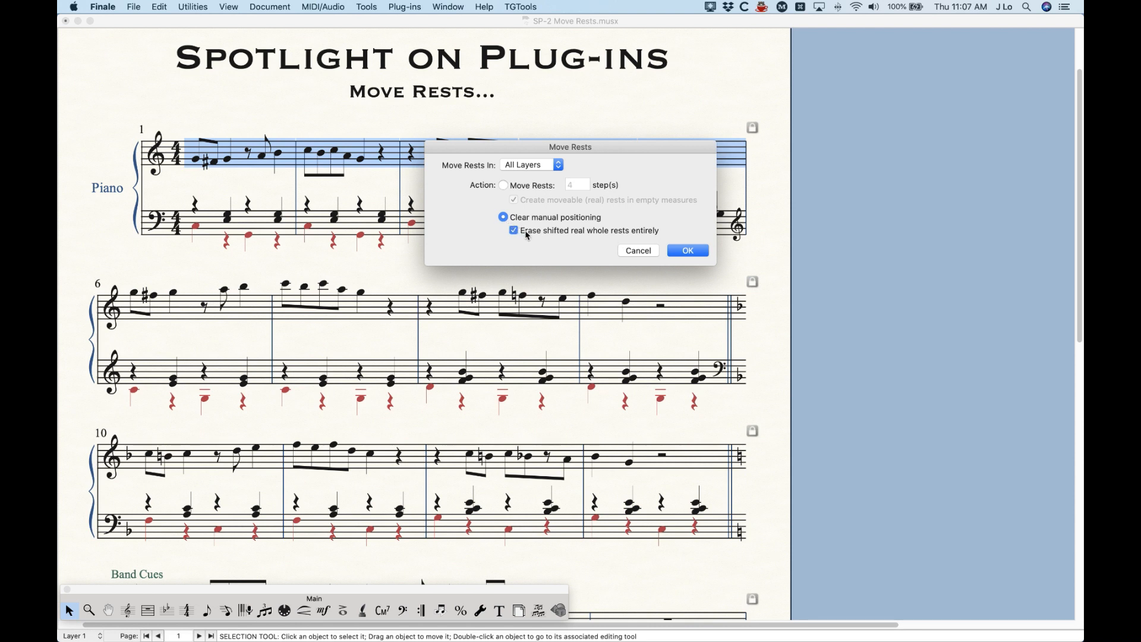
pyautogui.moveTo(609, 235)
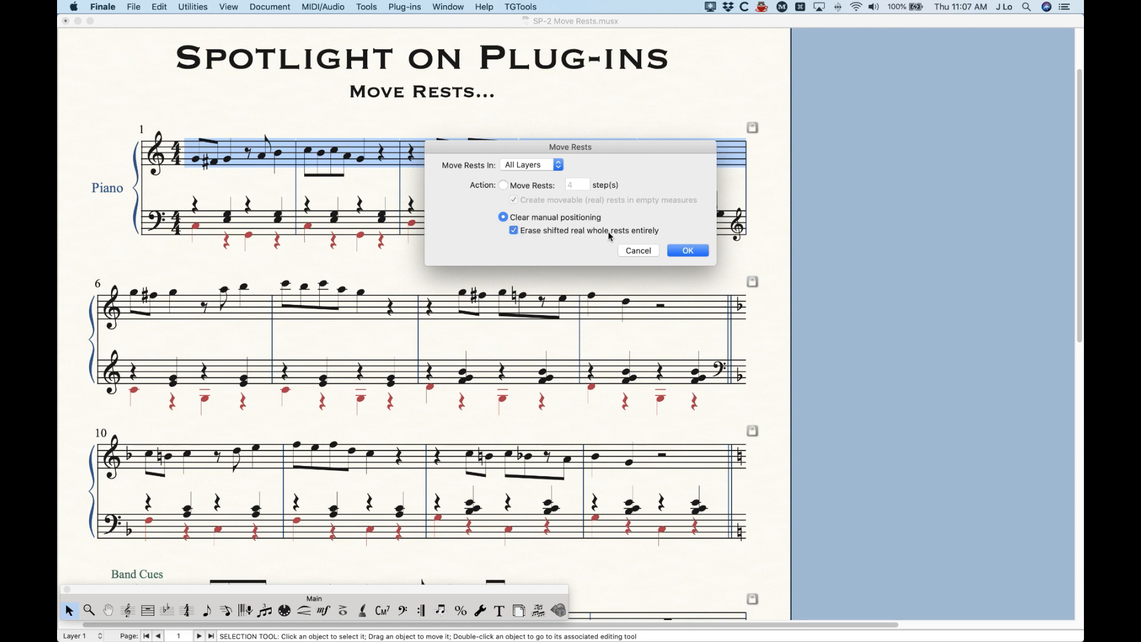
pyautogui.moveTo(487, 231)
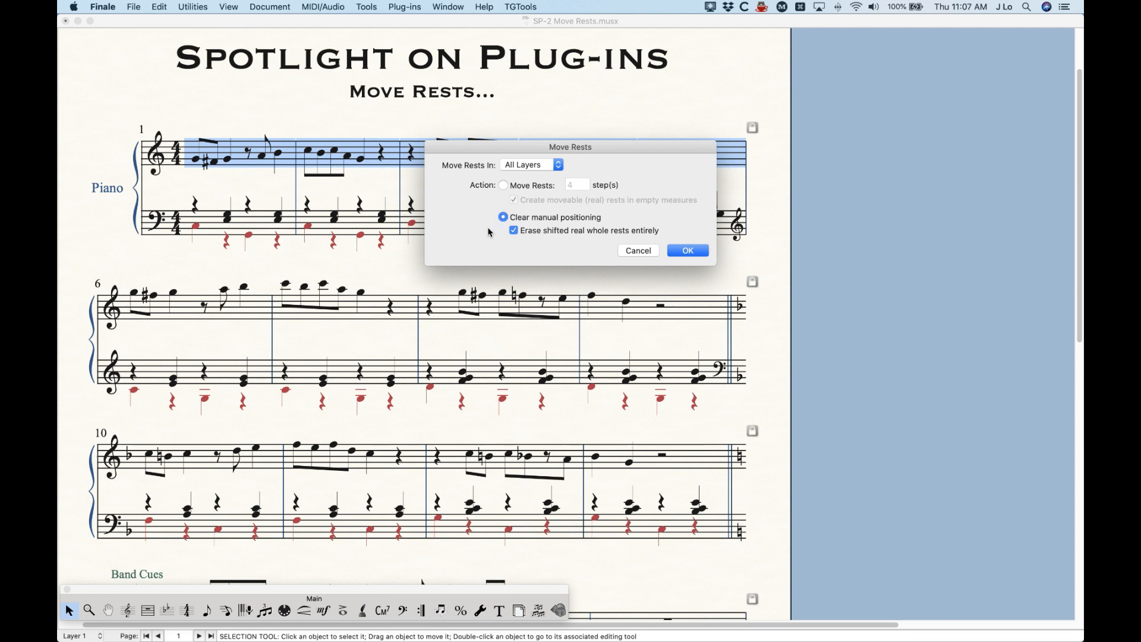
pyautogui.click(686, 250)
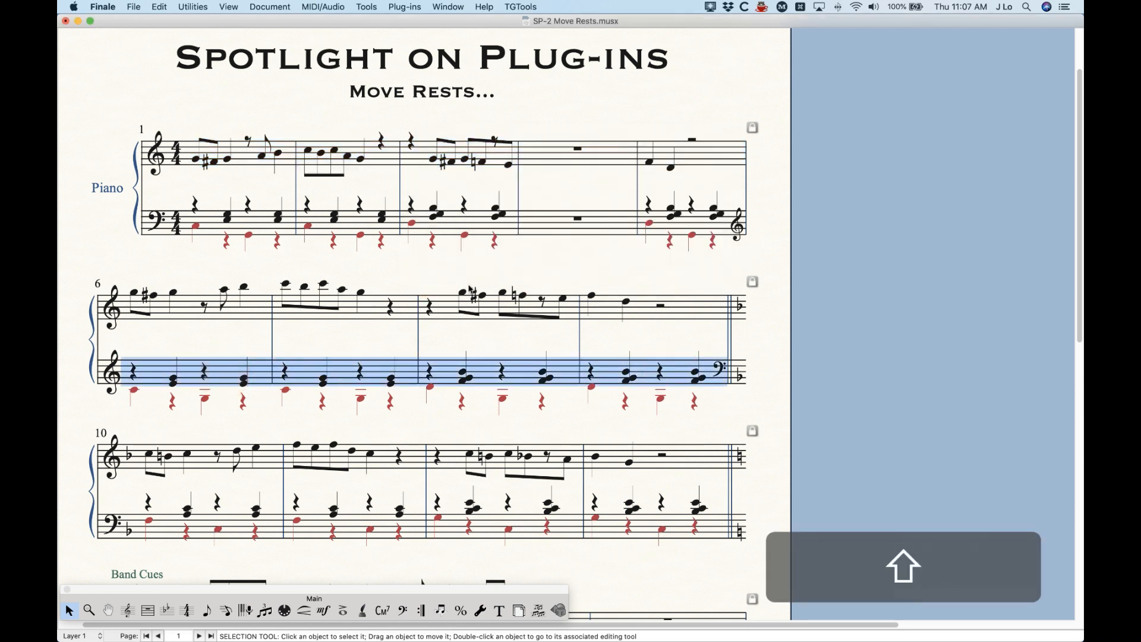
pyautogui.click(404, 7)
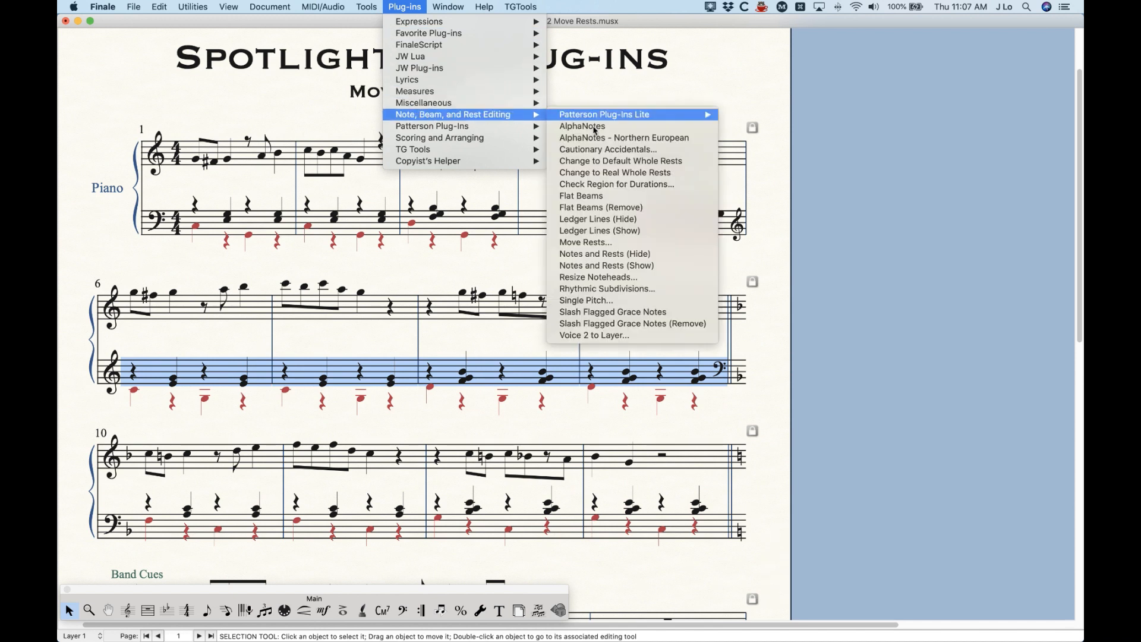
pyautogui.click(584, 242)
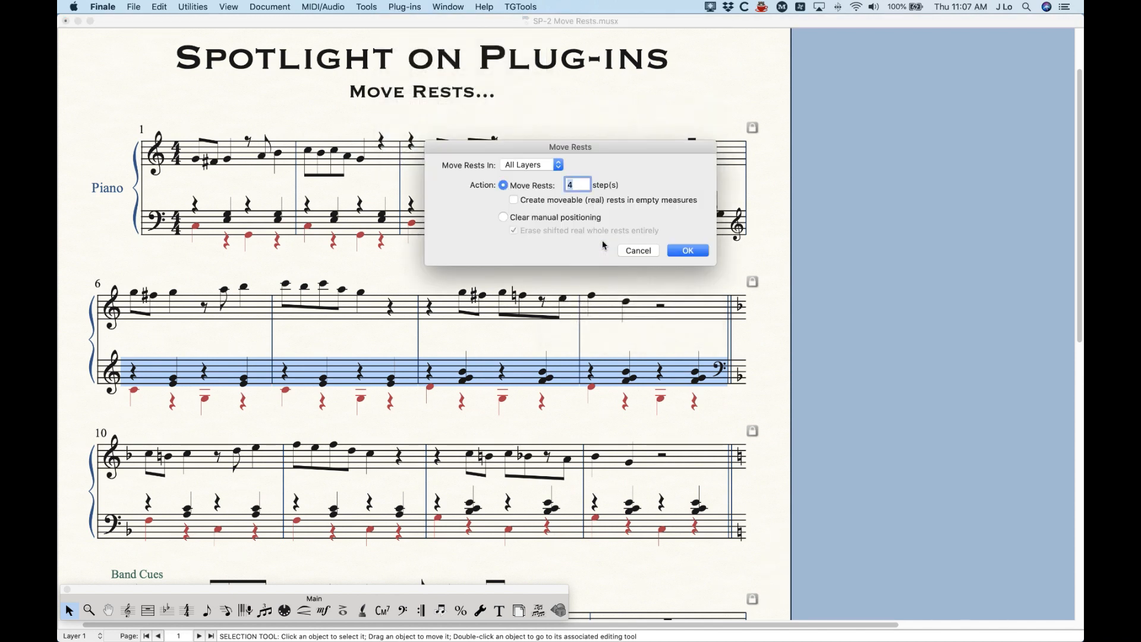
pyautogui.click(502, 217)
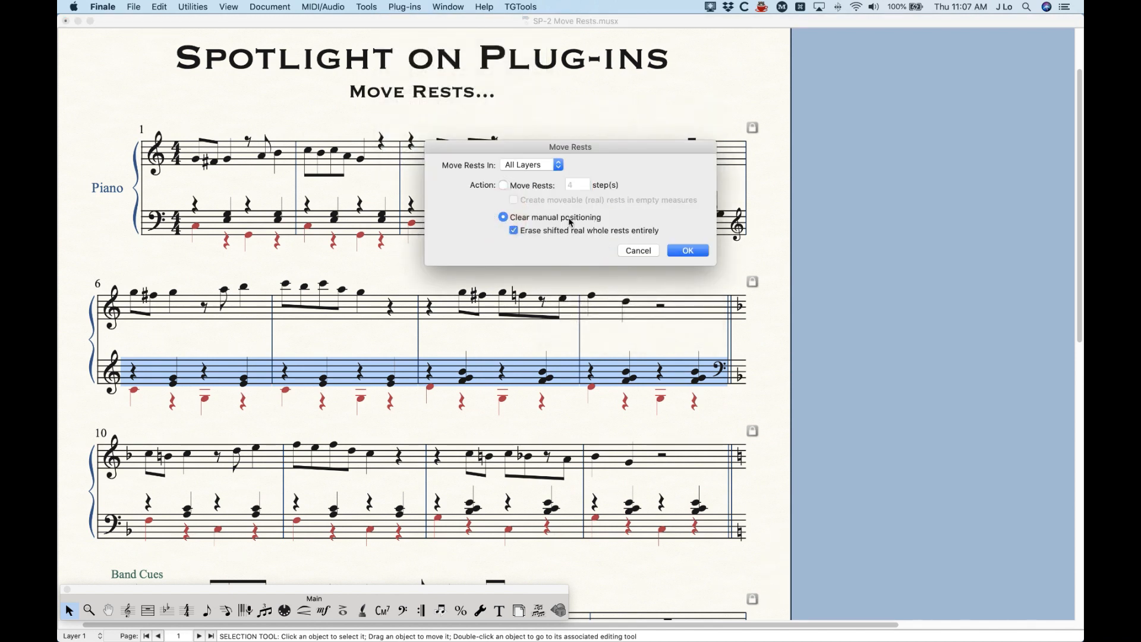
pyautogui.click(686, 250)
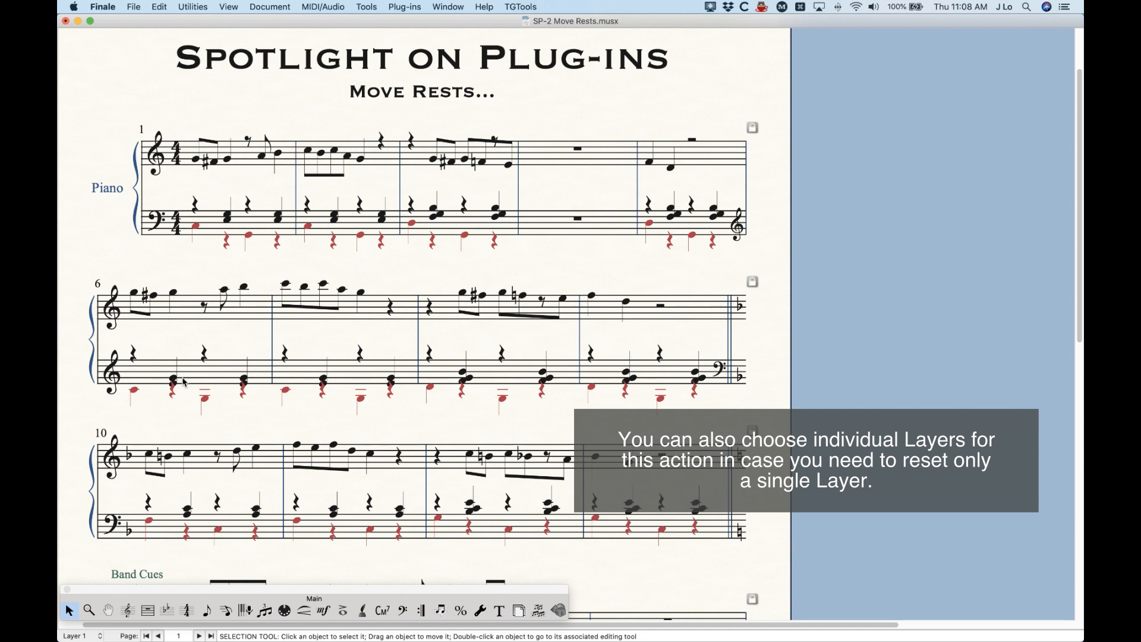
pyautogui.moveTo(189, 378)
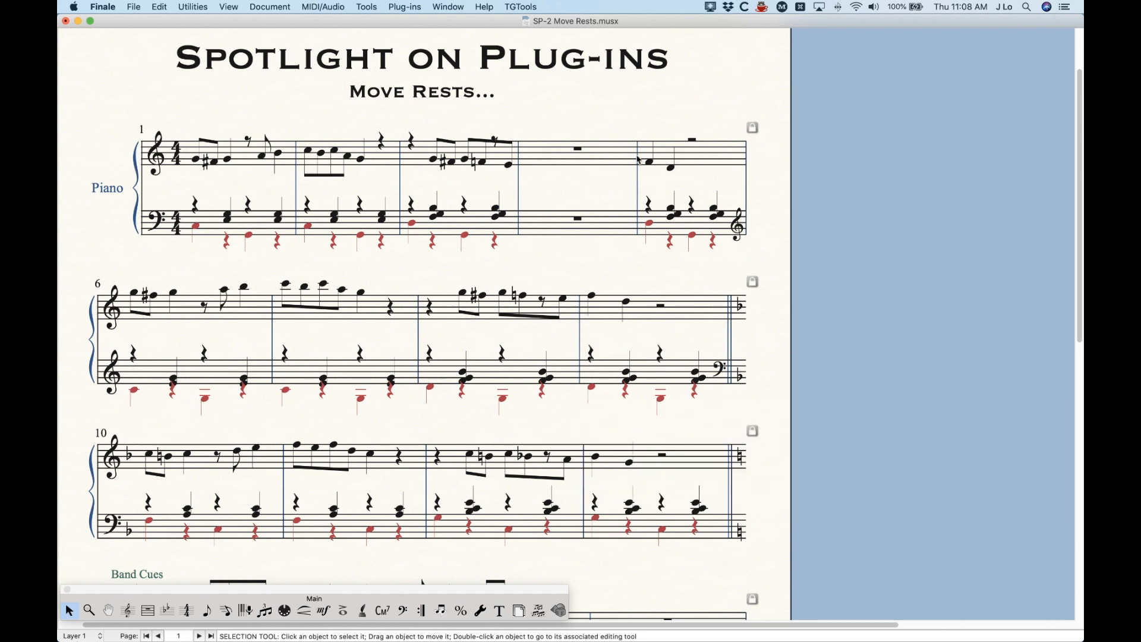
pyautogui.press('cmd+z')
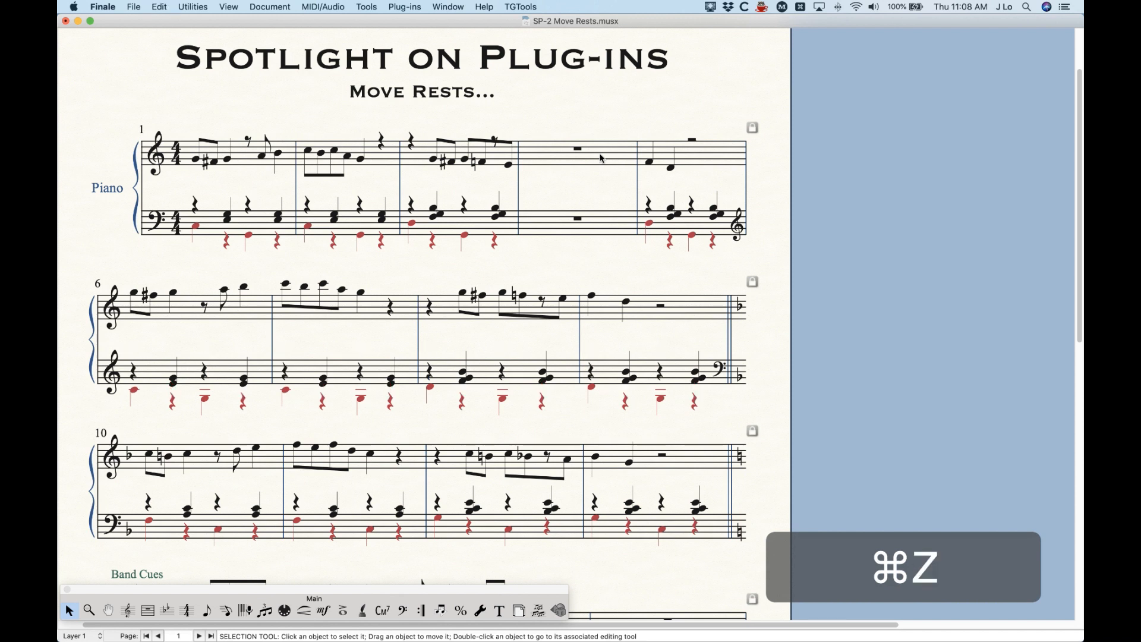
# Undo again, raise Piano treble measures 1–5 rests four steps, and reopen Move Rests
pyautogui.press('cmd+z')
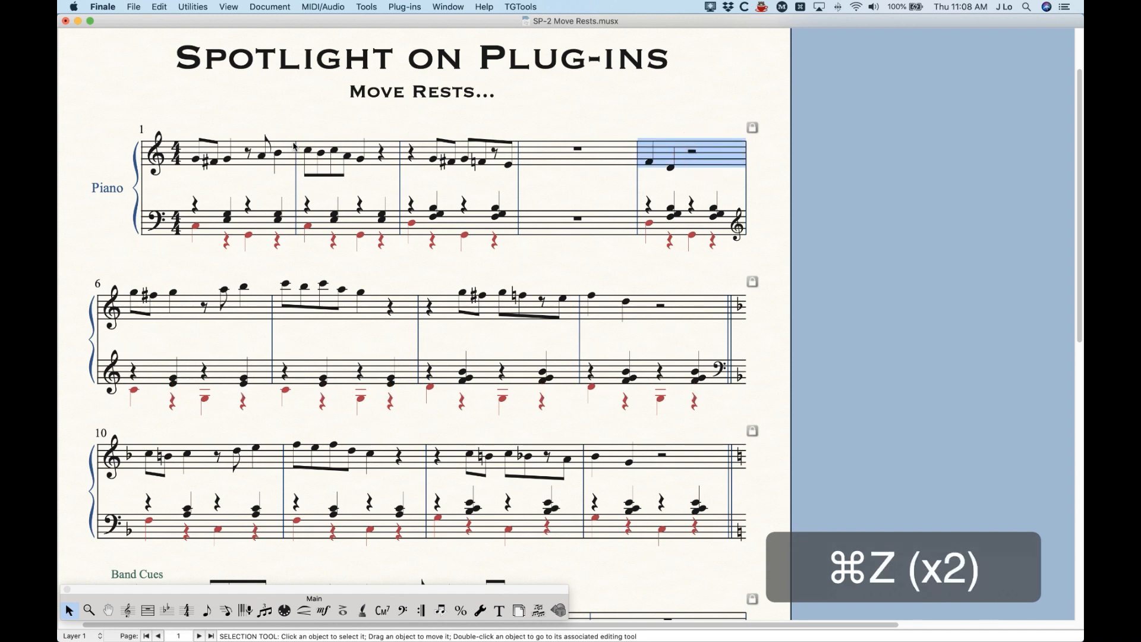
pyautogui.click(405, 6)
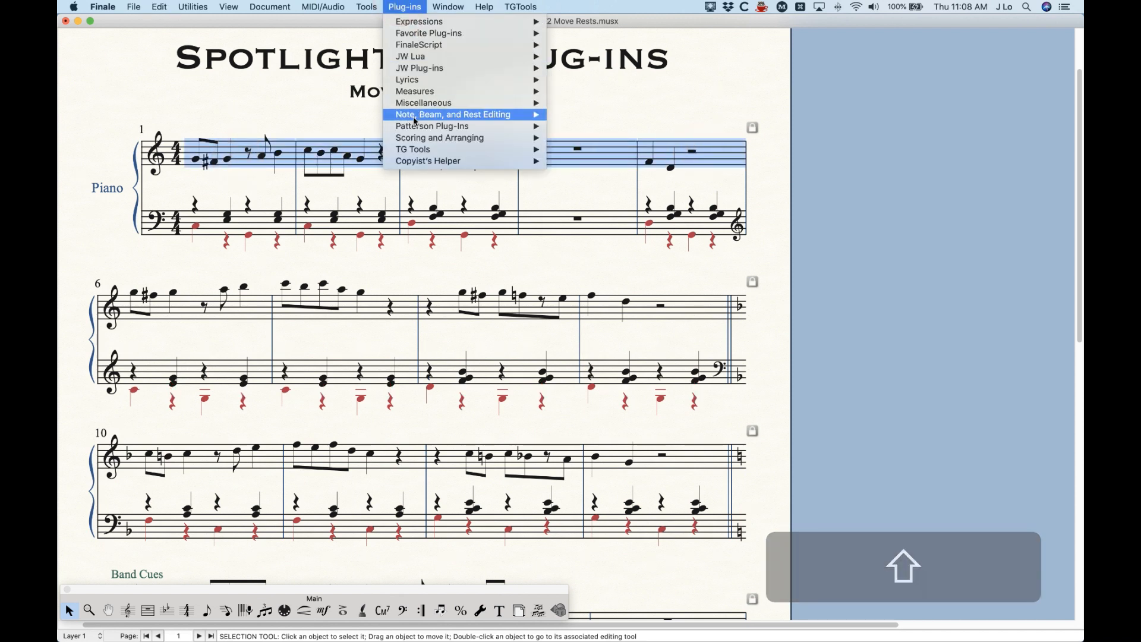
pyautogui.click(451, 114)
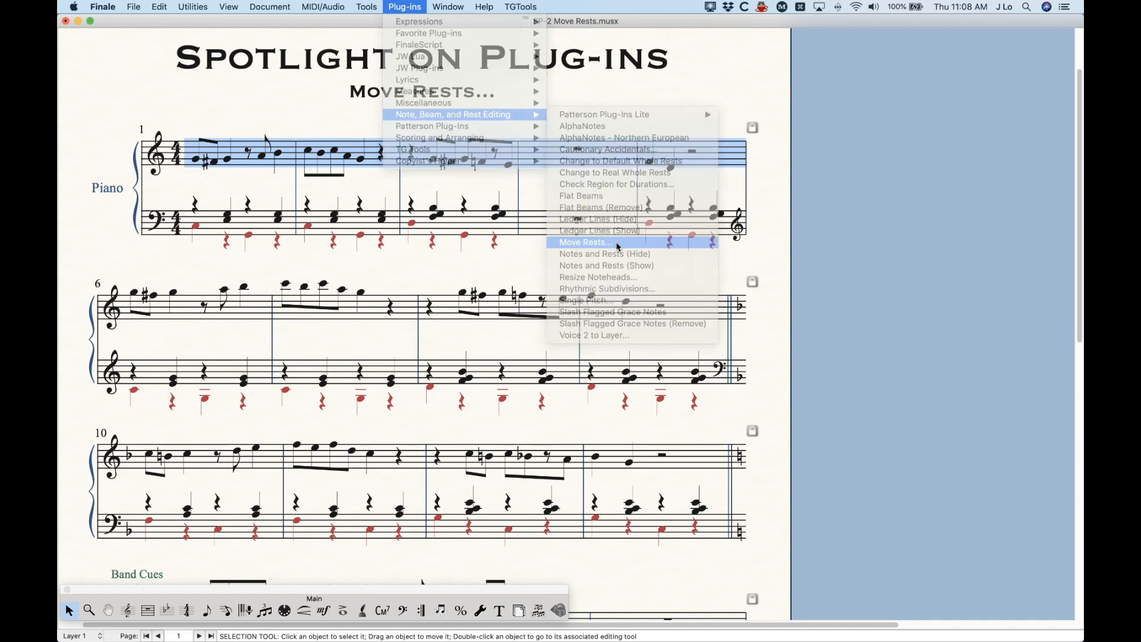
pyautogui.click(583, 241)
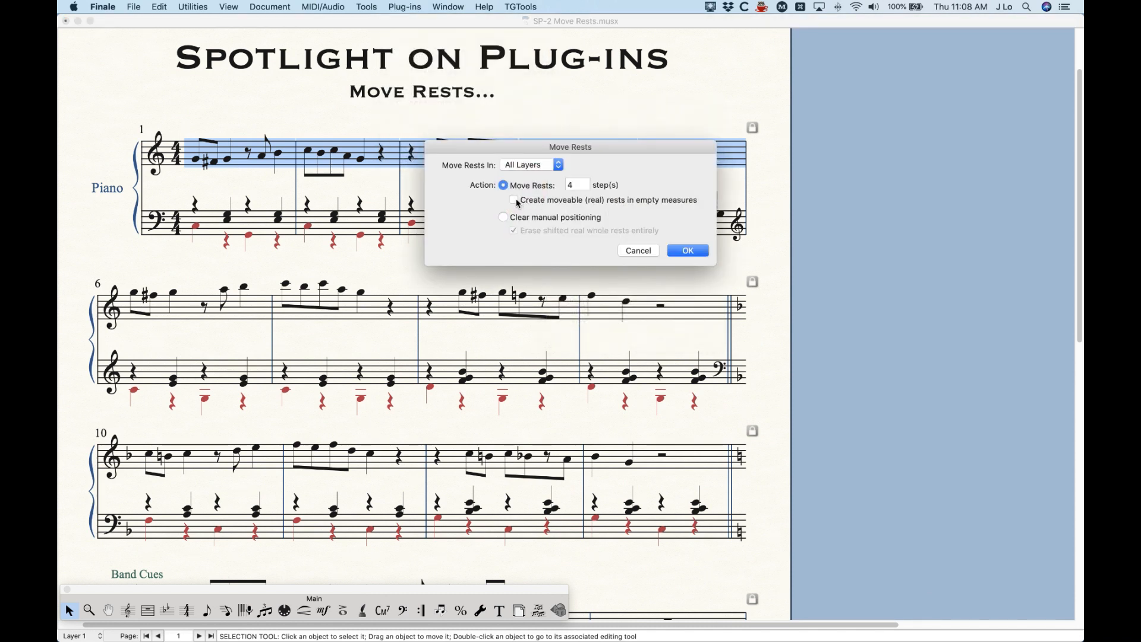
pyautogui.click(686, 250)
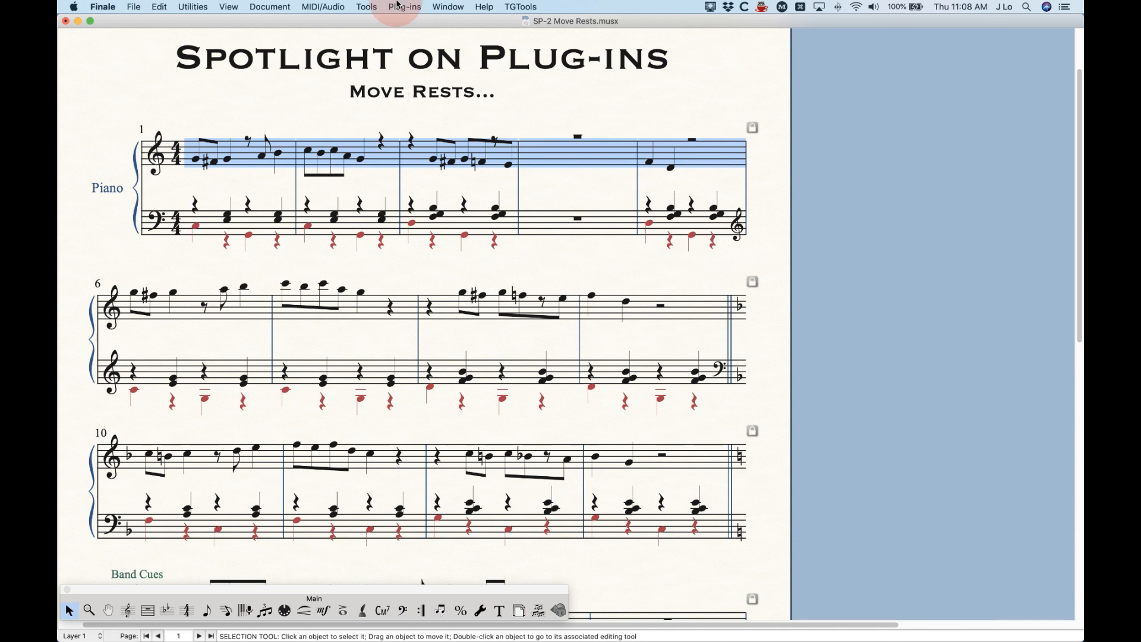
pyautogui.click(404, 7)
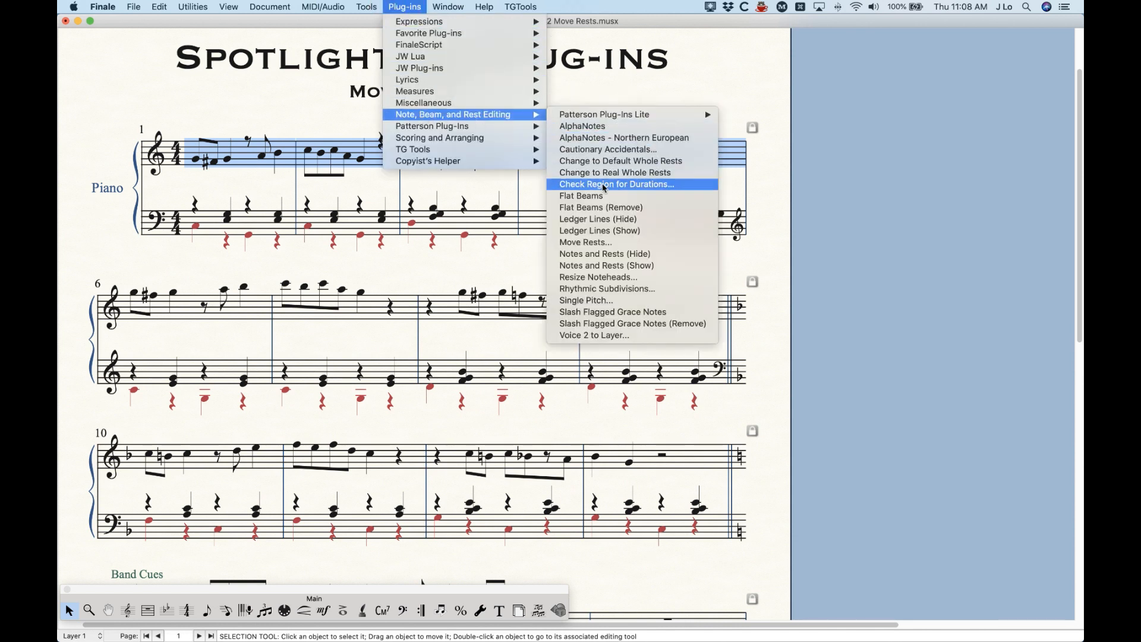
pyautogui.click(584, 242)
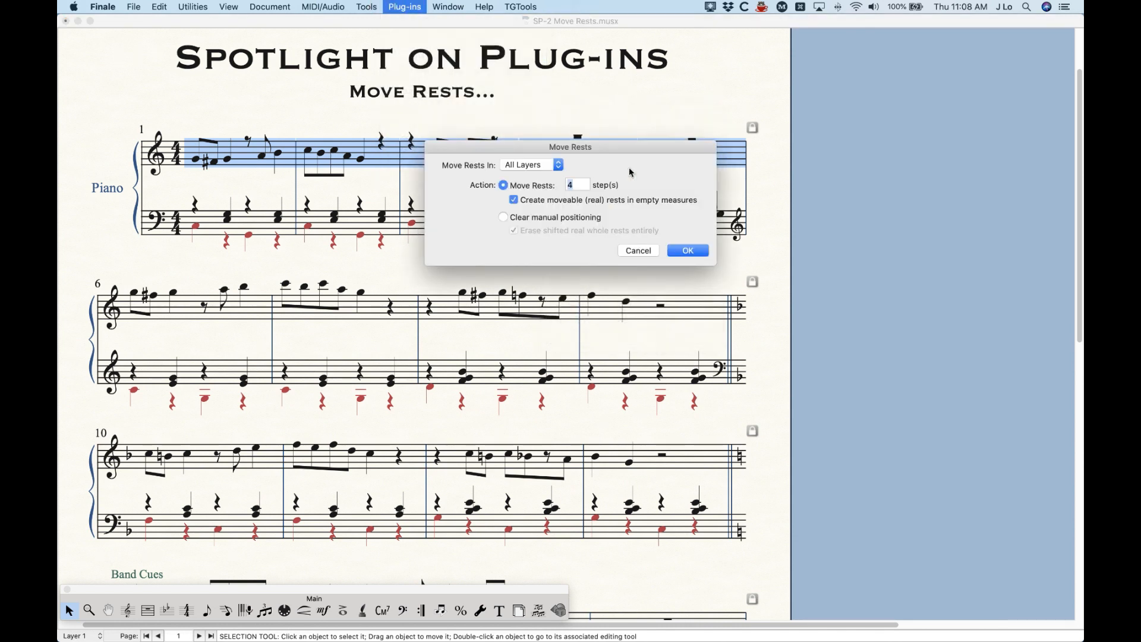
# Clear manual rest positioning in the Piano treble measures, then scroll down to Band Cues
pyautogui.click(503, 217)
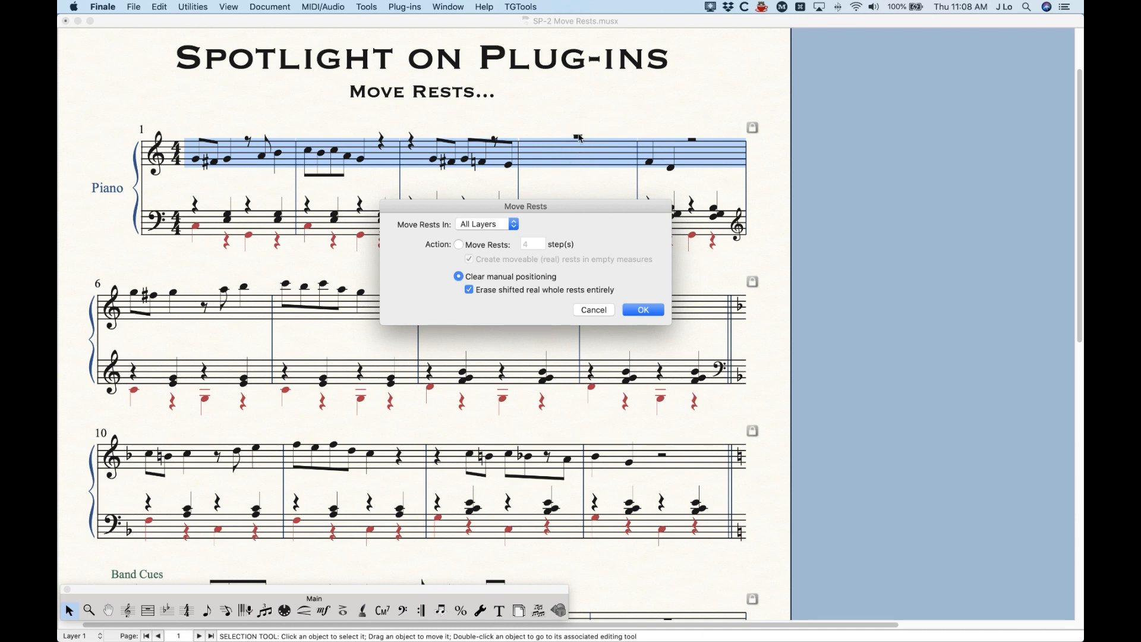
pyautogui.moveTo(521, 302)
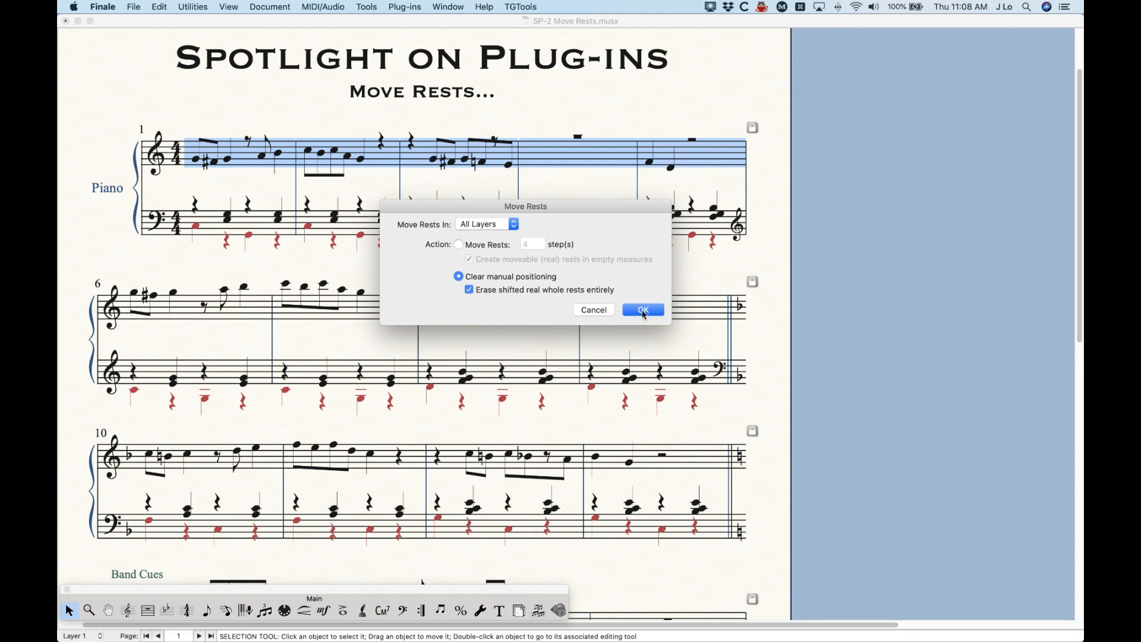
pyautogui.click(642, 309)
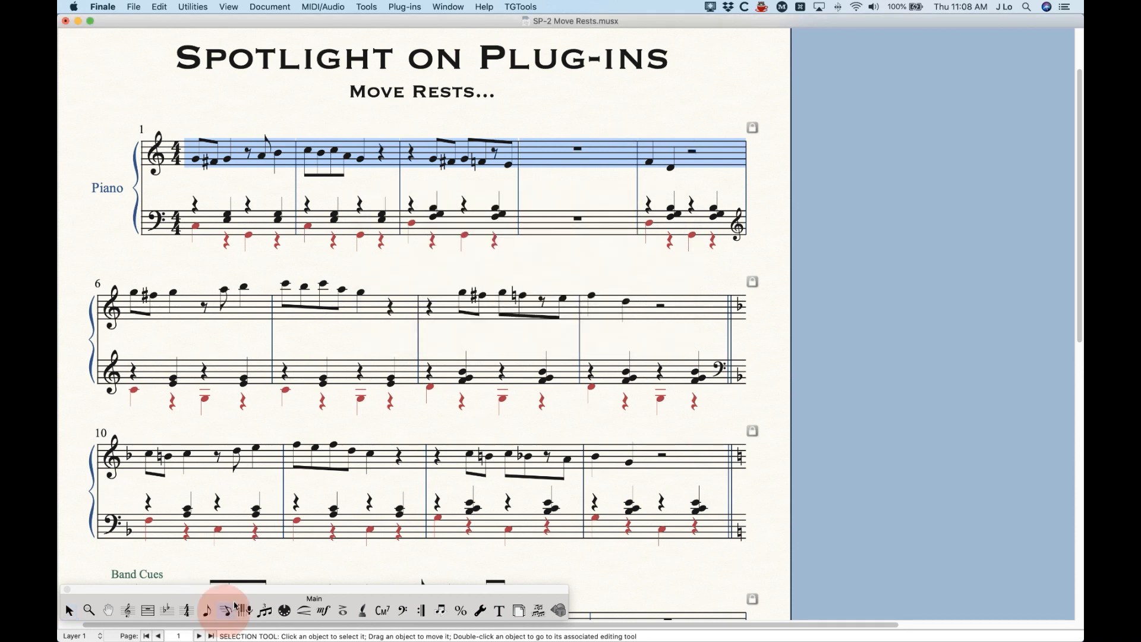
pyautogui.click(226, 610)
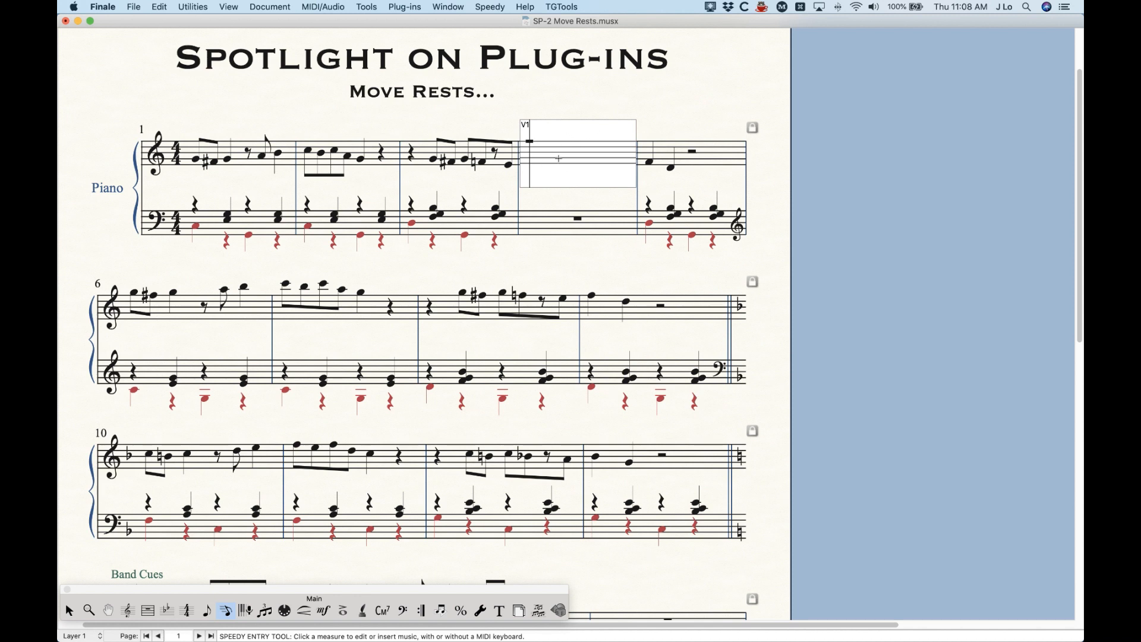
pyautogui.click(614, 100)
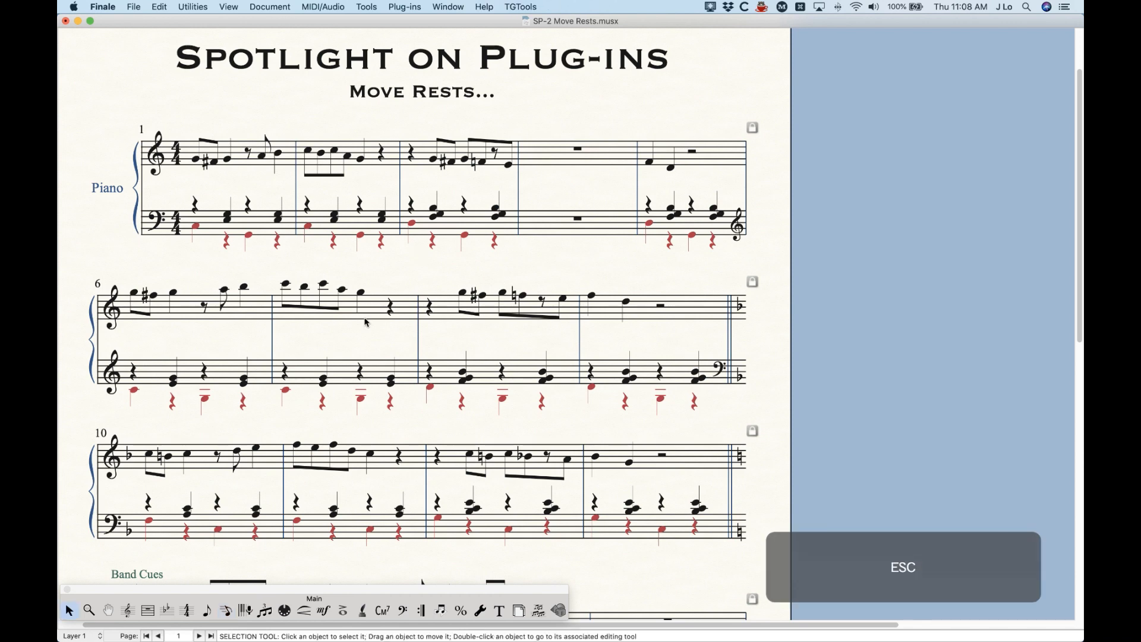
pyautogui.scroll(-3)
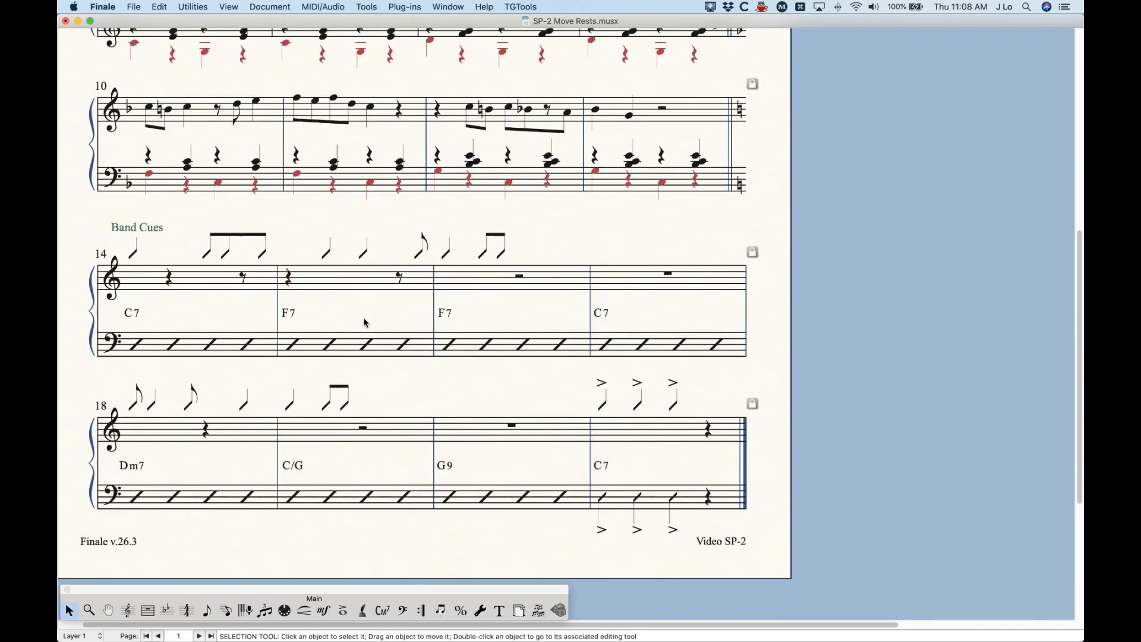
# Select Band Cues treble staff measures 14–21
pyautogui.scroll(3)
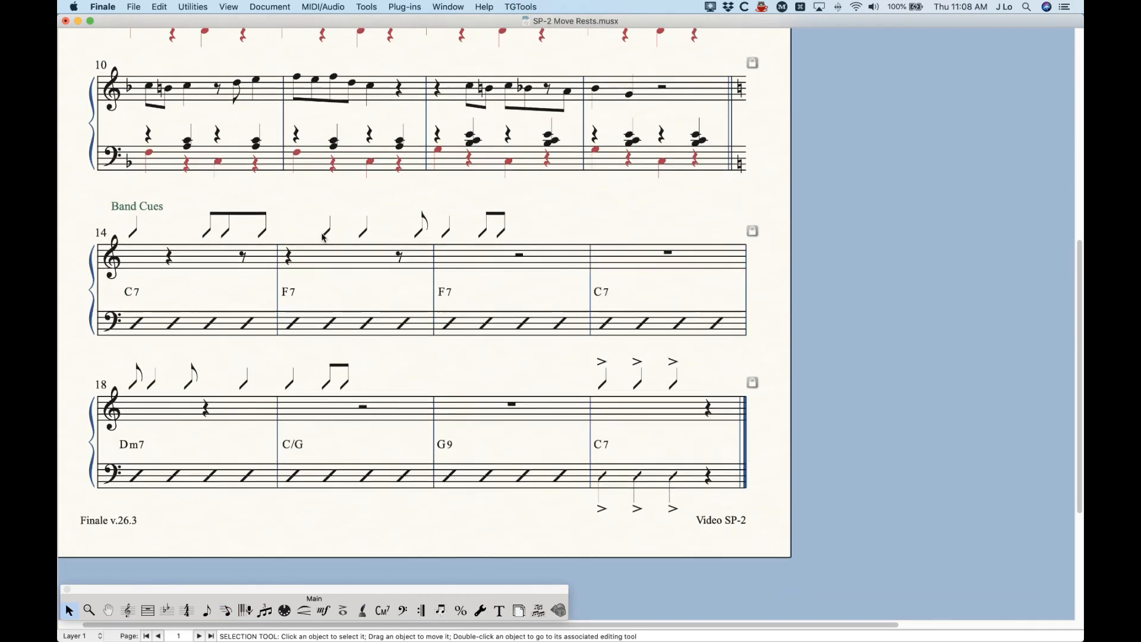
pyautogui.moveTo(195, 223)
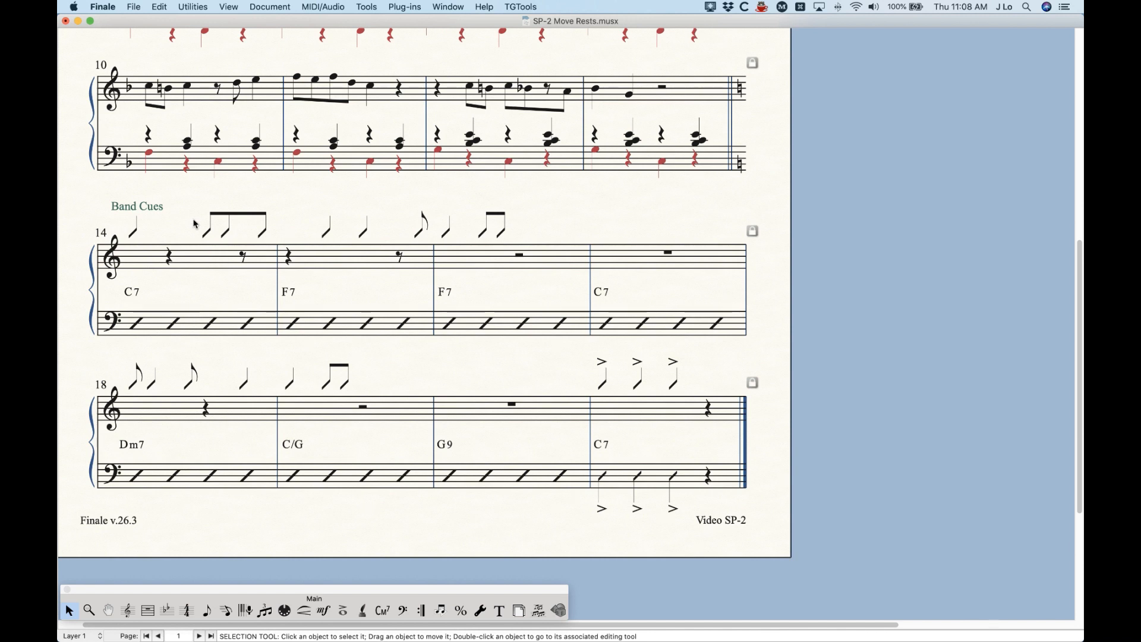
pyautogui.click(197, 256)
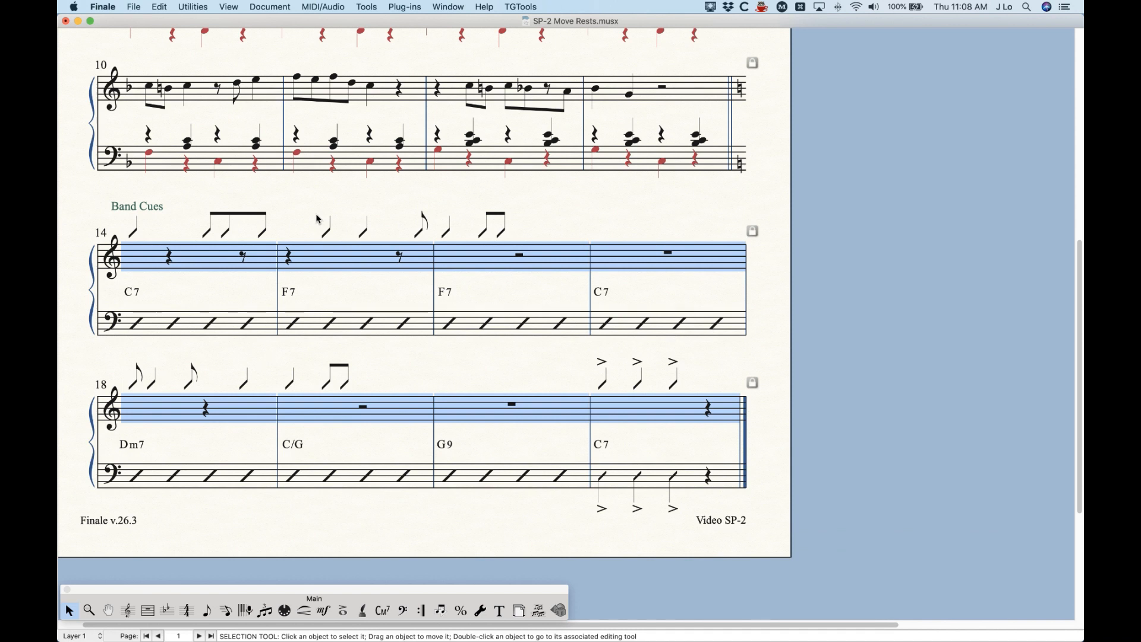
# Apply the 'Slash Show L1,2,3' staff style to Band Cues measures 14–21
pyautogui.click(126, 610)
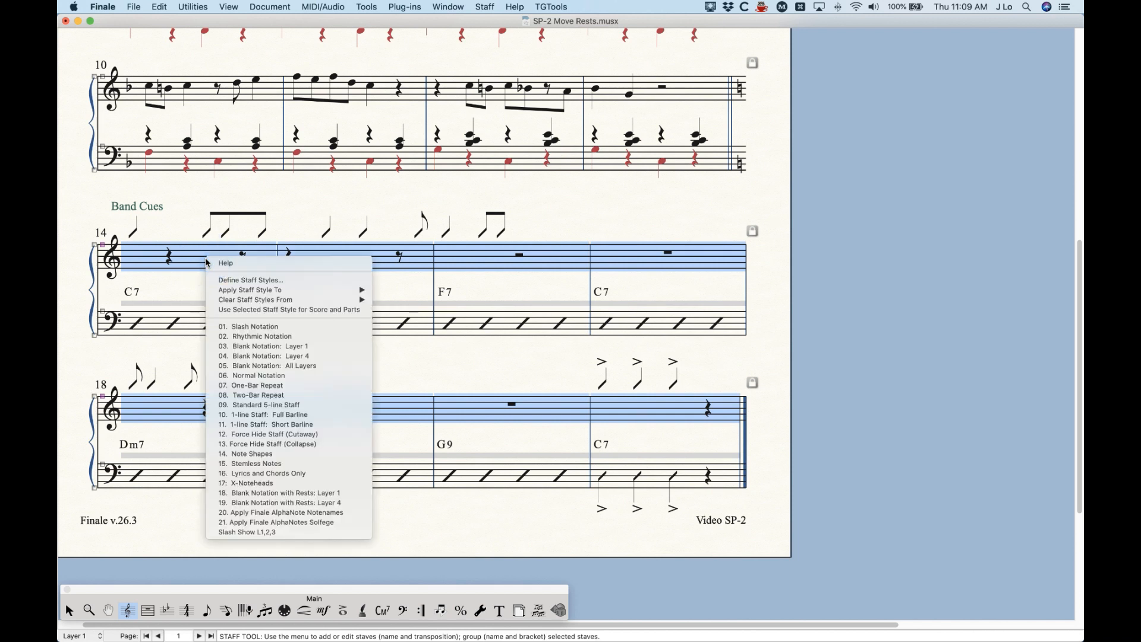
pyautogui.moveTo(280, 531)
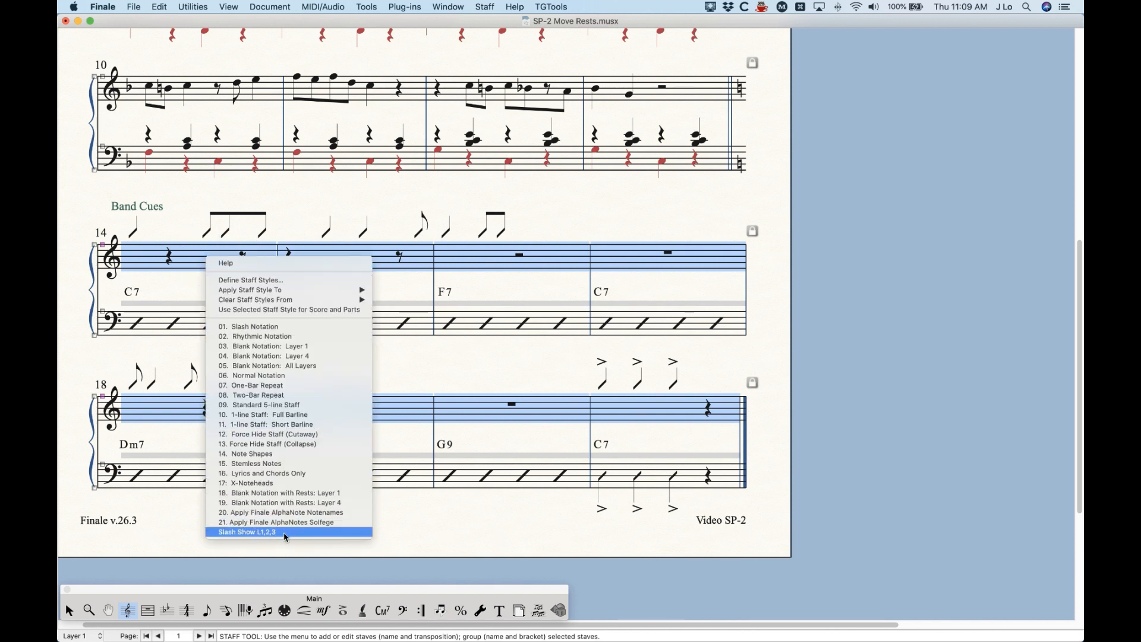
pyautogui.moveTo(344, 451)
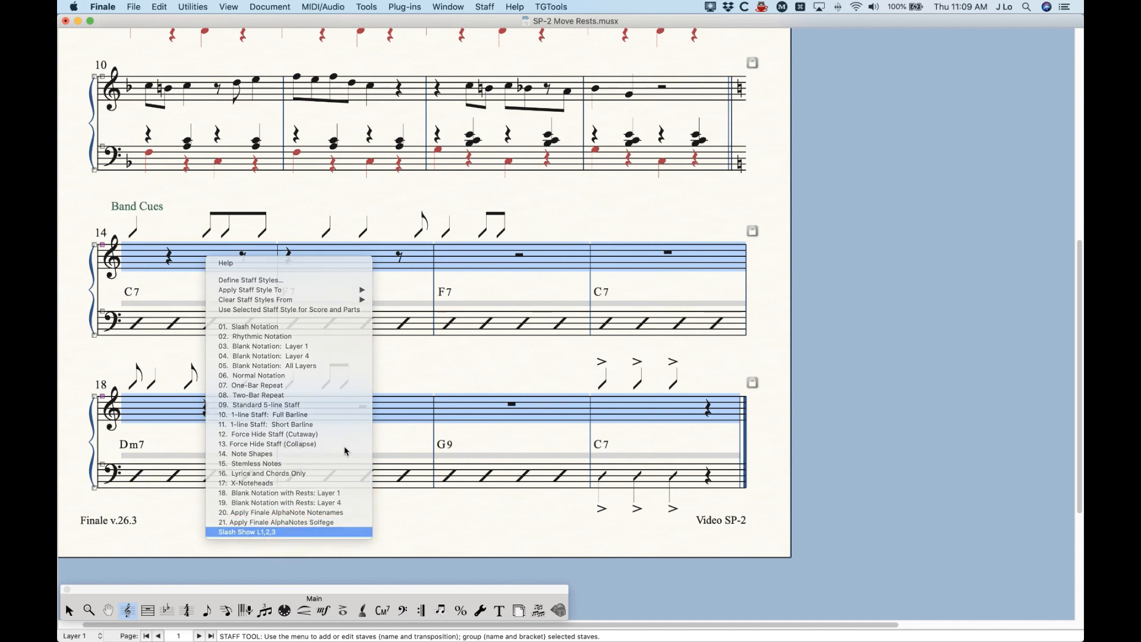
pyautogui.click(246, 531)
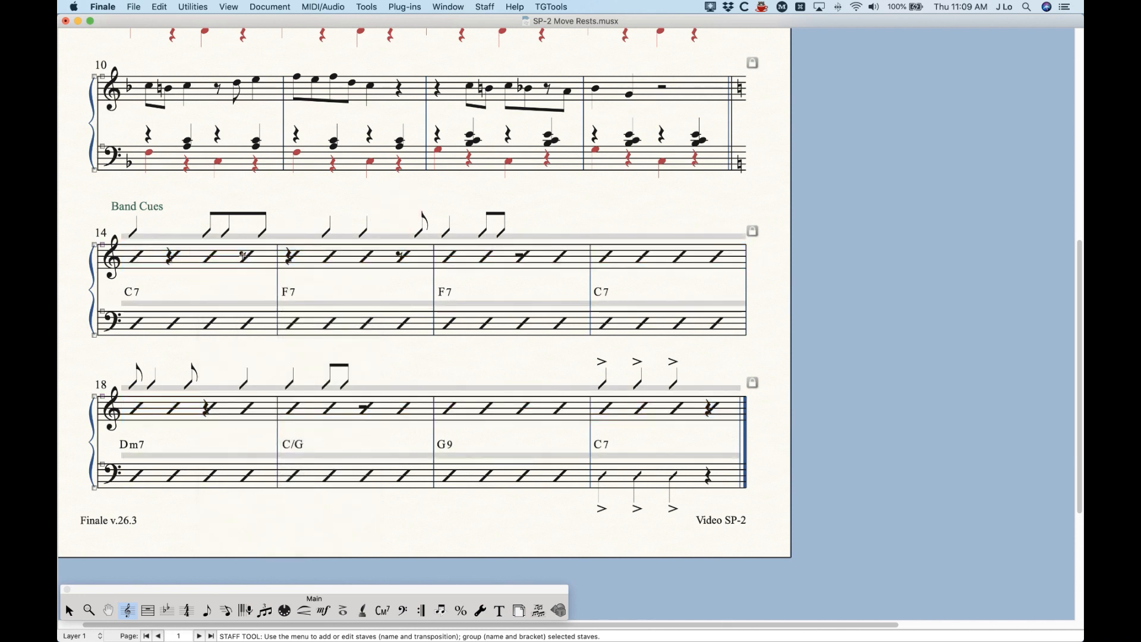
pyautogui.moveTo(383, 270)
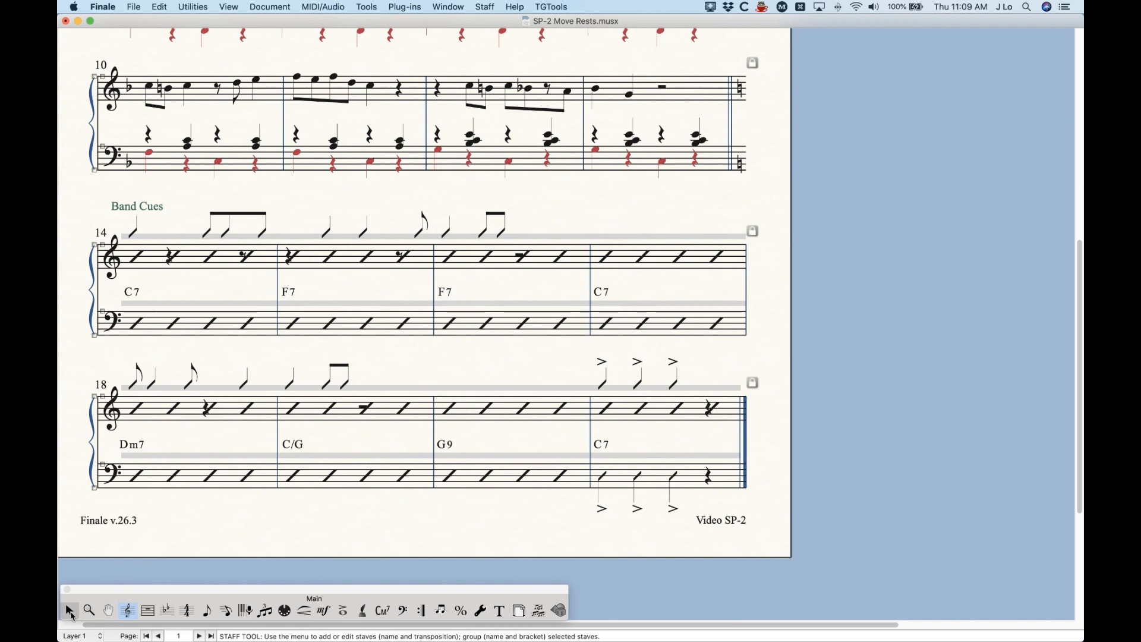
# Return to the Selection Tool and reselect Band Cues treble measures 14–21
pyautogui.click(69, 610)
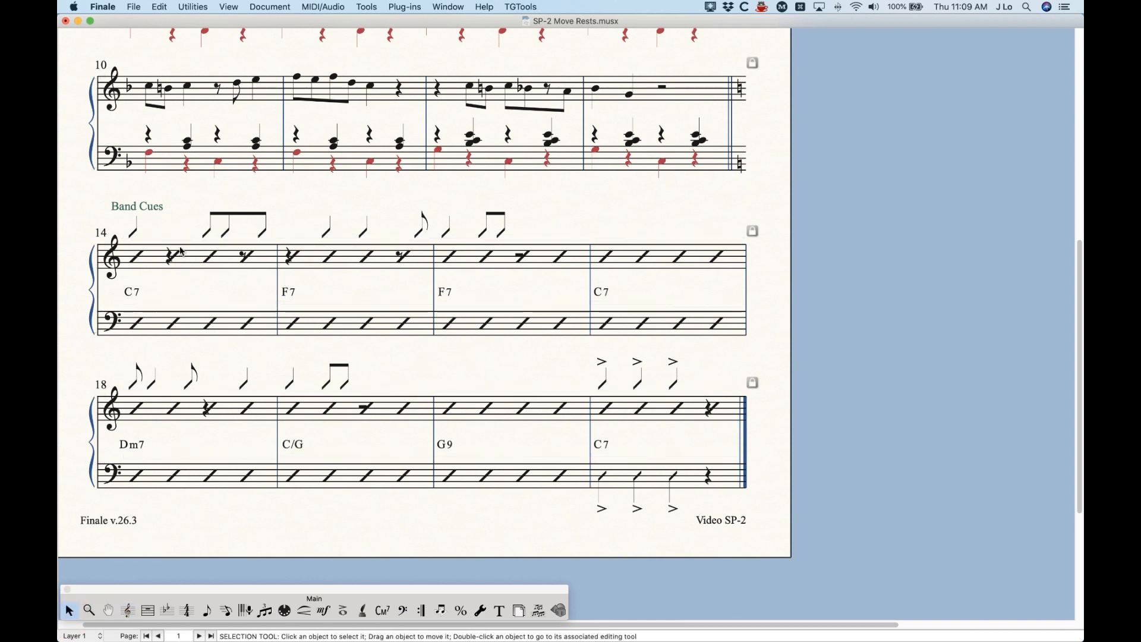
pyautogui.moveTo(155, 275)
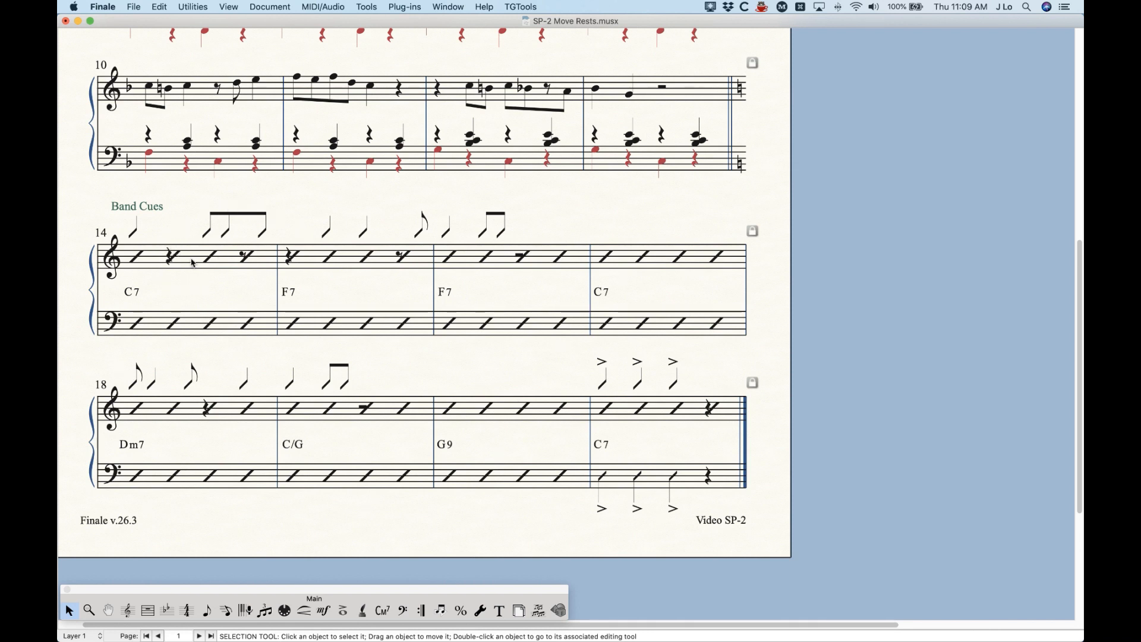
pyautogui.moveTo(531, 272)
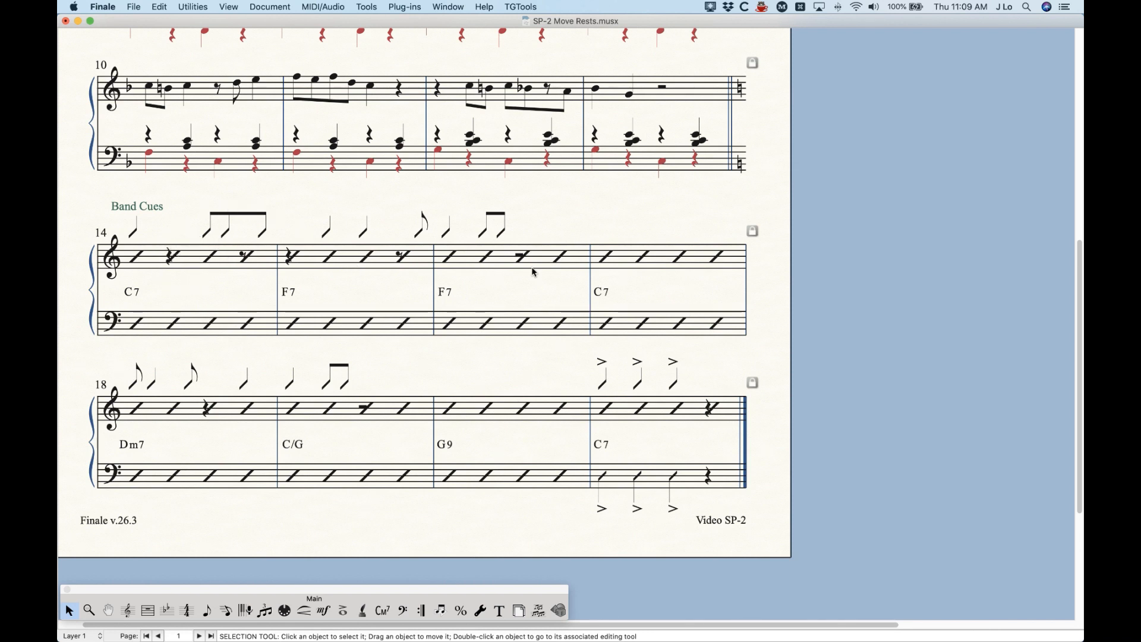
pyautogui.moveTo(305, 264)
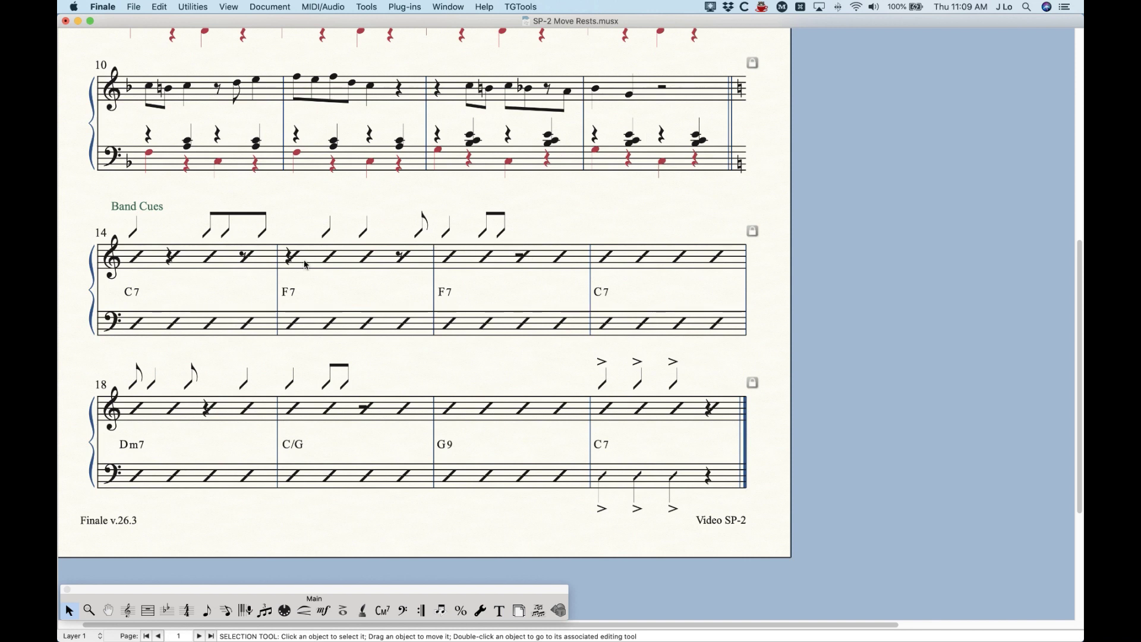
pyautogui.moveTo(197, 264)
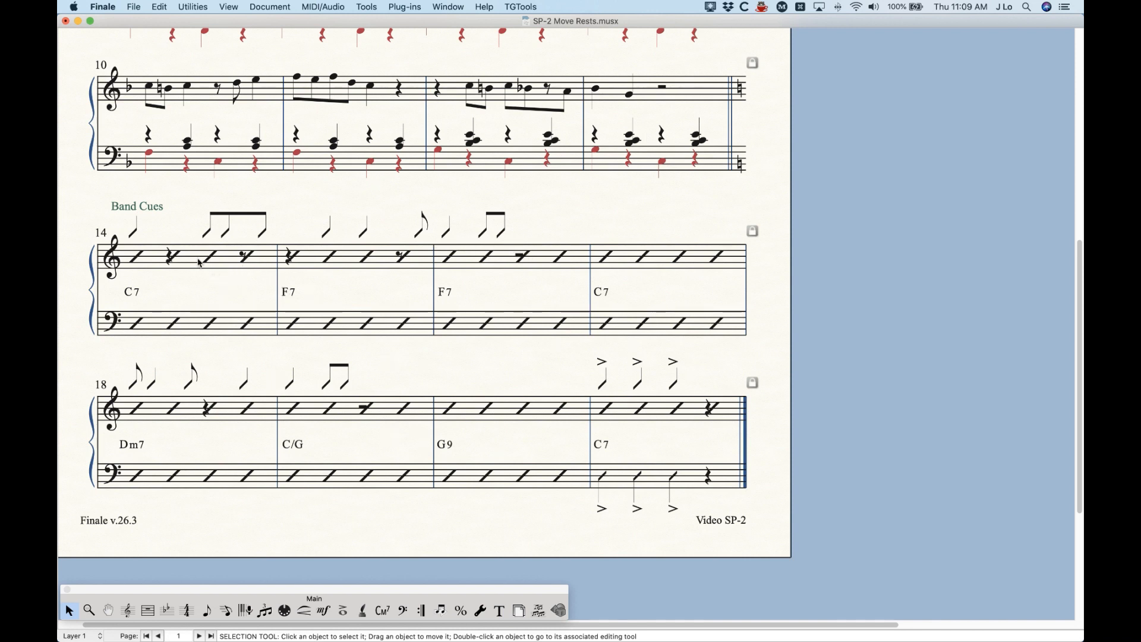
pyautogui.click(197, 256)
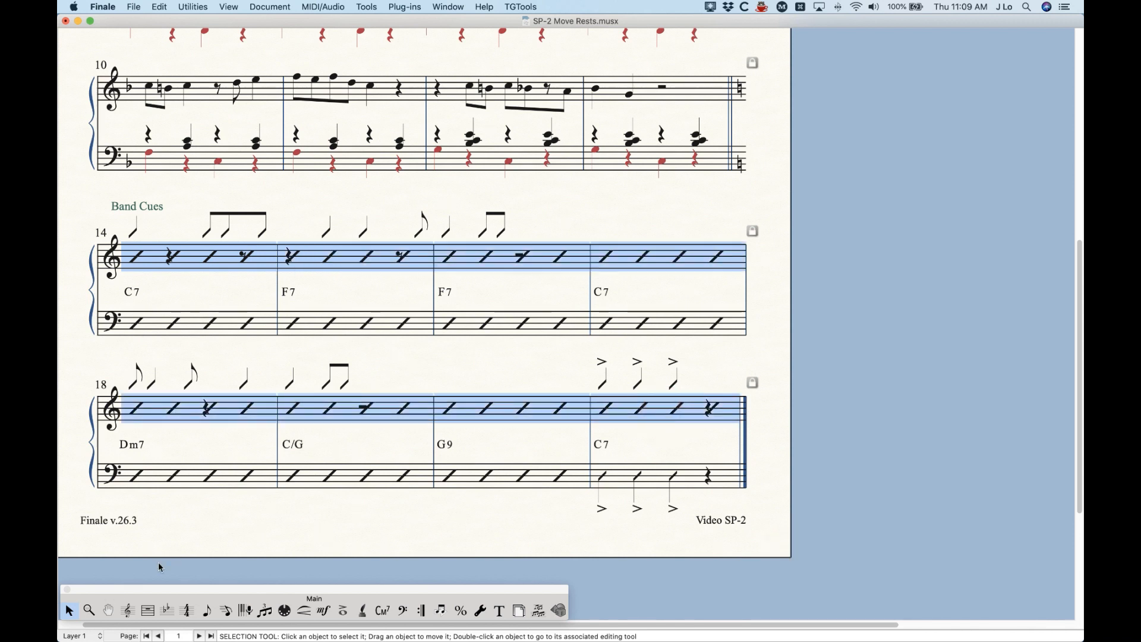
# Run Move Rests at 8 steps with real rests in empty measures kept enabled
pyautogui.click(404, 7)
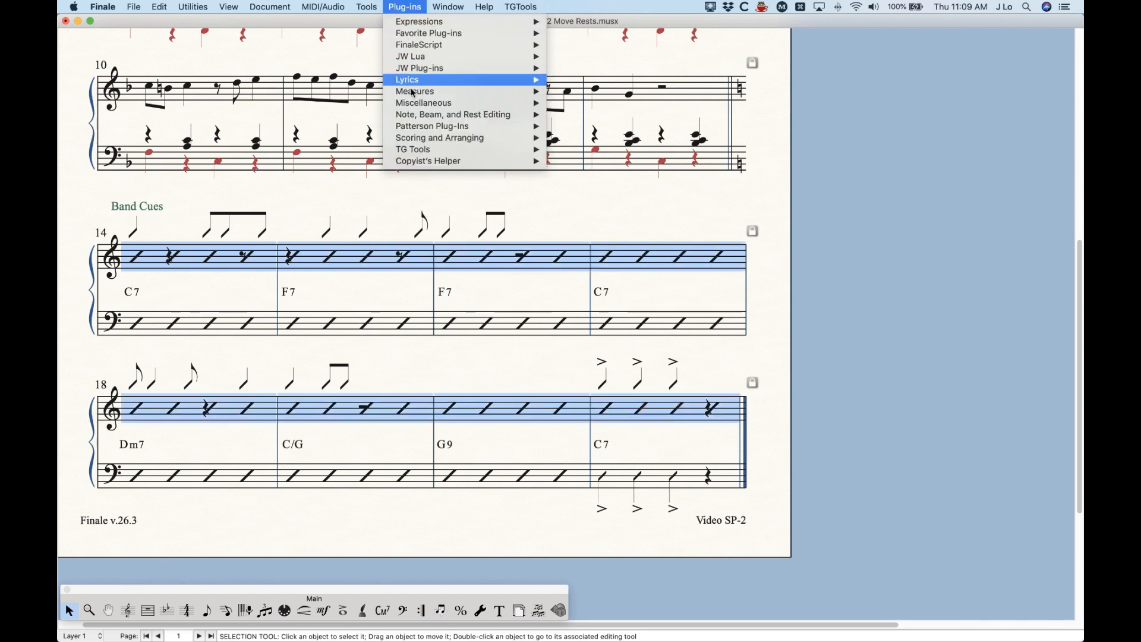
pyautogui.moveTo(452, 114)
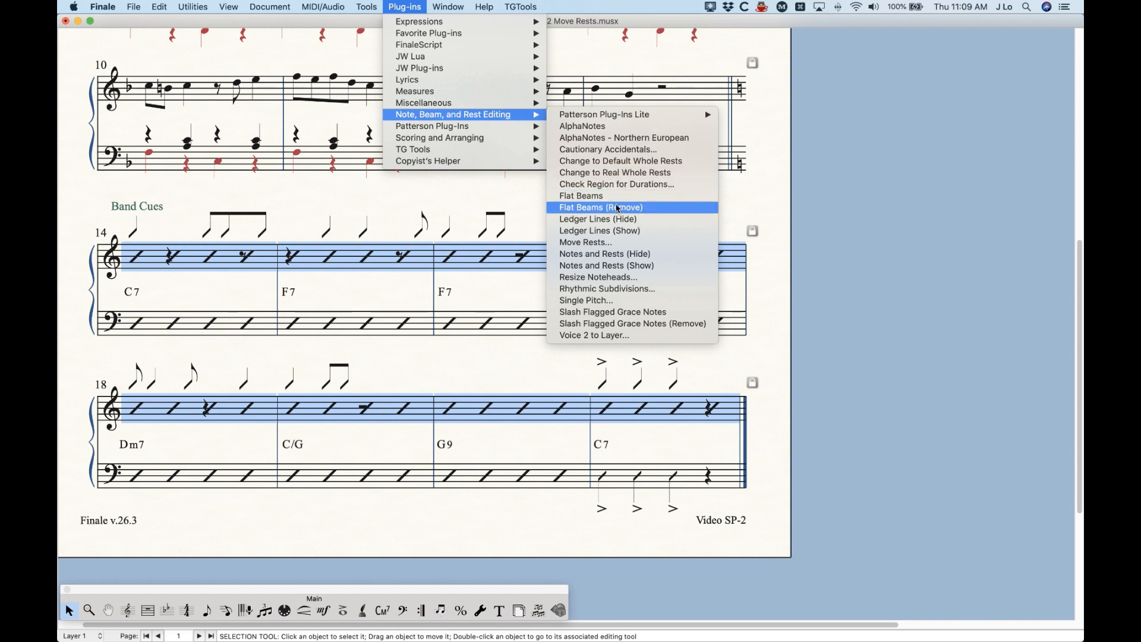
pyautogui.click(584, 242)
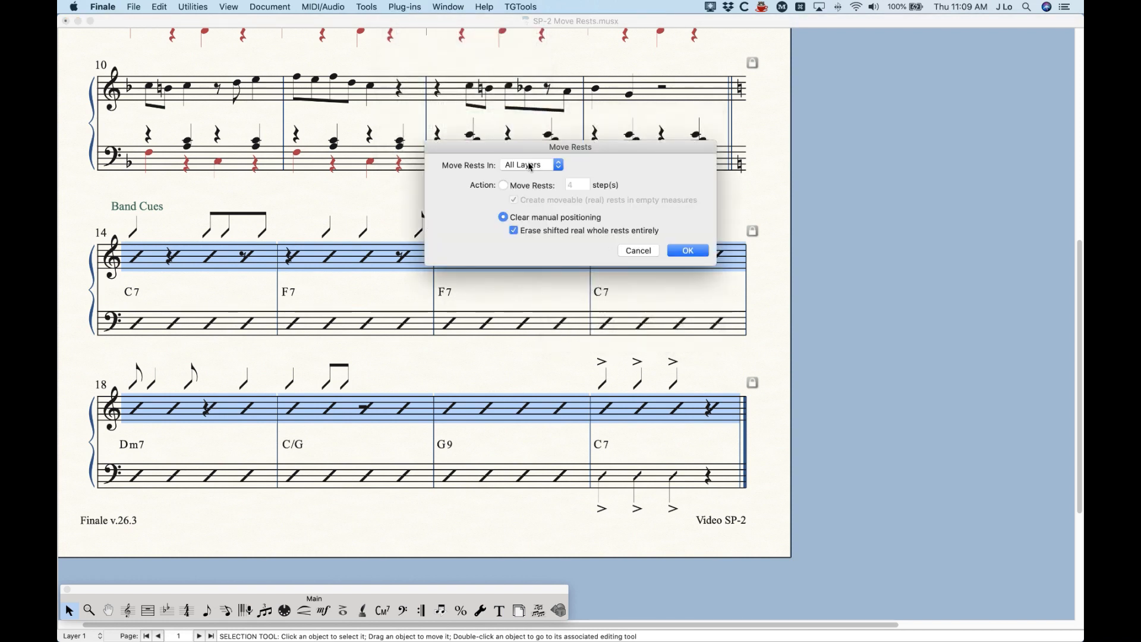
pyautogui.click(503, 185)
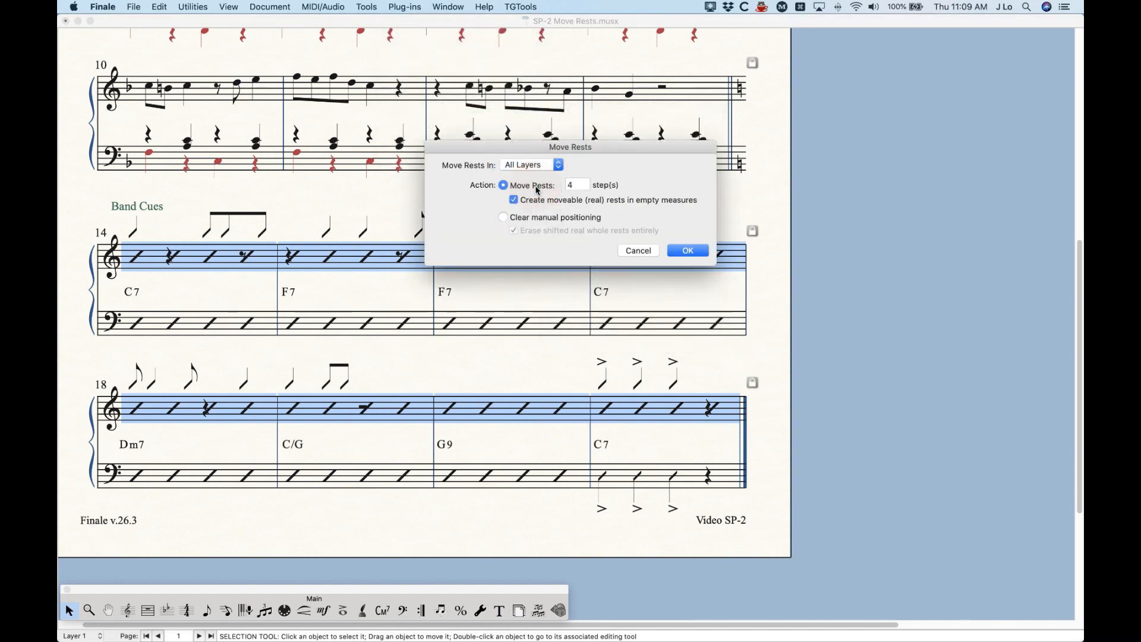
pyautogui.write('8')
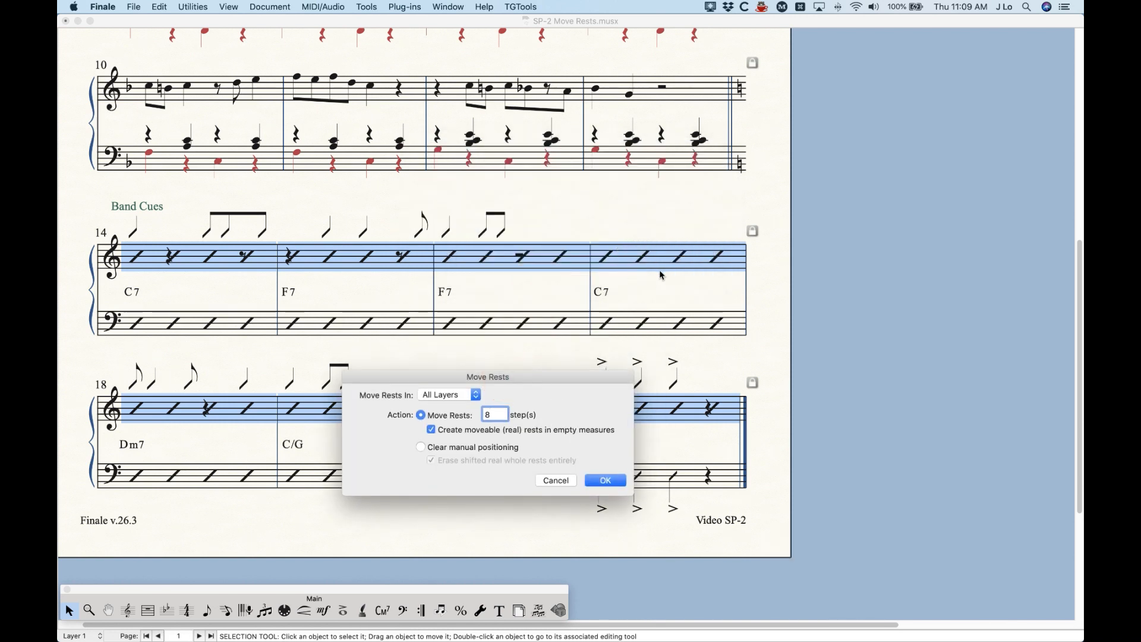
pyautogui.moveTo(684, 243)
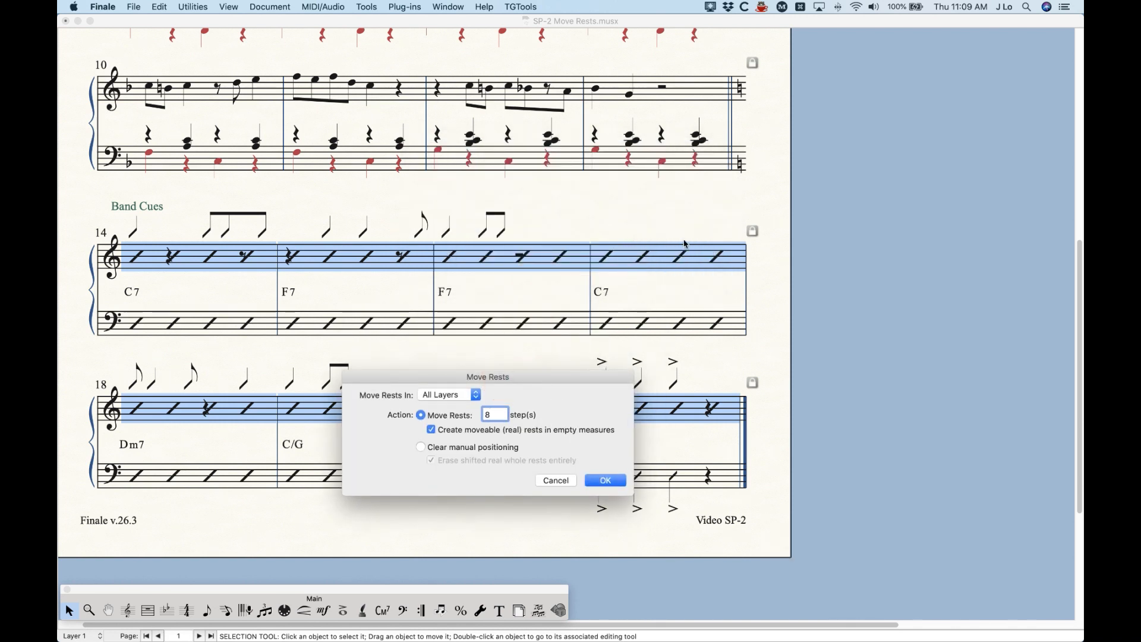
pyautogui.moveTo(667, 231)
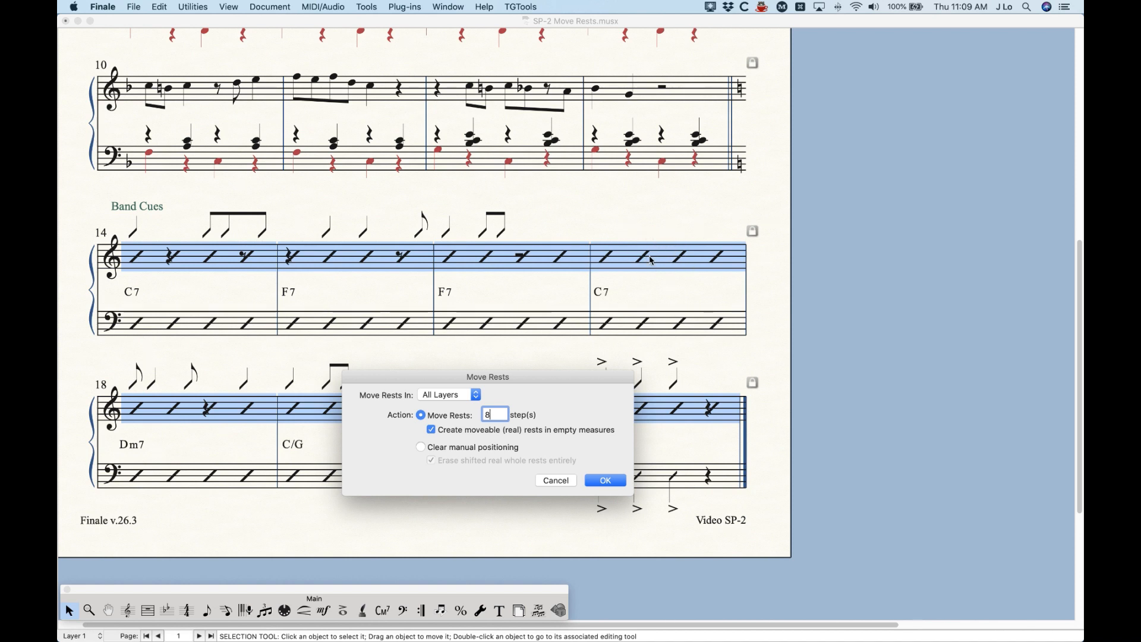
pyautogui.moveTo(466, 432)
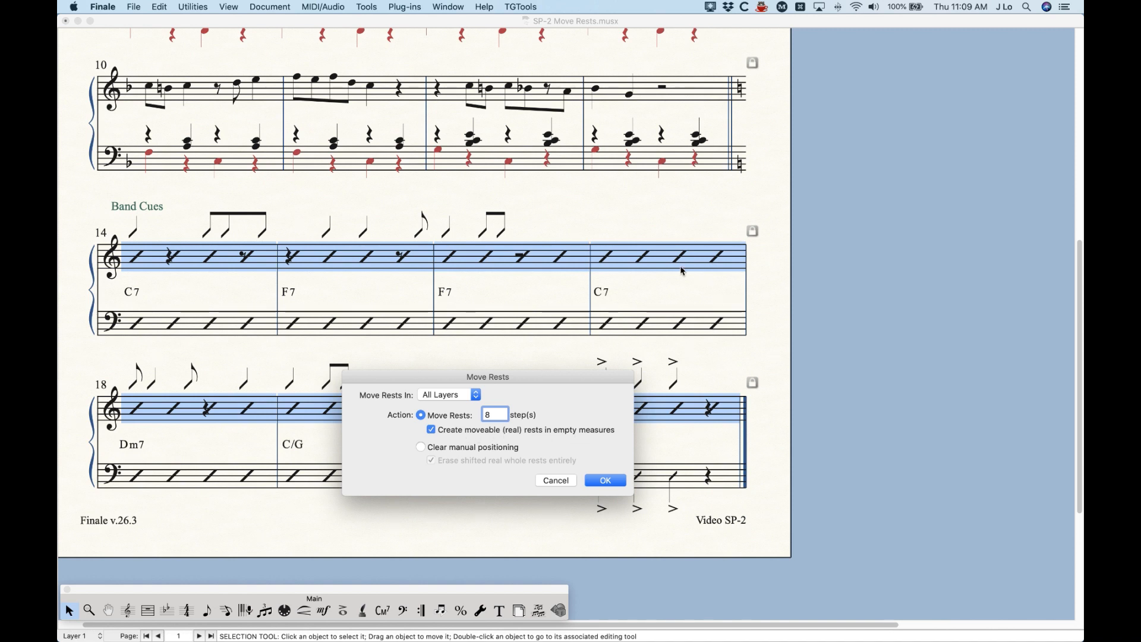
pyautogui.moveTo(661, 235)
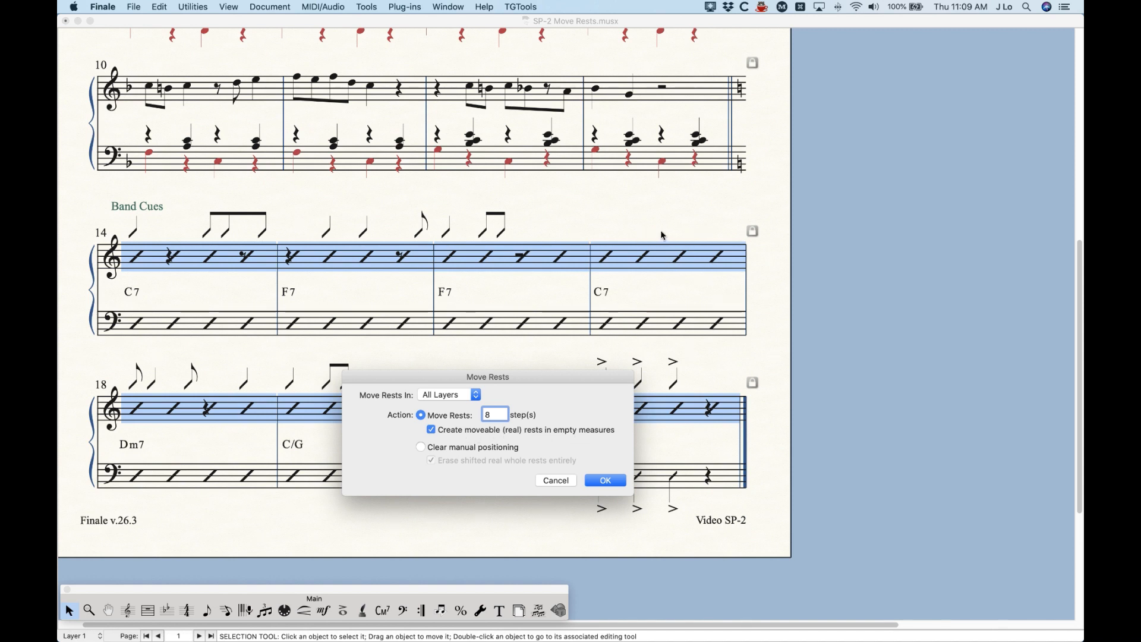
pyautogui.click(430, 429)
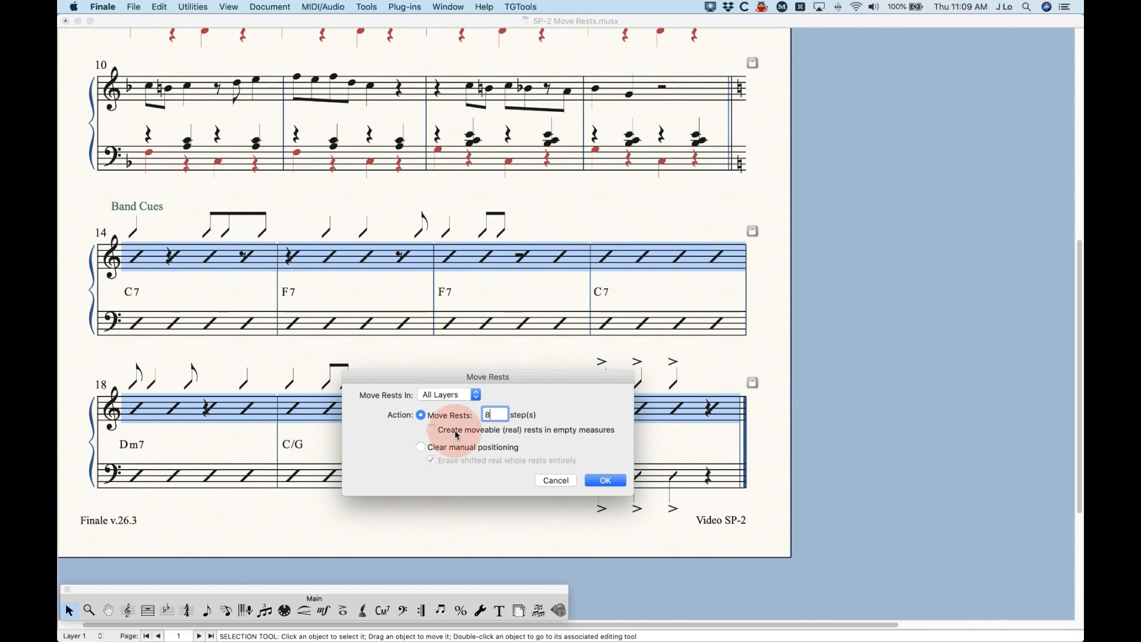
pyautogui.click(430, 429)
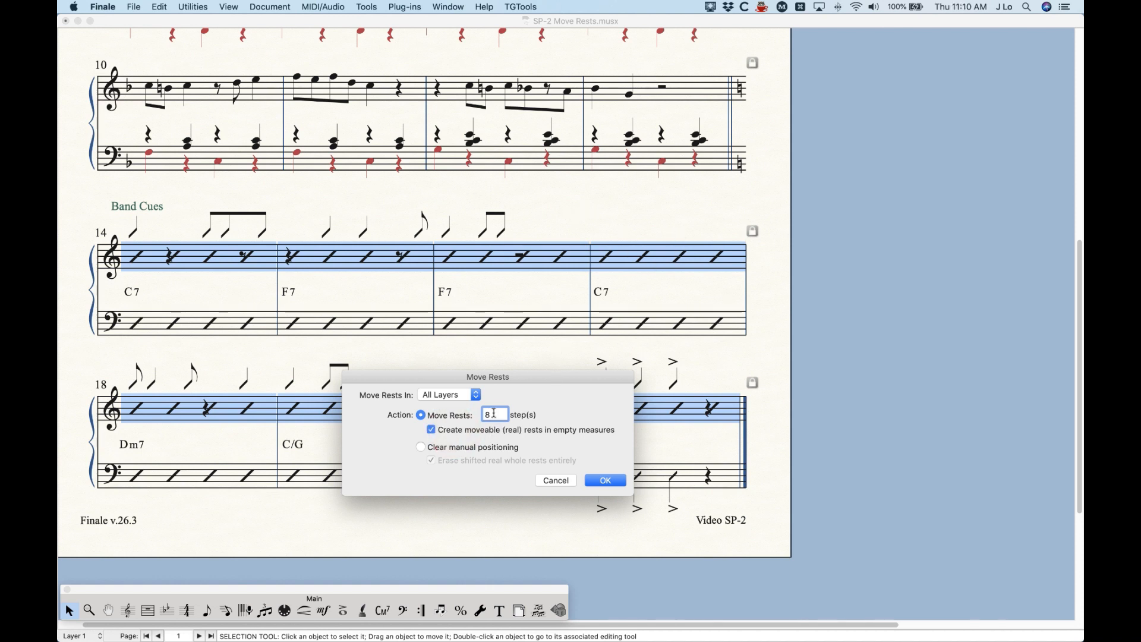
pyautogui.click(605, 481)
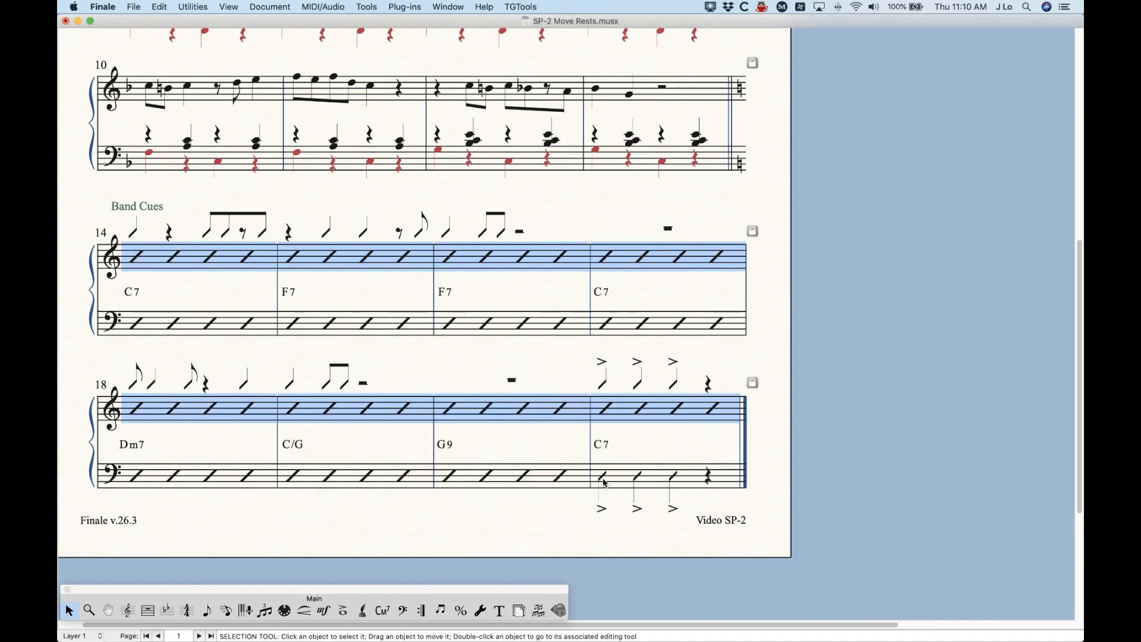
# Deselect the staff and undo the eight-step rest move
pyautogui.click(667, 231)
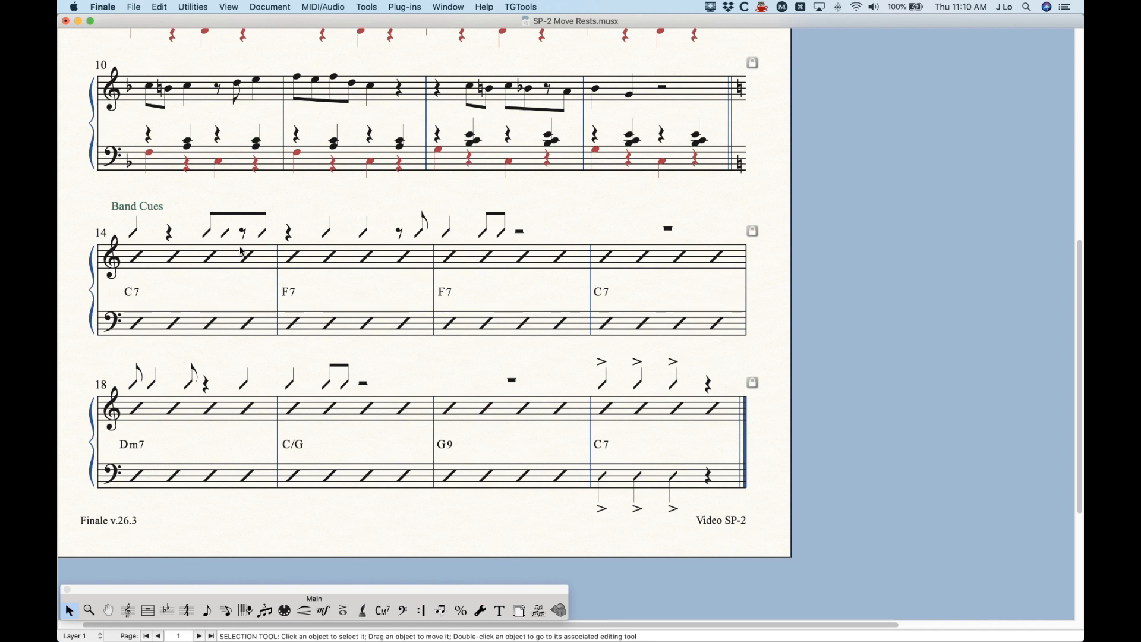
pyautogui.moveTo(653, 256)
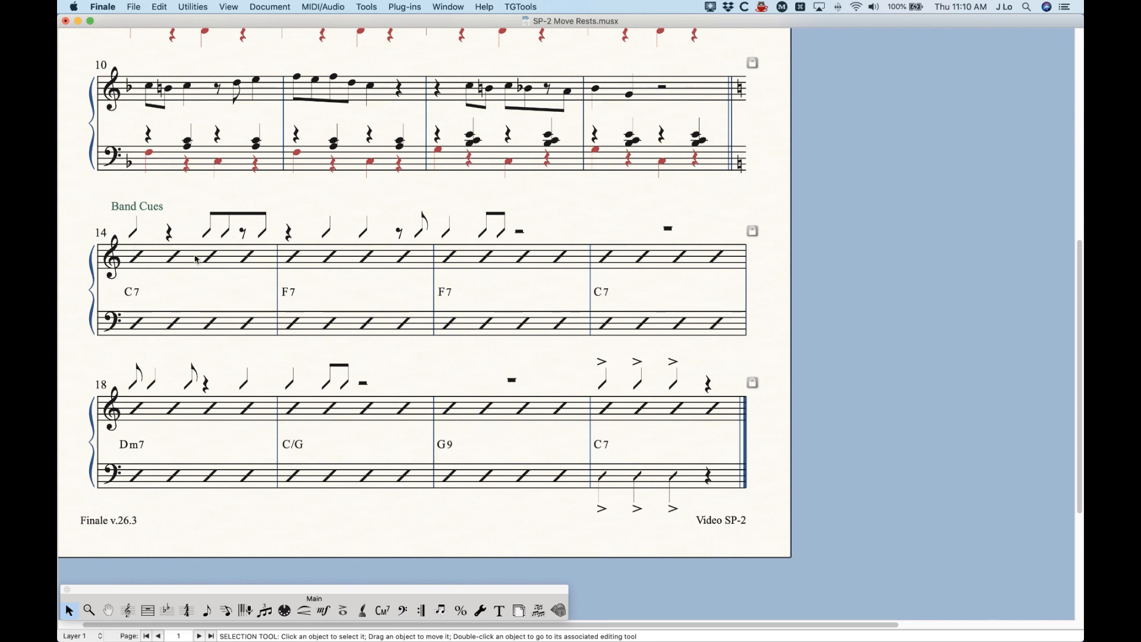
pyautogui.click(684, 408)
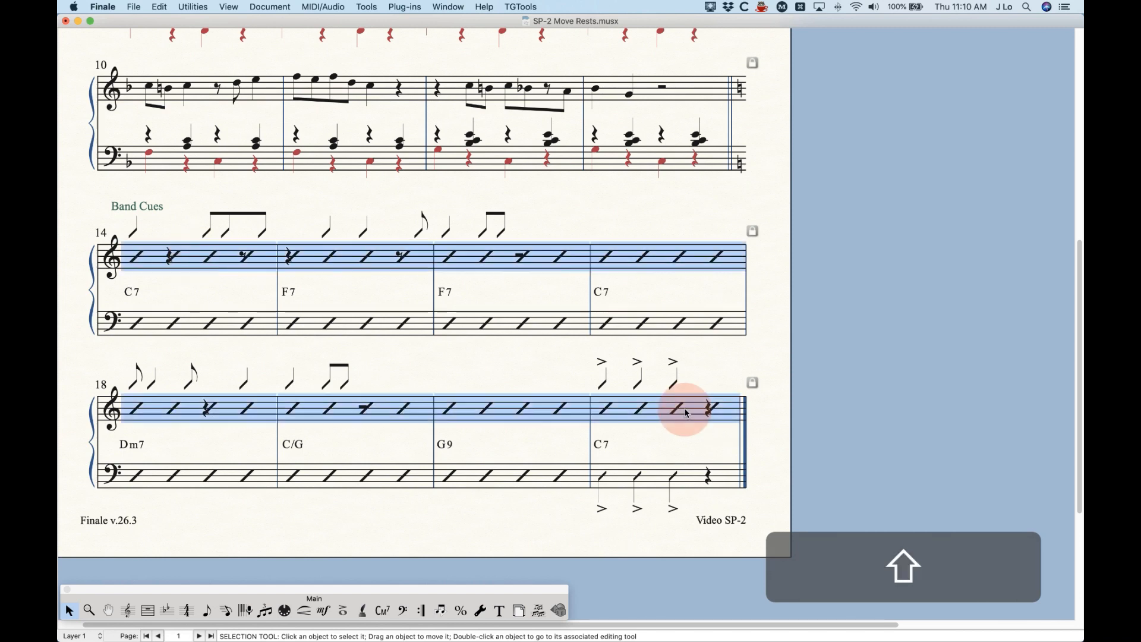
# Rerun Move Rests at eight steps with 'Create moveable (real) rests' unchecked
pyautogui.click(404, 7)
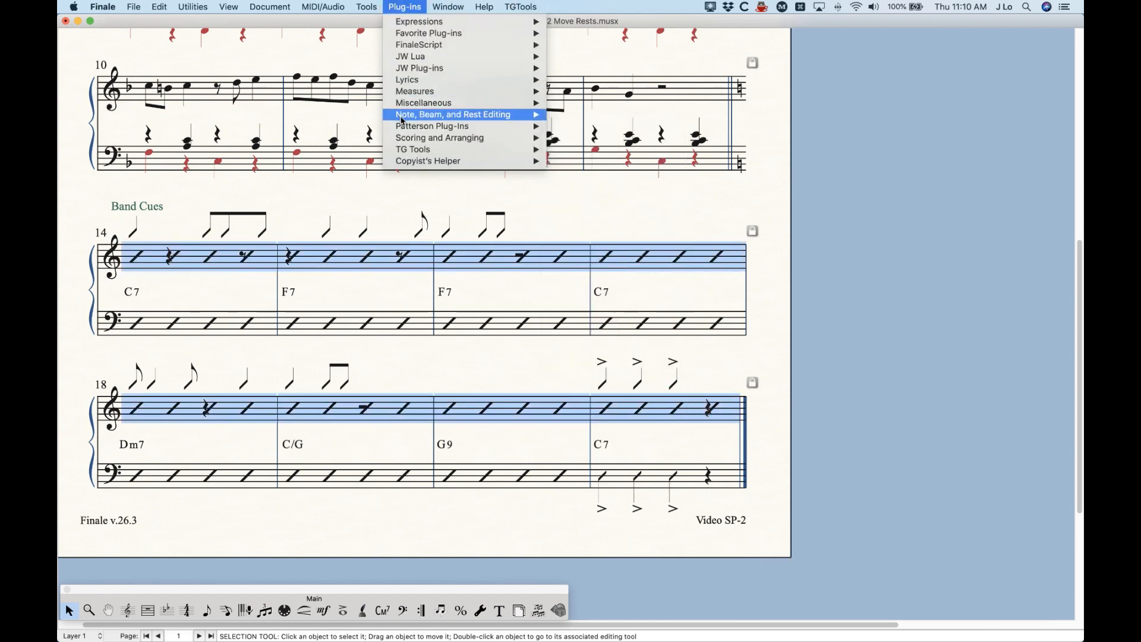
pyautogui.click(451, 114)
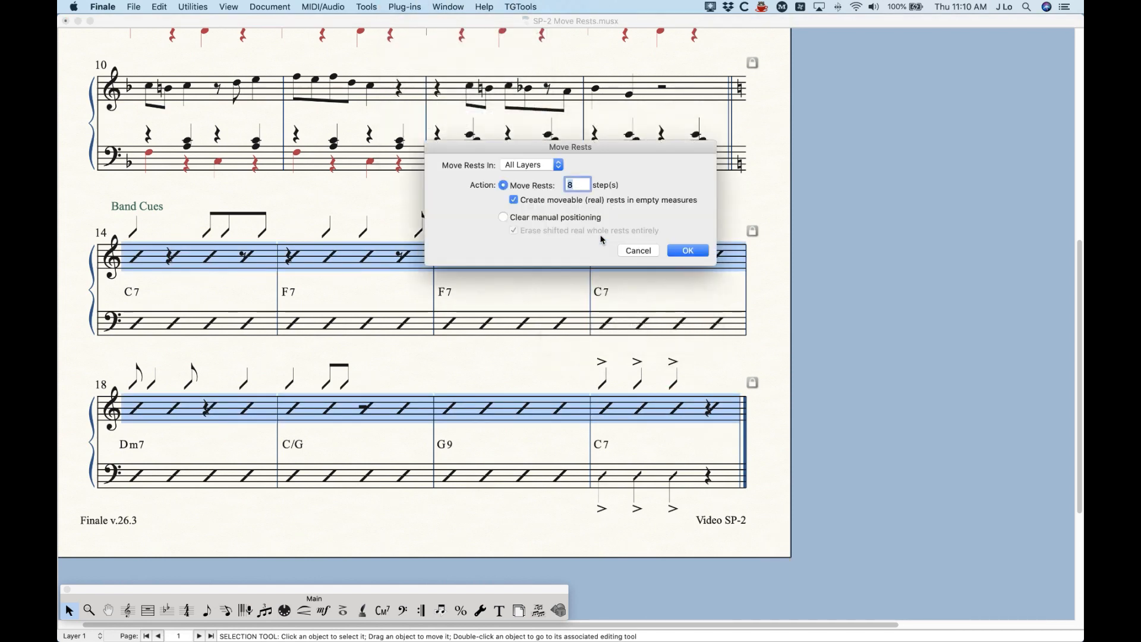
pyautogui.click(512, 199)
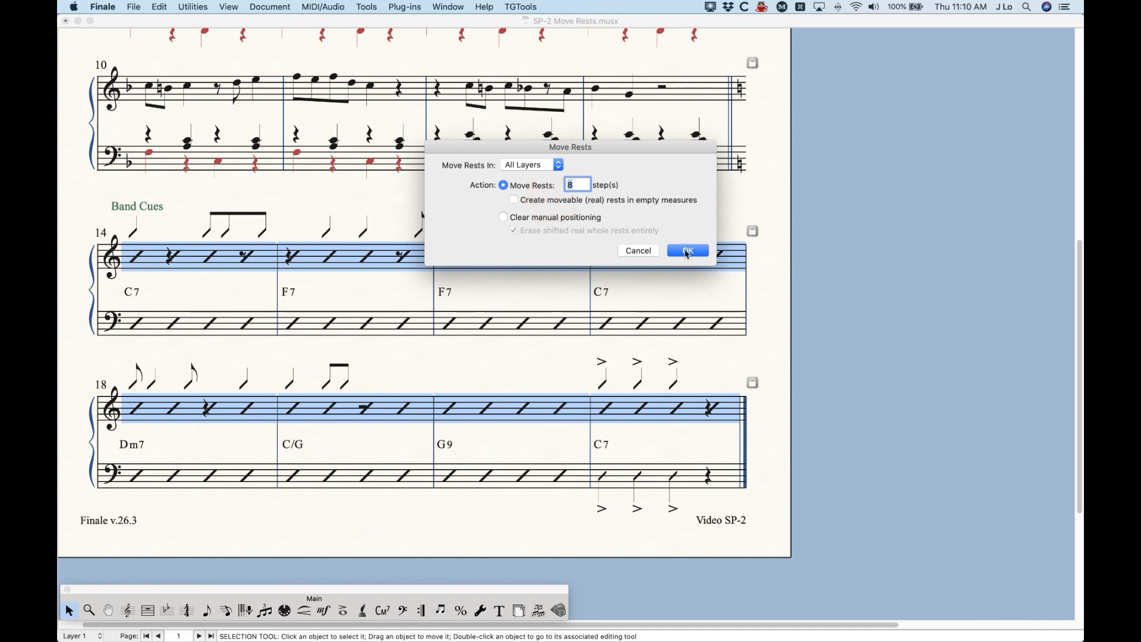
pyautogui.click(686, 250)
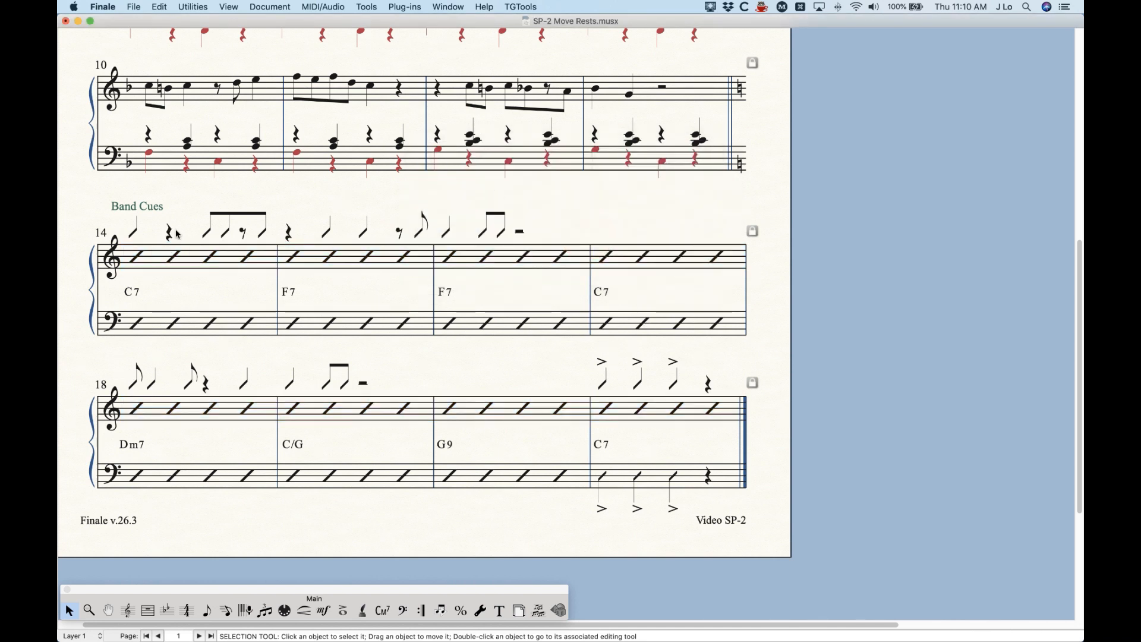
pyautogui.moveTo(720, 220)
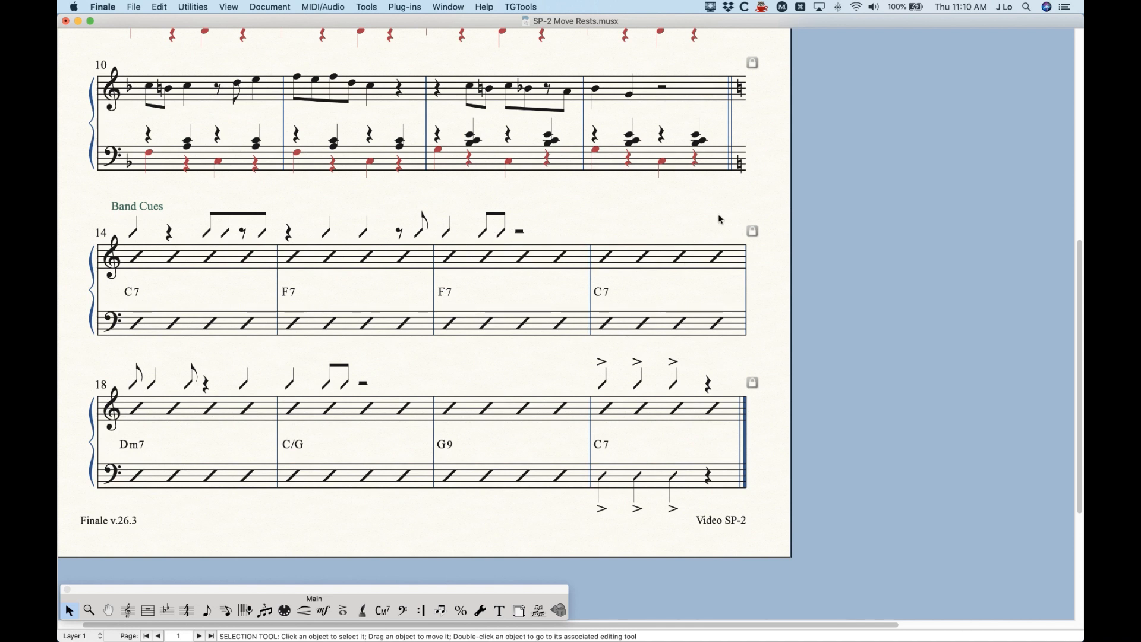
pyautogui.moveTo(477, 414)
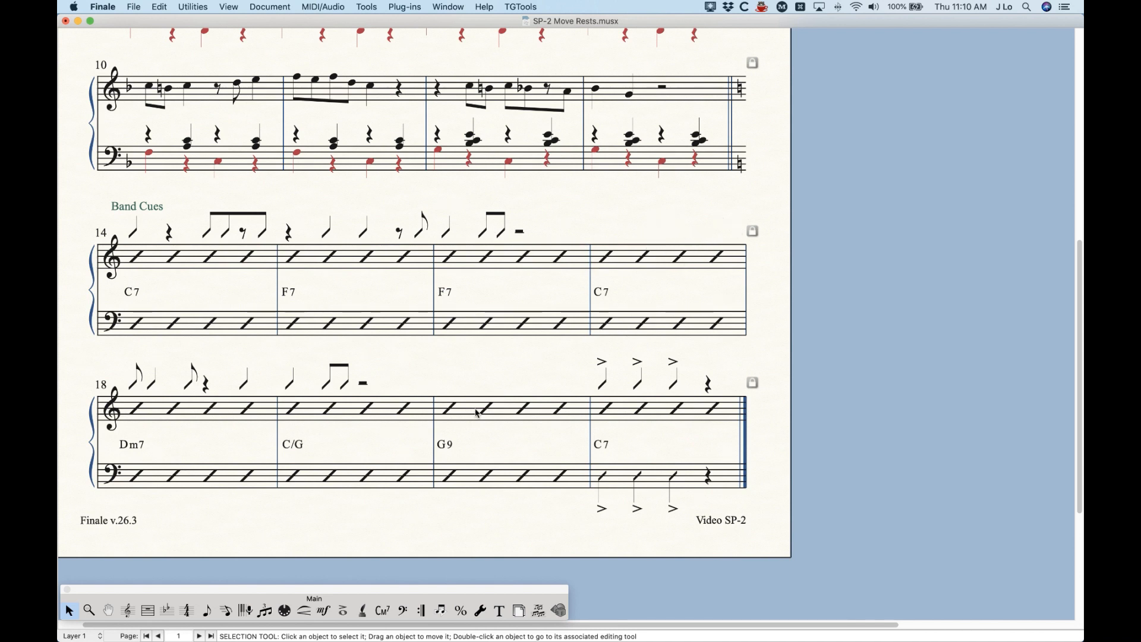
pyautogui.moveTo(508, 407)
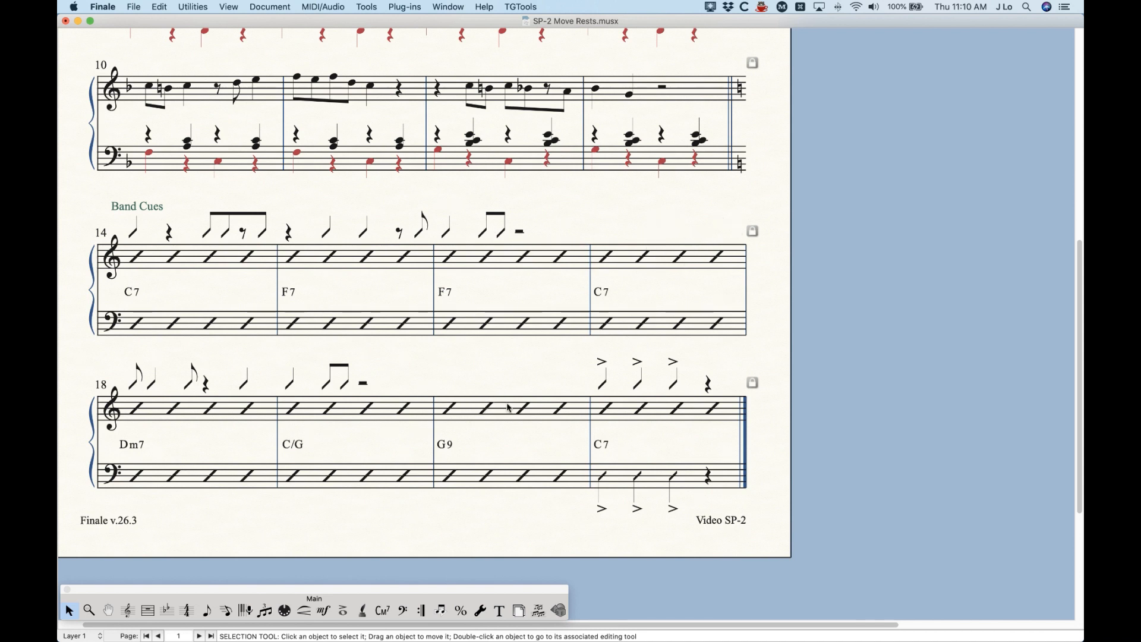
pyautogui.press('cmd')
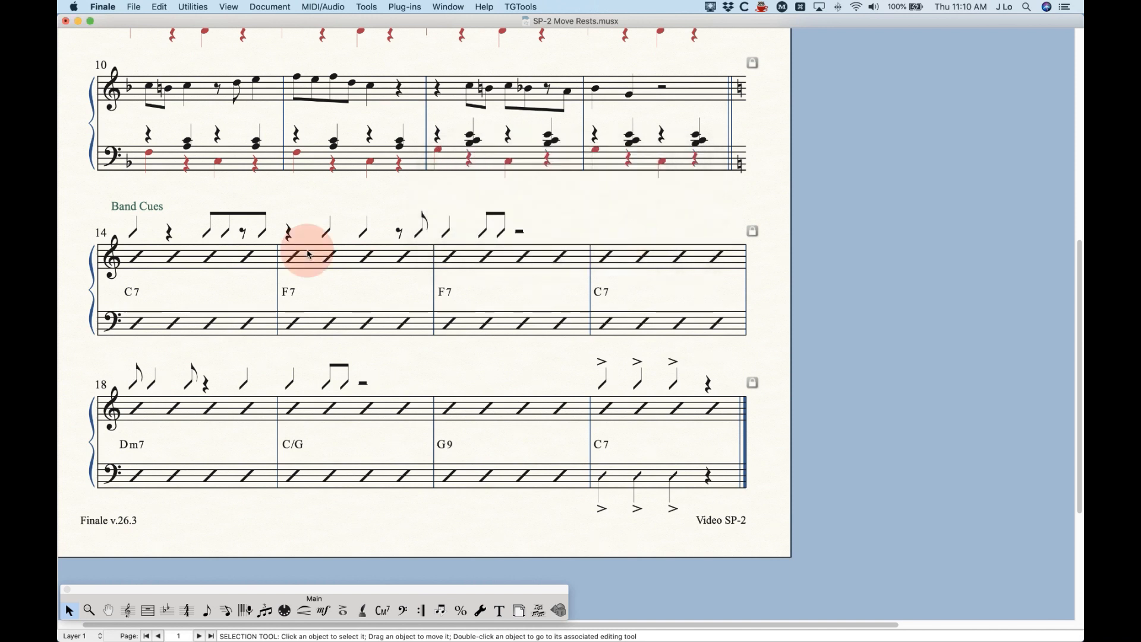
# Select Band Cues measure 15 and reopen Move Rests with real rests in empty measures rechecked
pyautogui.click(404, 7)
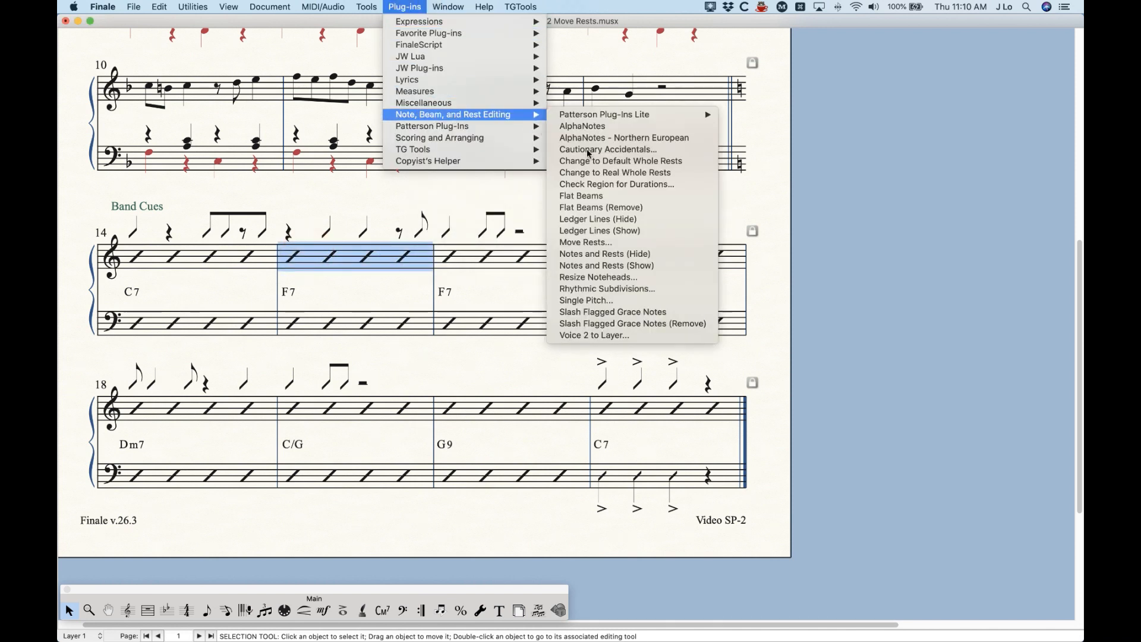
pyautogui.click(584, 241)
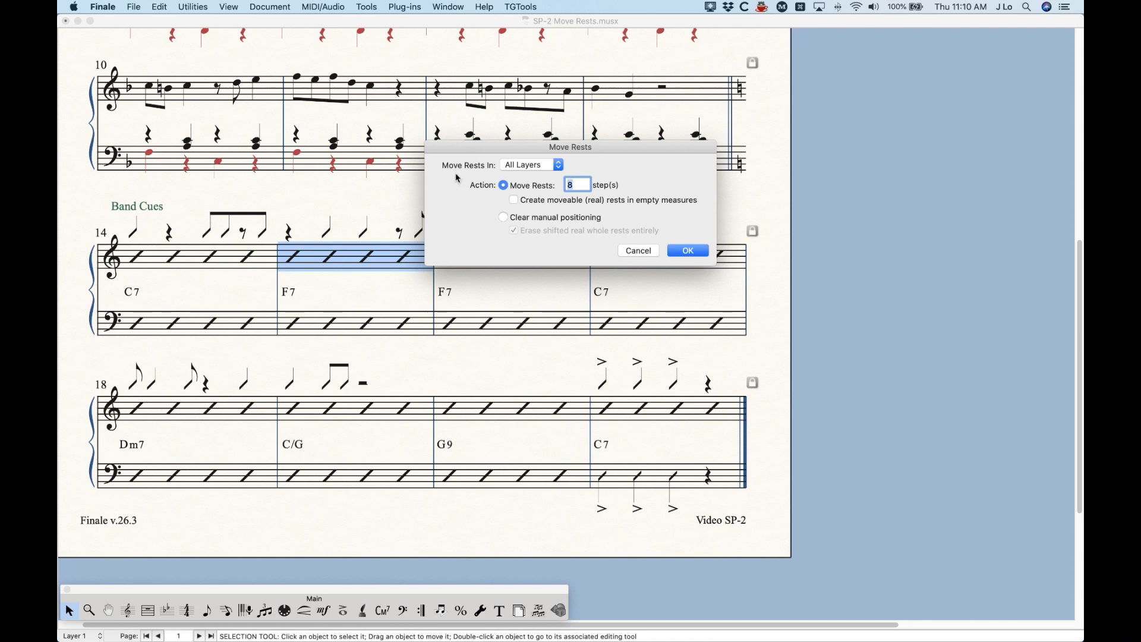
pyautogui.moveTo(634, 251)
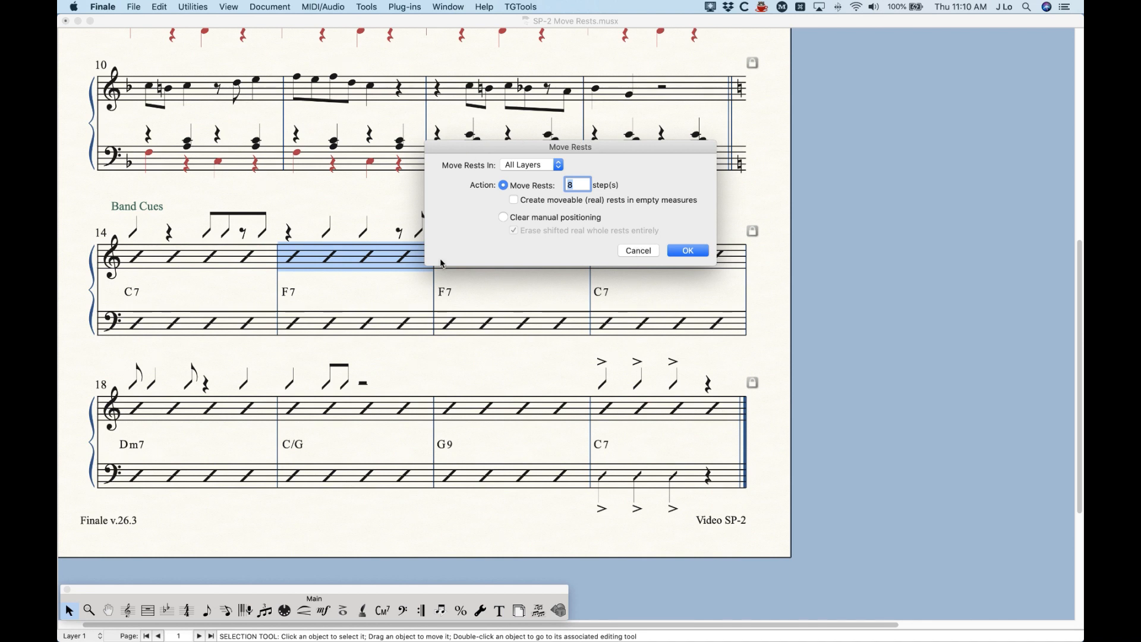
pyautogui.moveTo(388, 202)
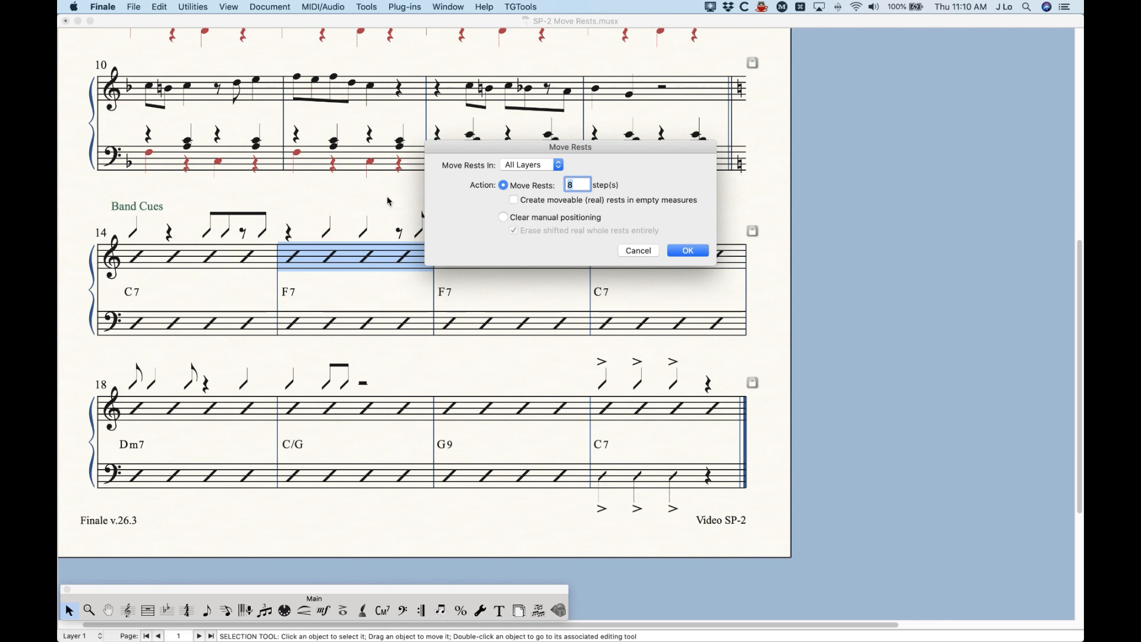
pyautogui.moveTo(574, 104)
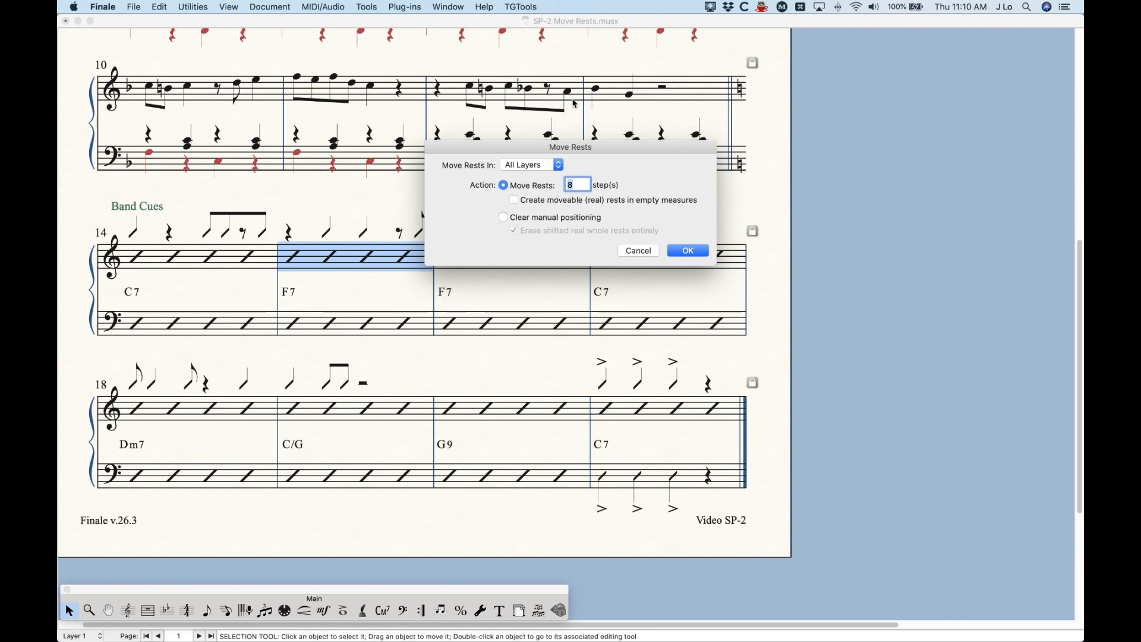
pyautogui.click(513, 200)
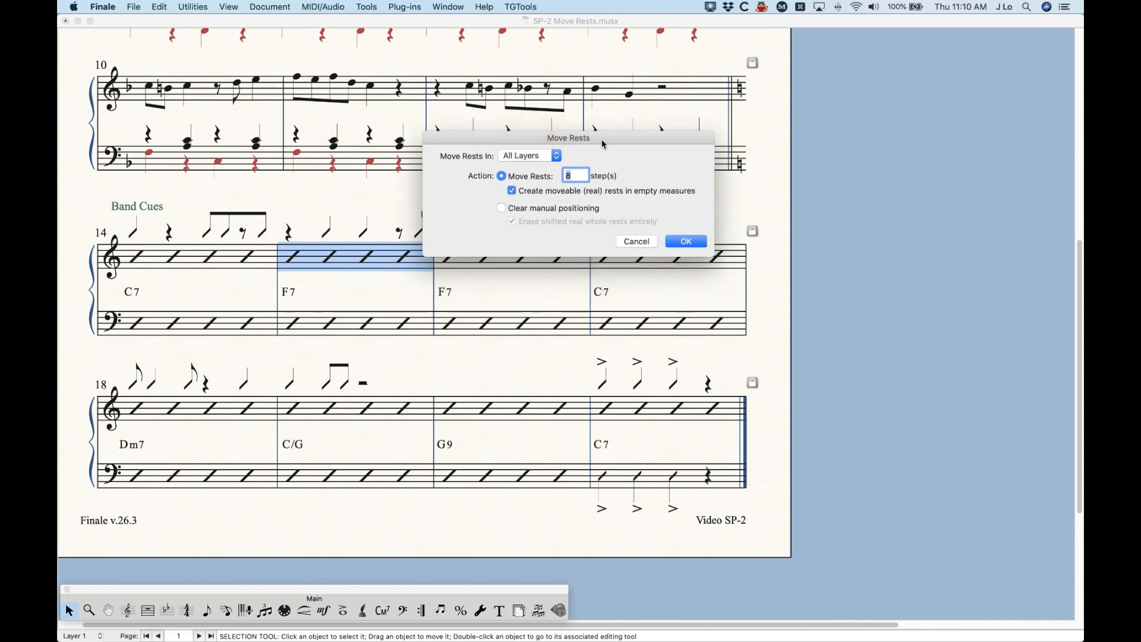
pyautogui.moveTo(647, 158)
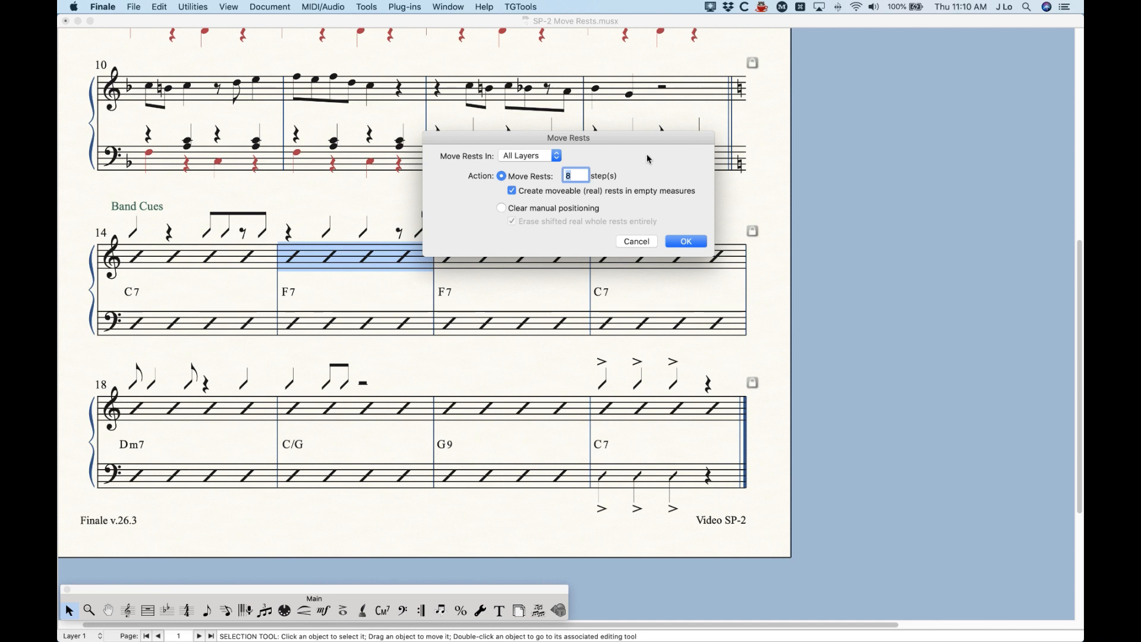